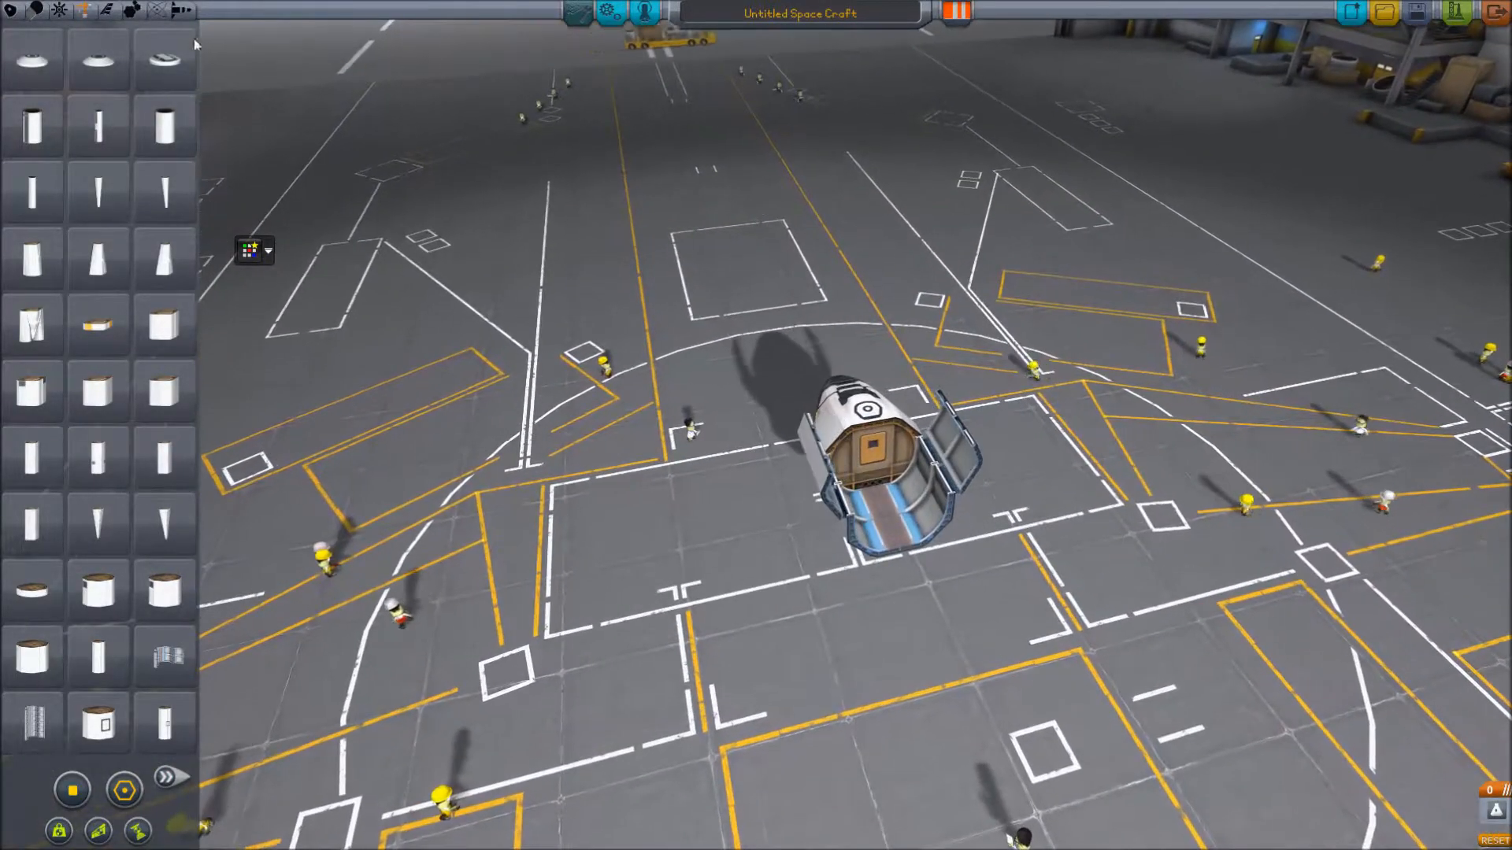
pyautogui.moveTo(96, 131)
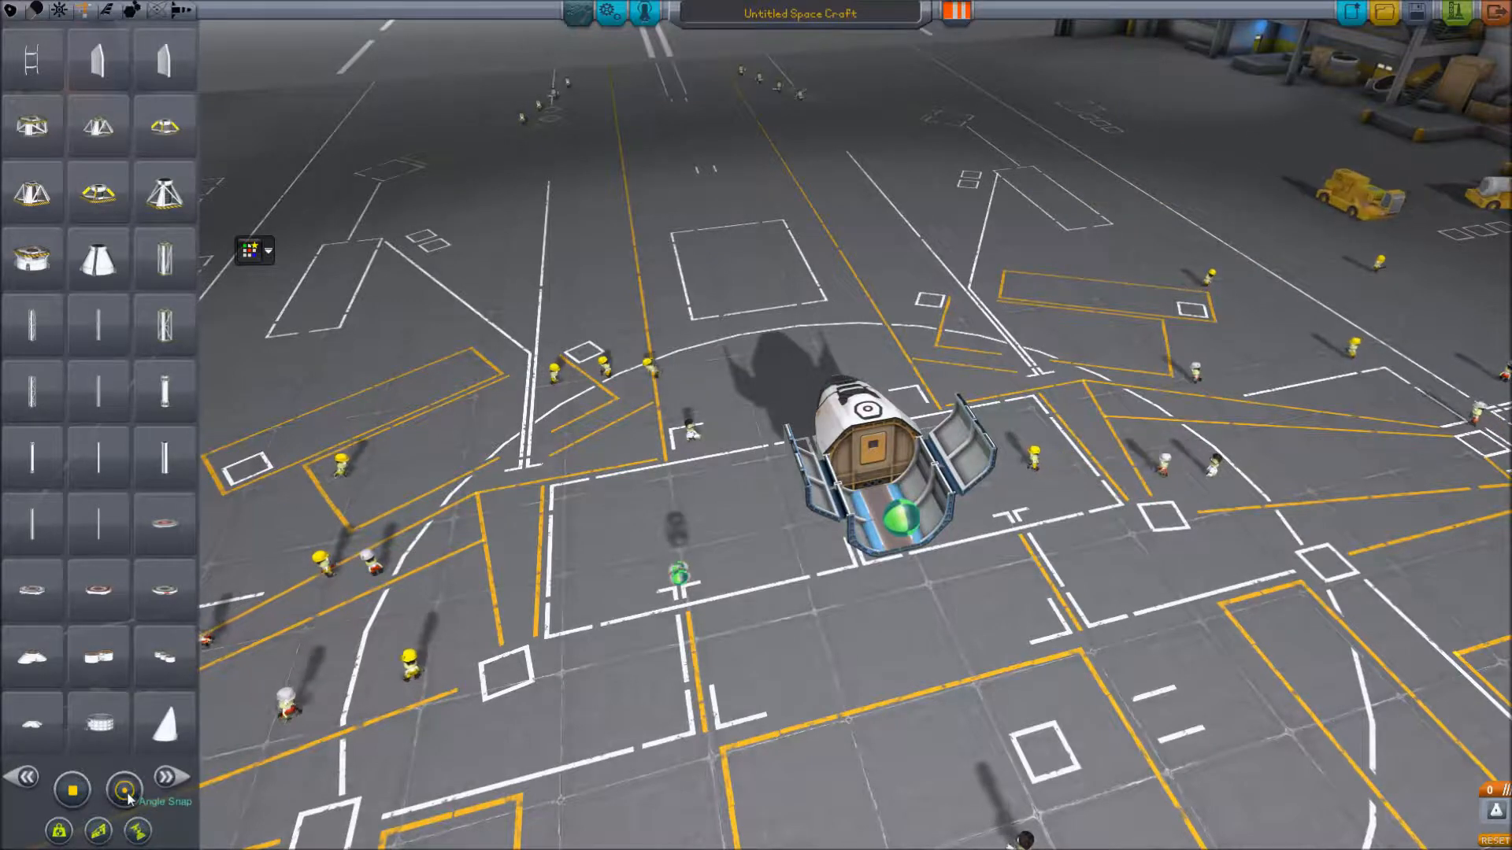
# Page forward through the parts catalogue to the nose cones and small structural parts.
pyautogui.click(123, 788)
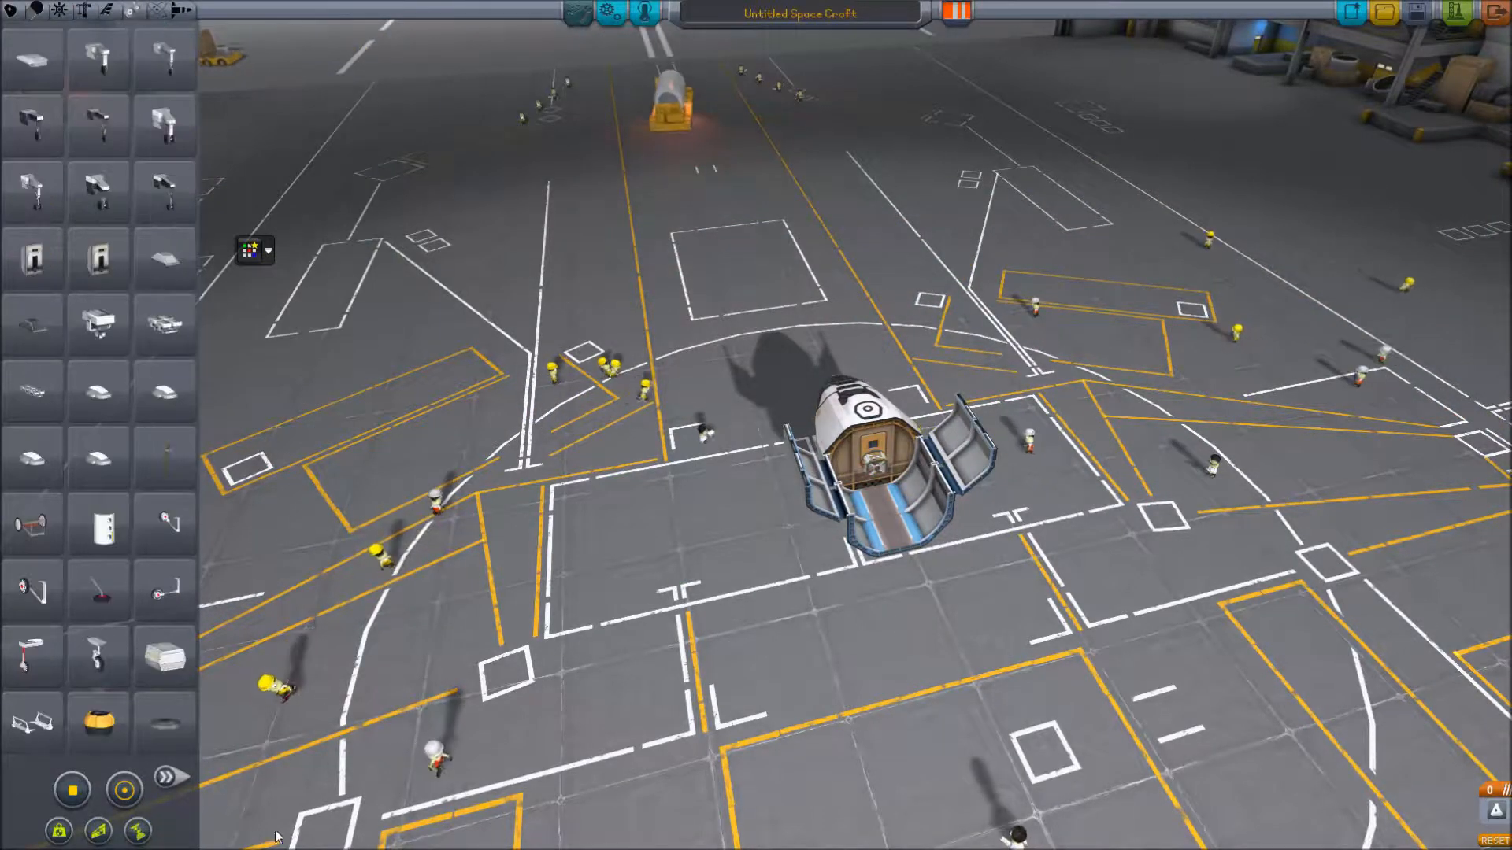
pyautogui.click(170, 777)
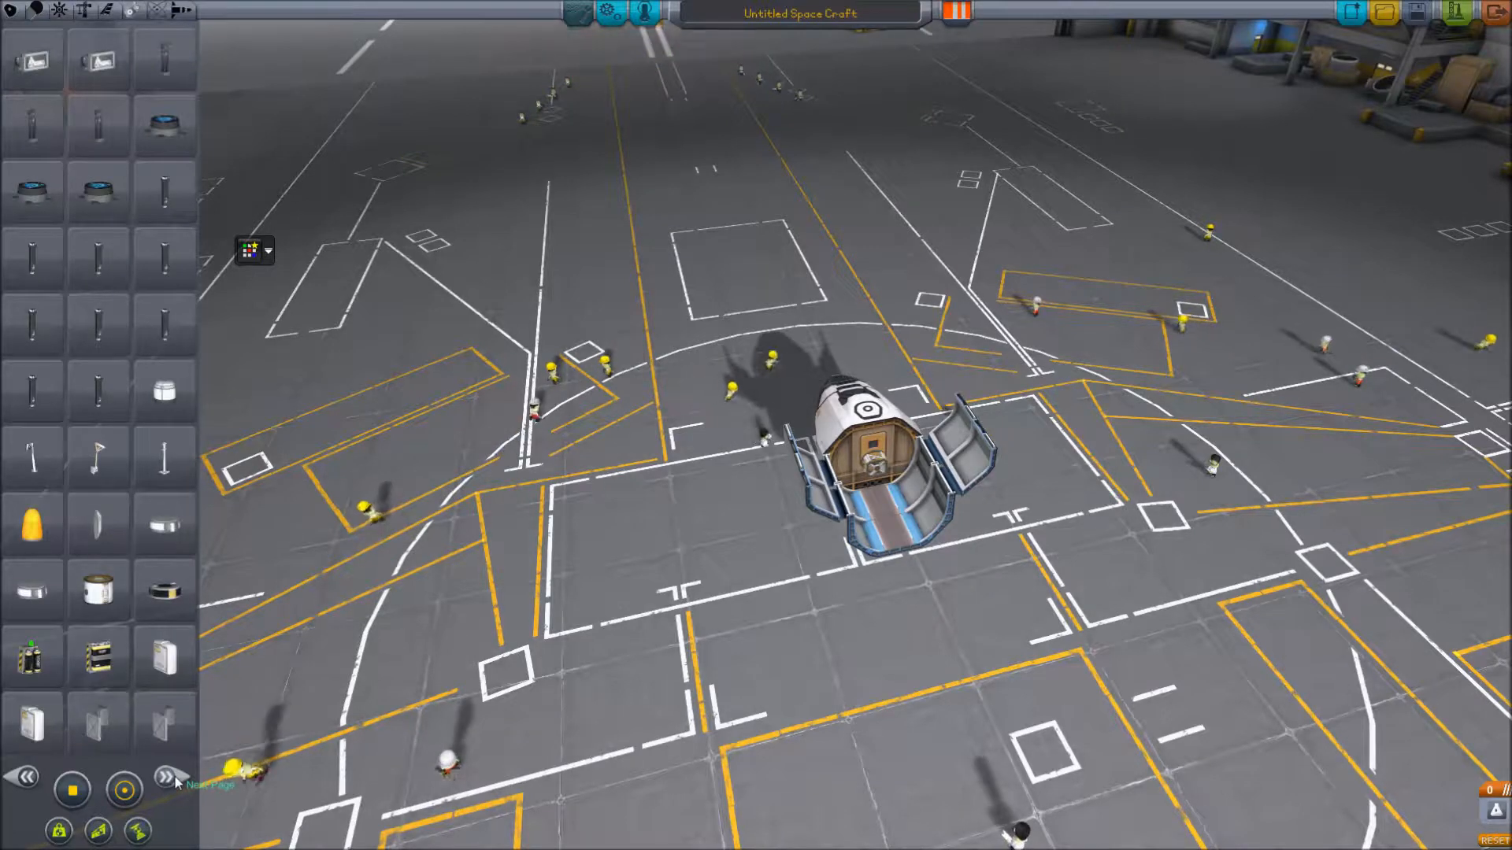
pyautogui.click(166, 778)
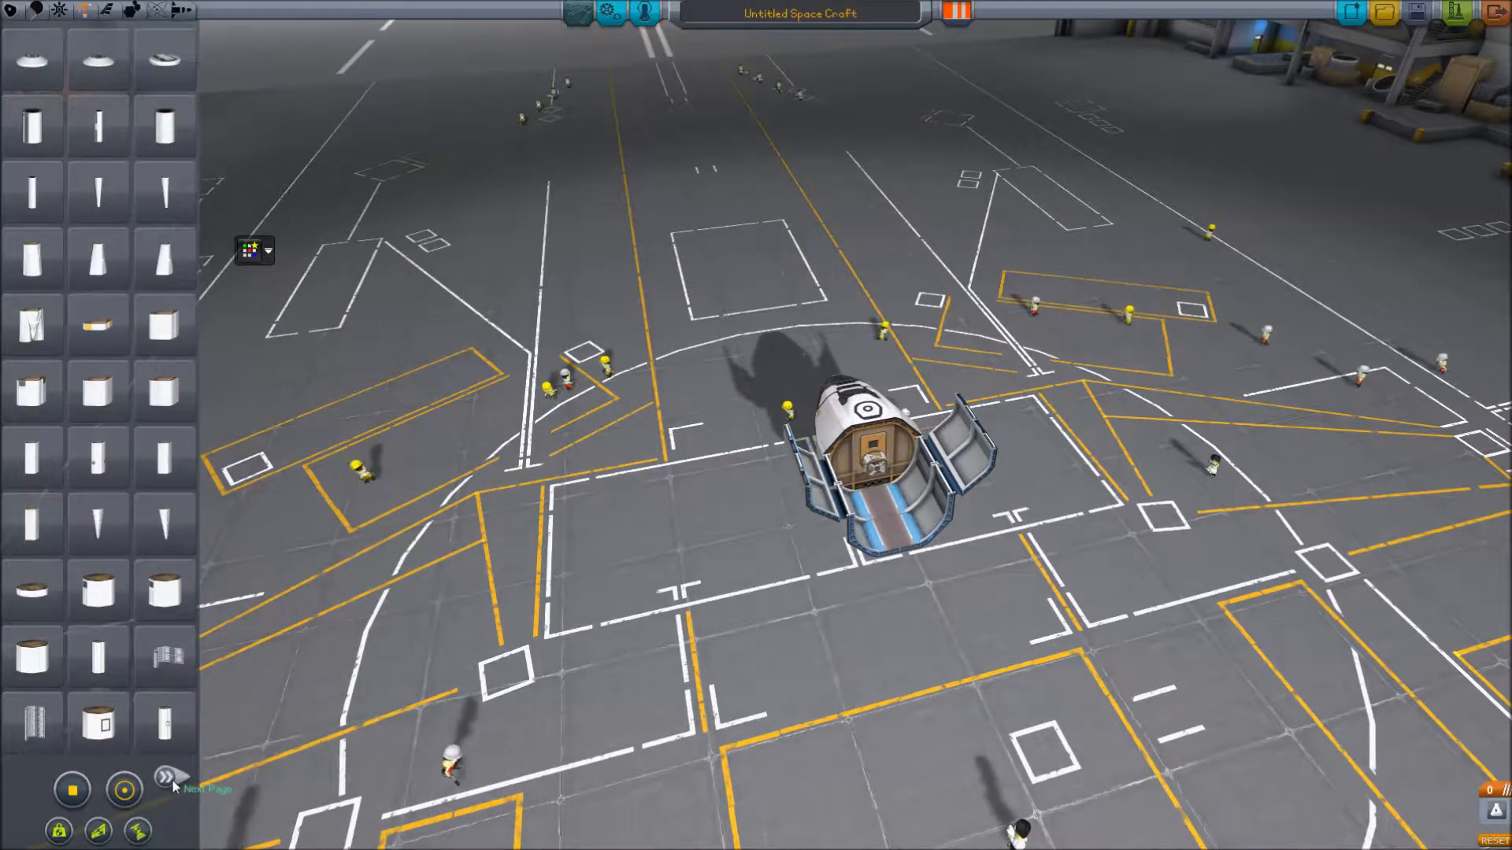
pyautogui.click(164, 776)
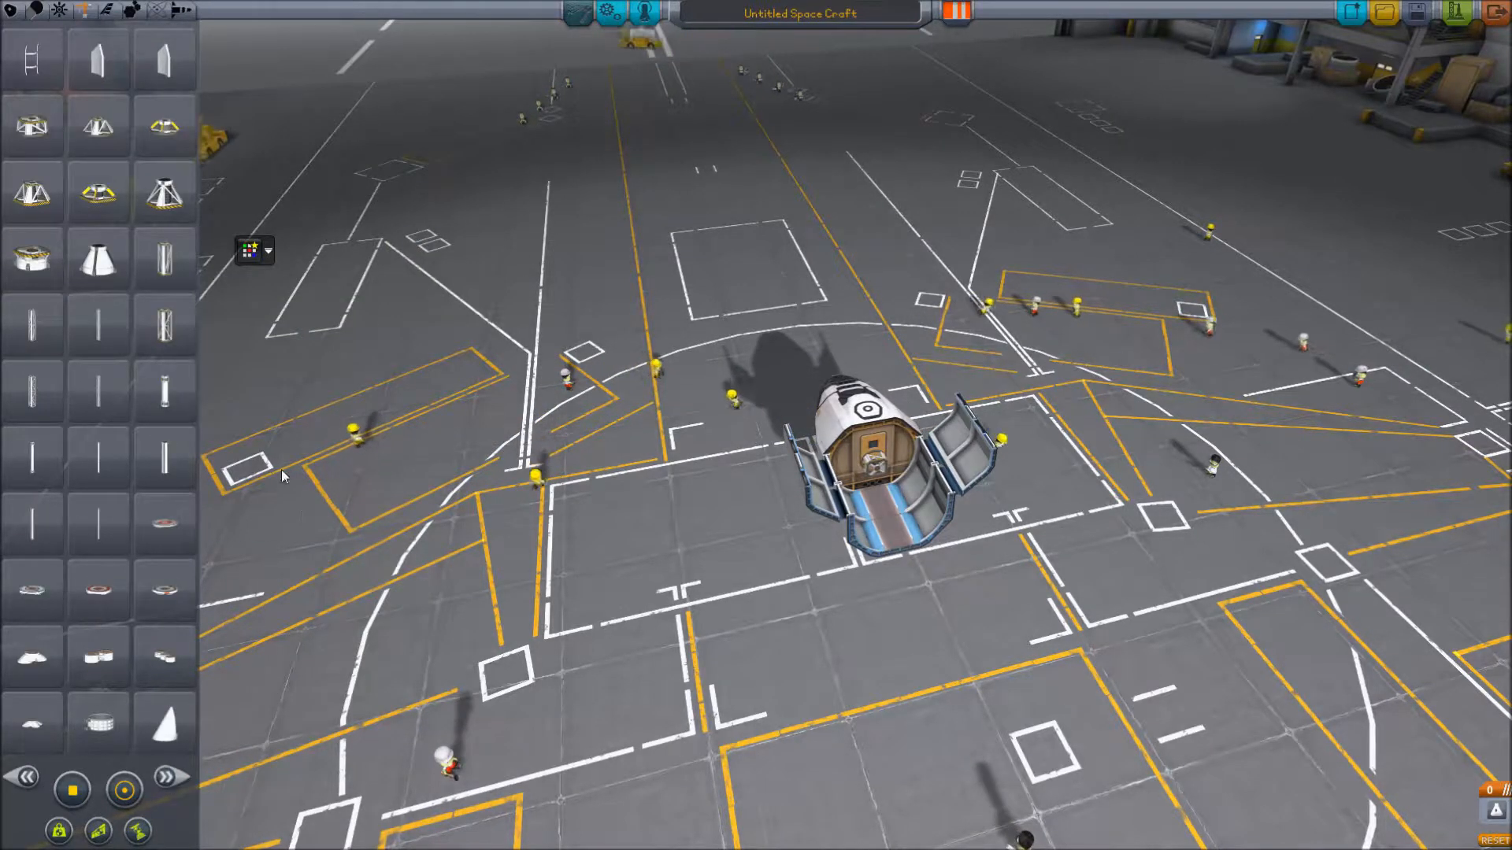
pyautogui.click(170, 777)
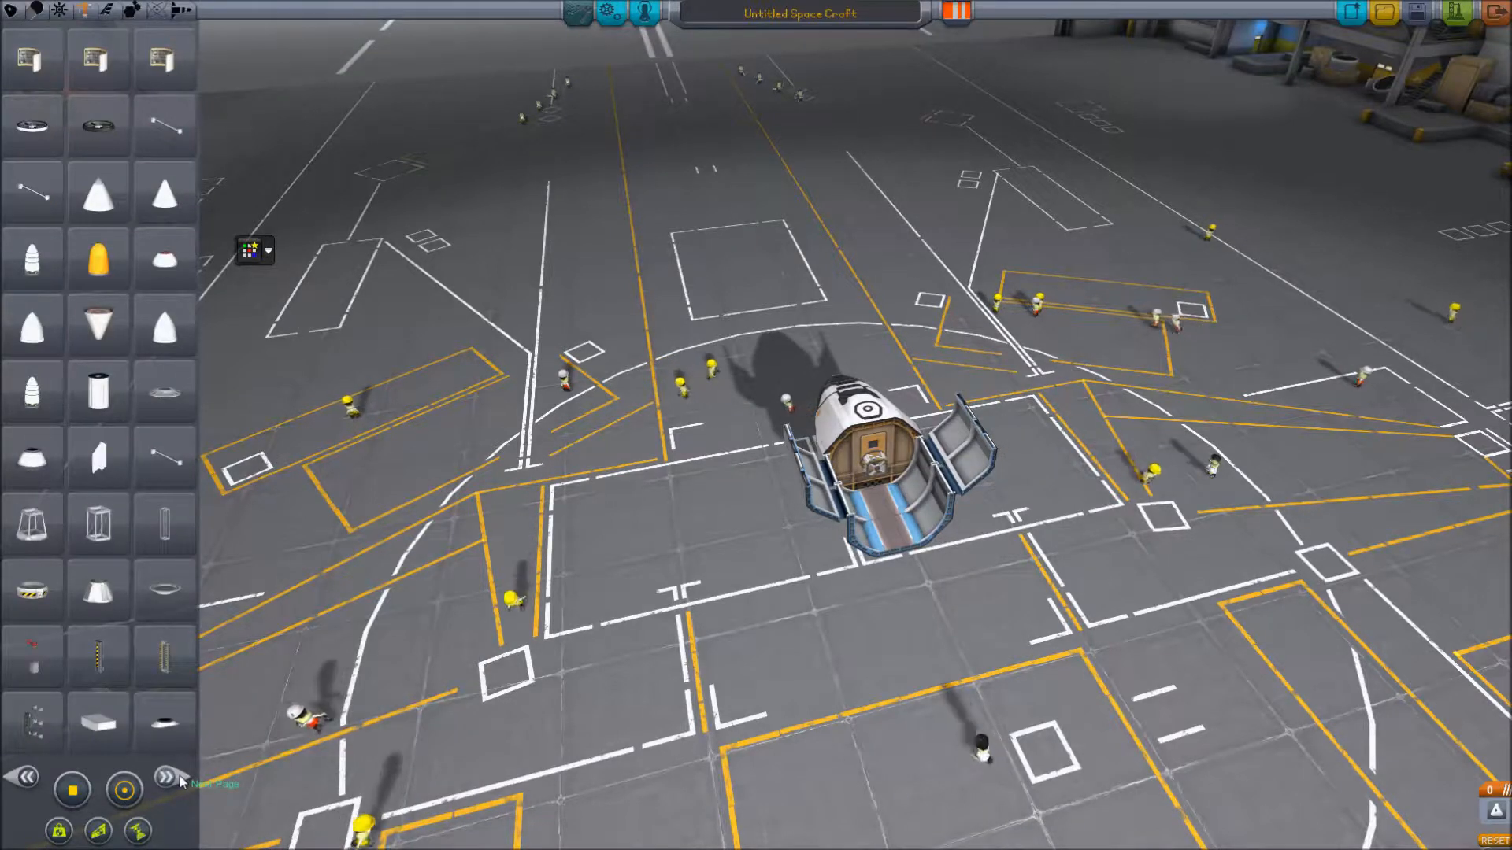
pyautogui.moveTo(163, 523)
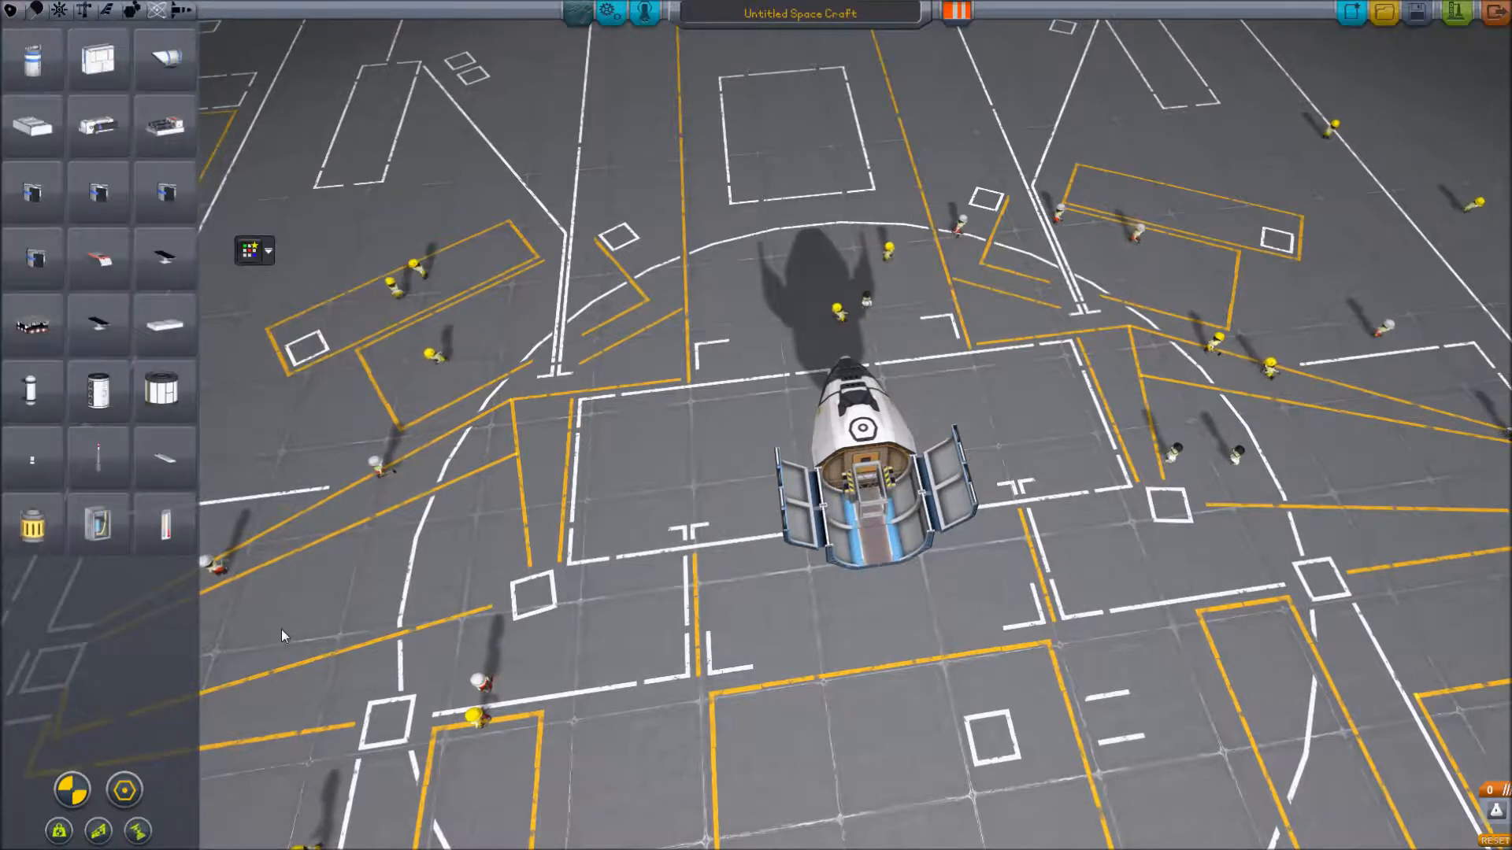
pyautogui.moveTo(32, 126)
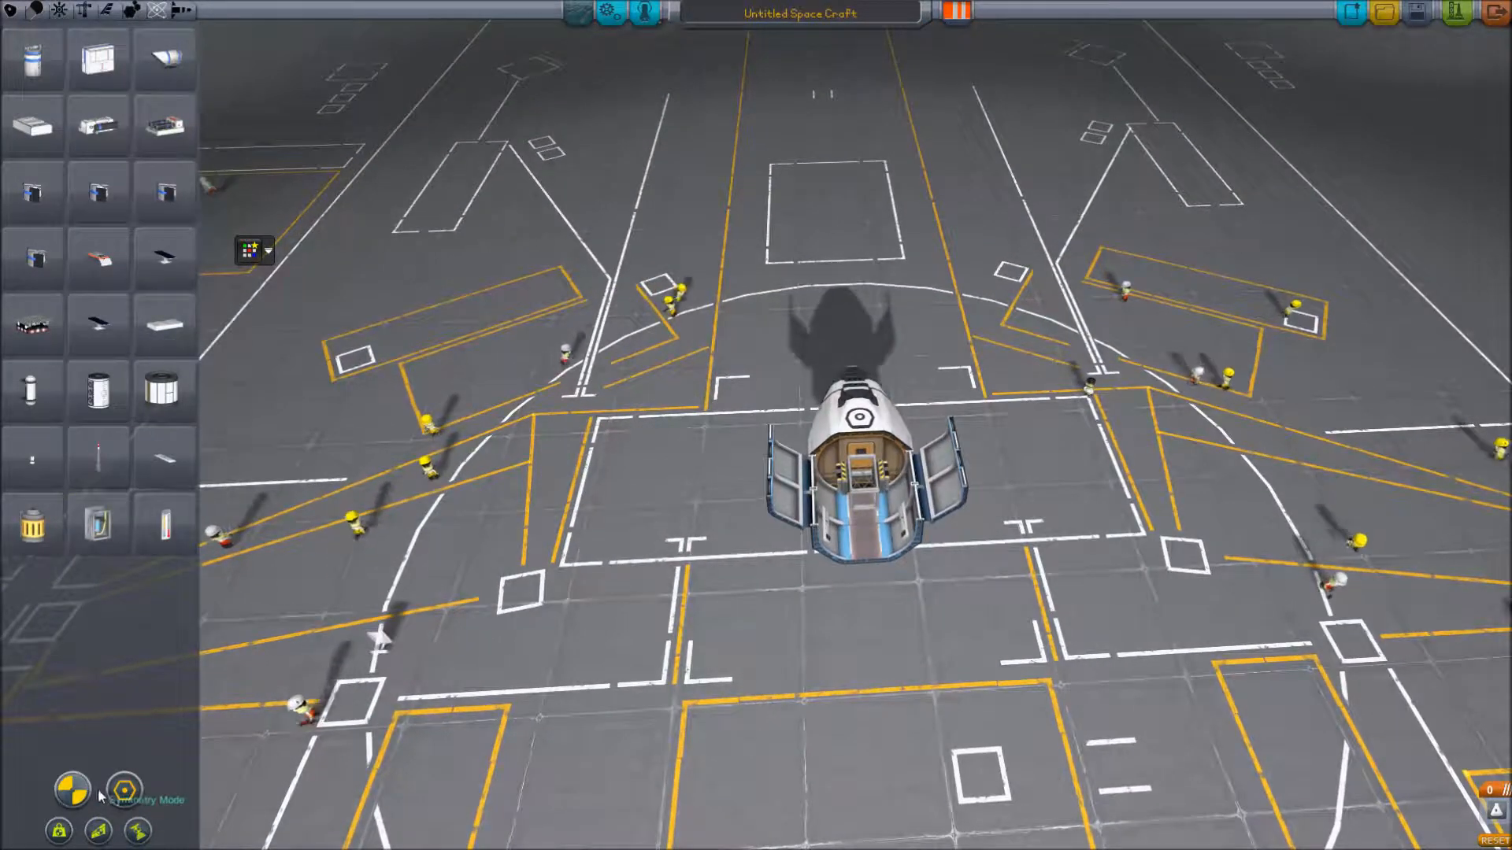
# Change the part symmetry mode and bring up the MechJeb window.
pyautogui.click(72, 789)
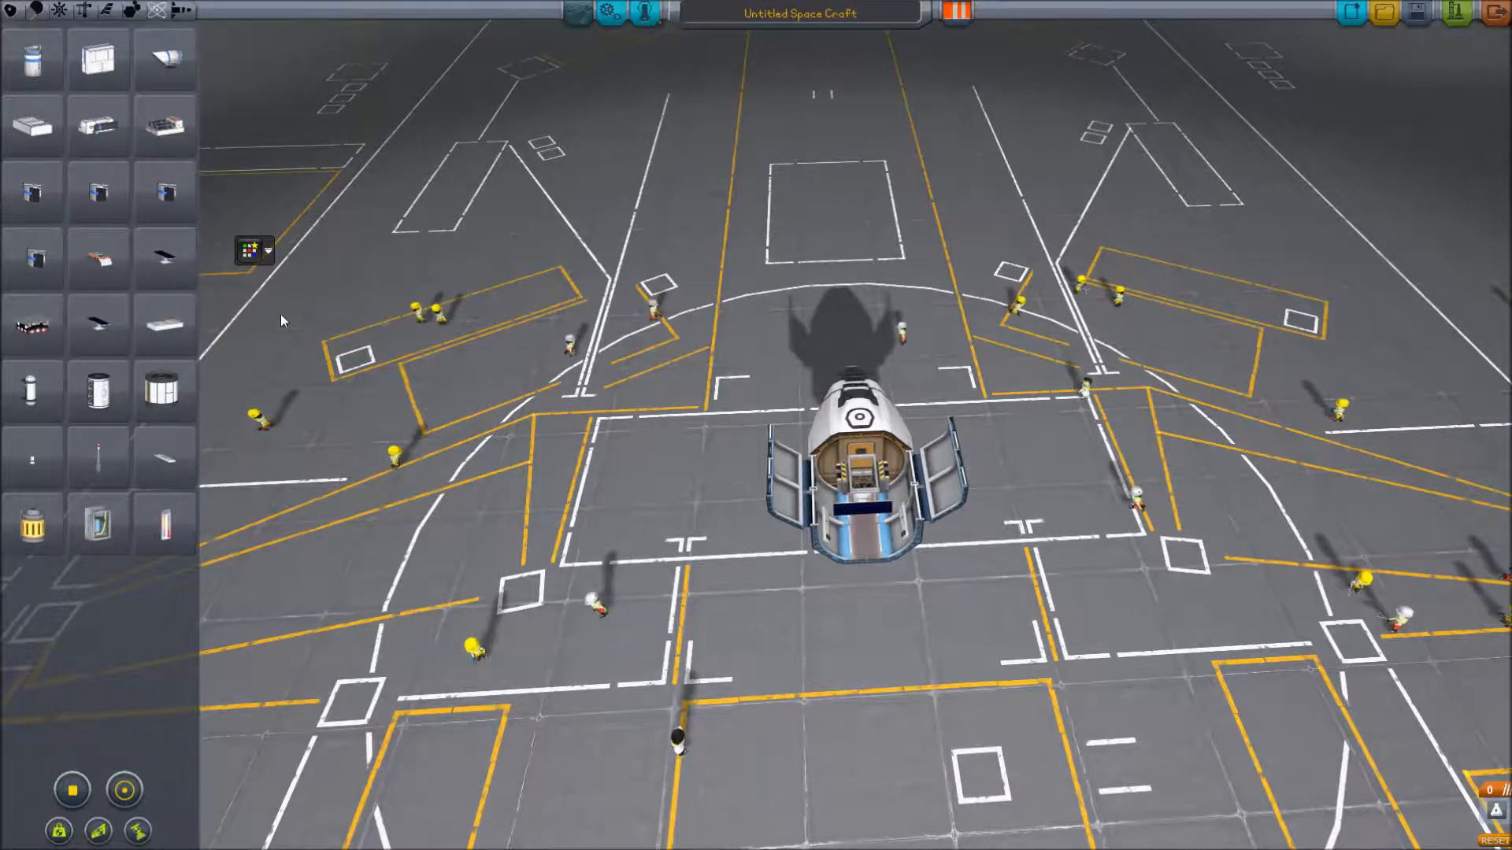
pyautogui.click(61, 11)
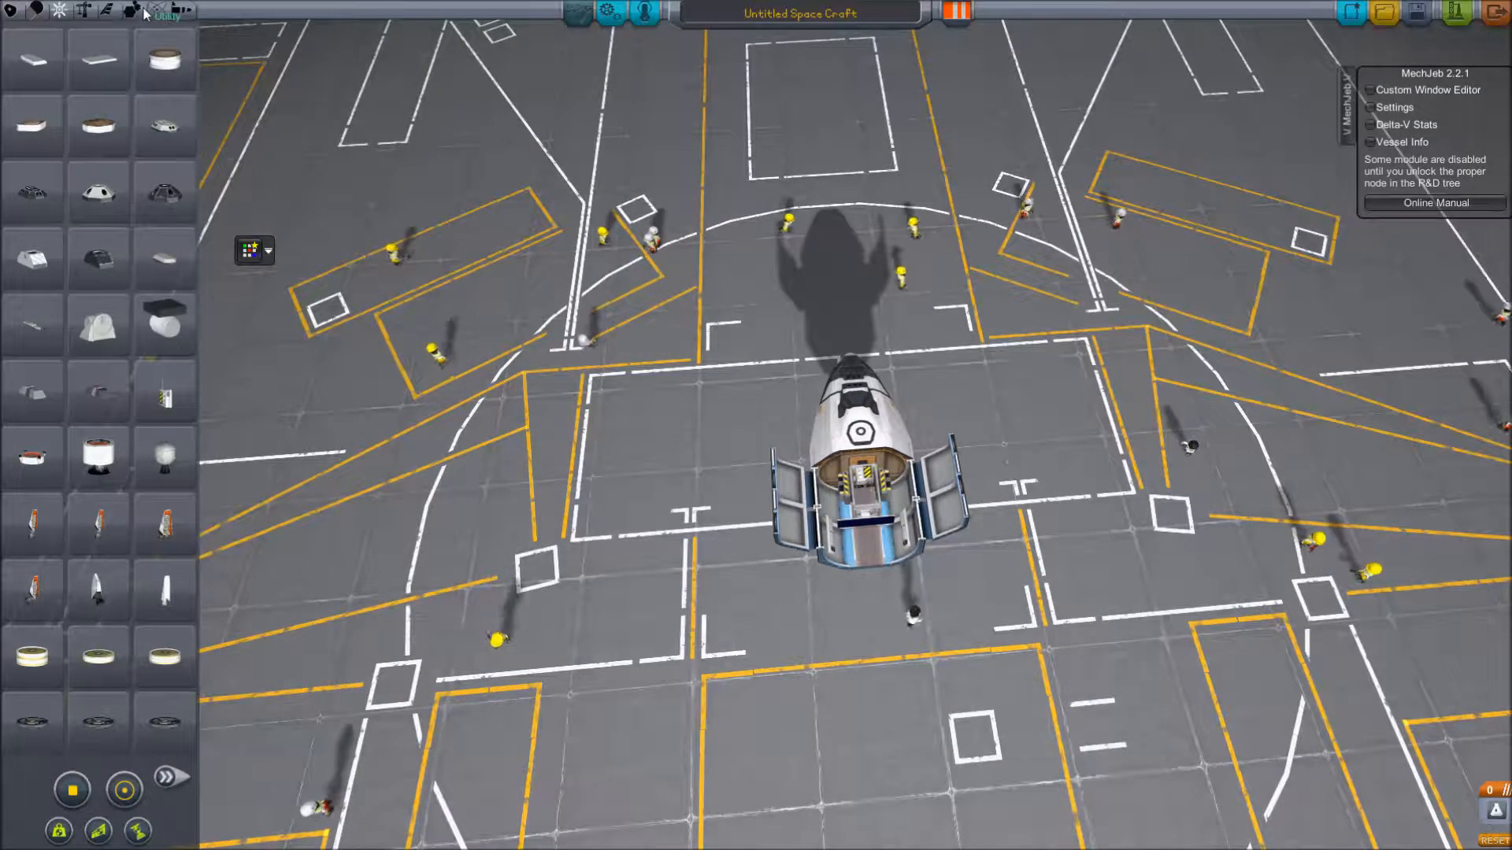
pyautogui.click(170, 778)
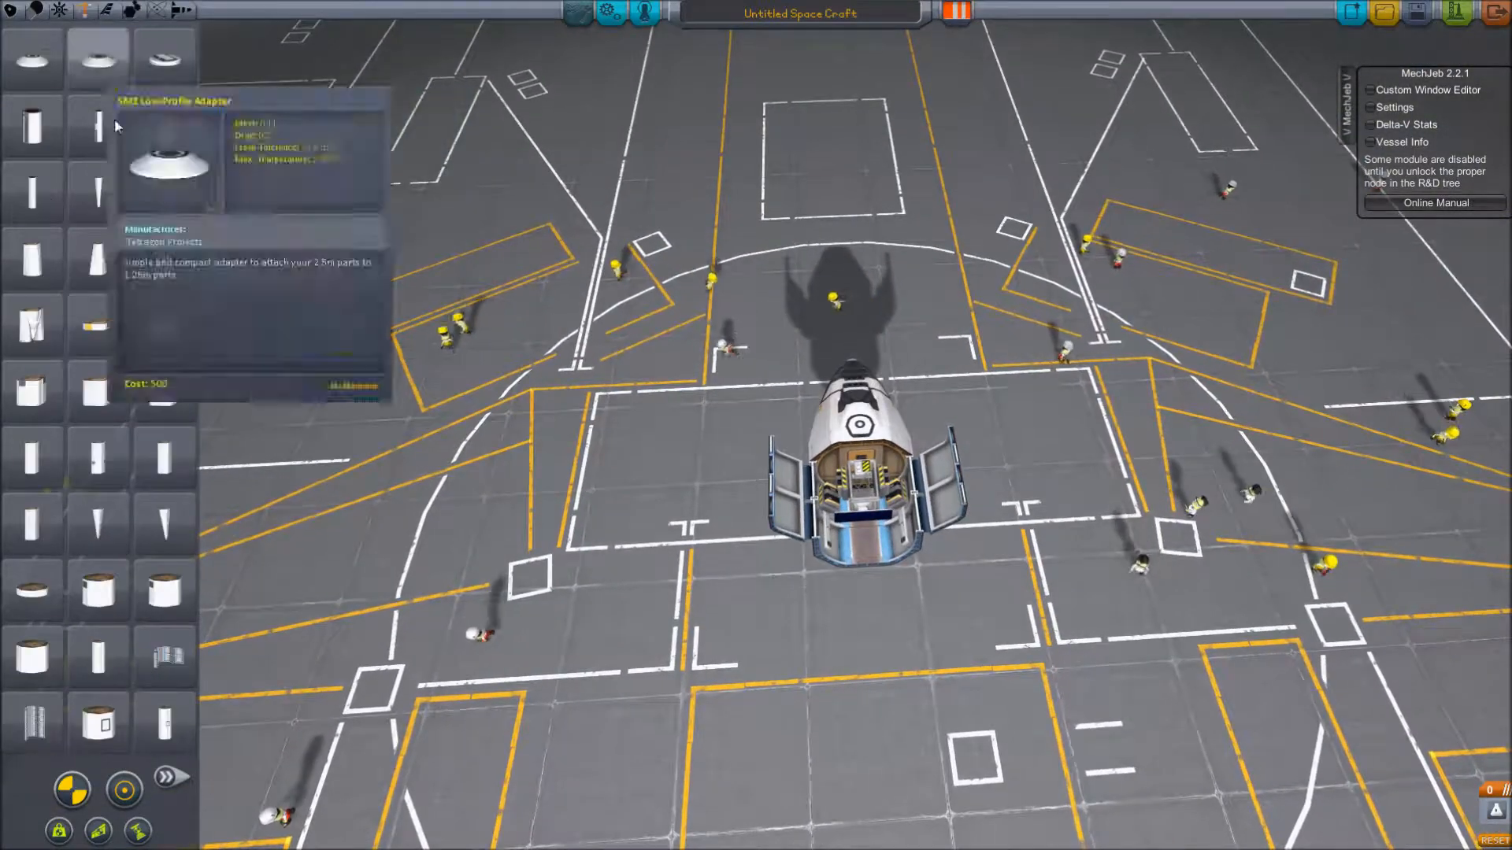
pyautogui.click(165, 777)
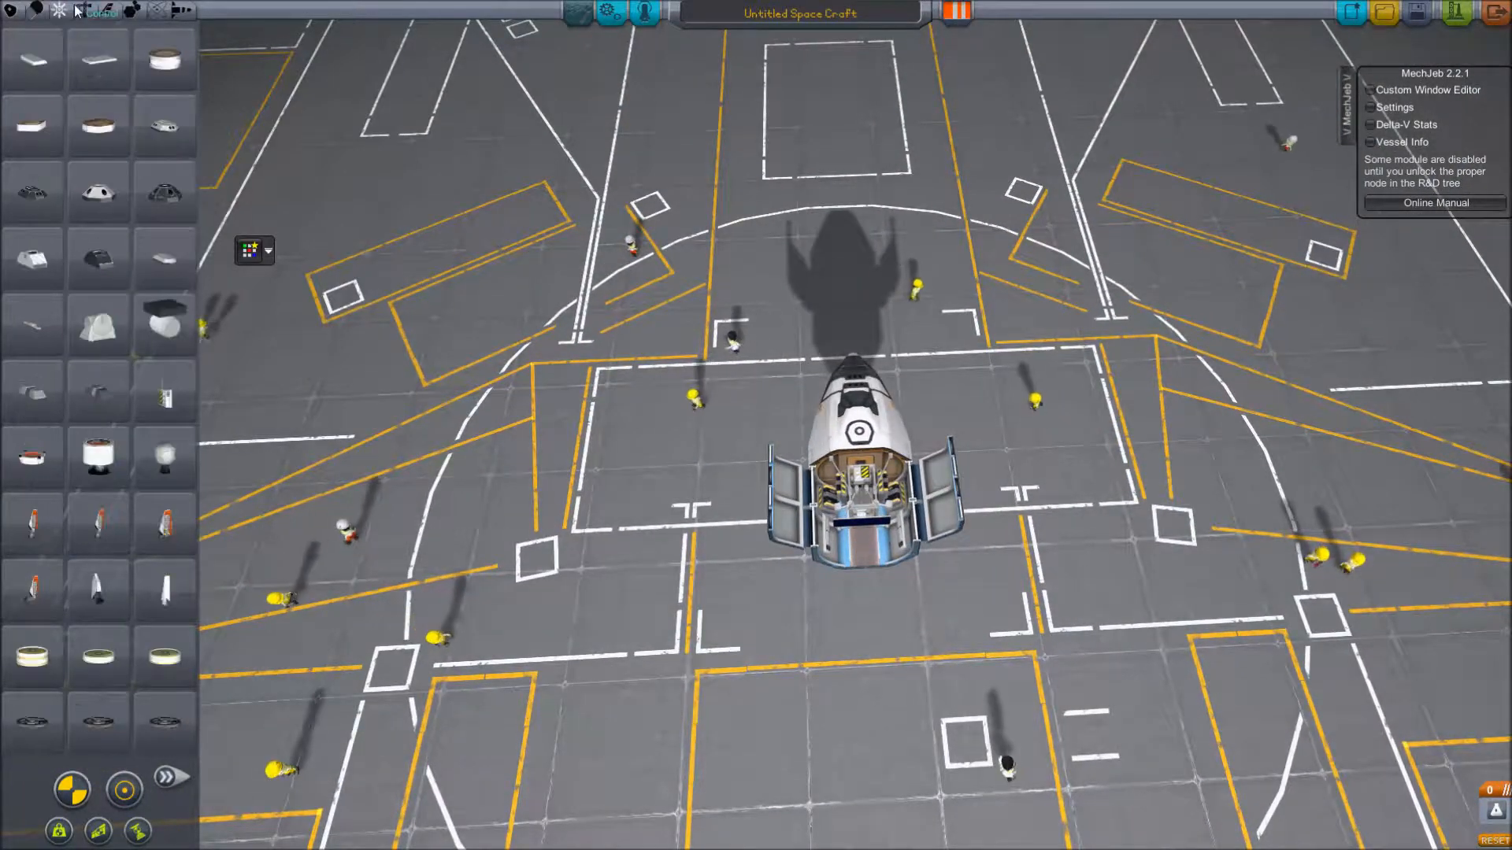
pyautogui.moveTo(98, 126)
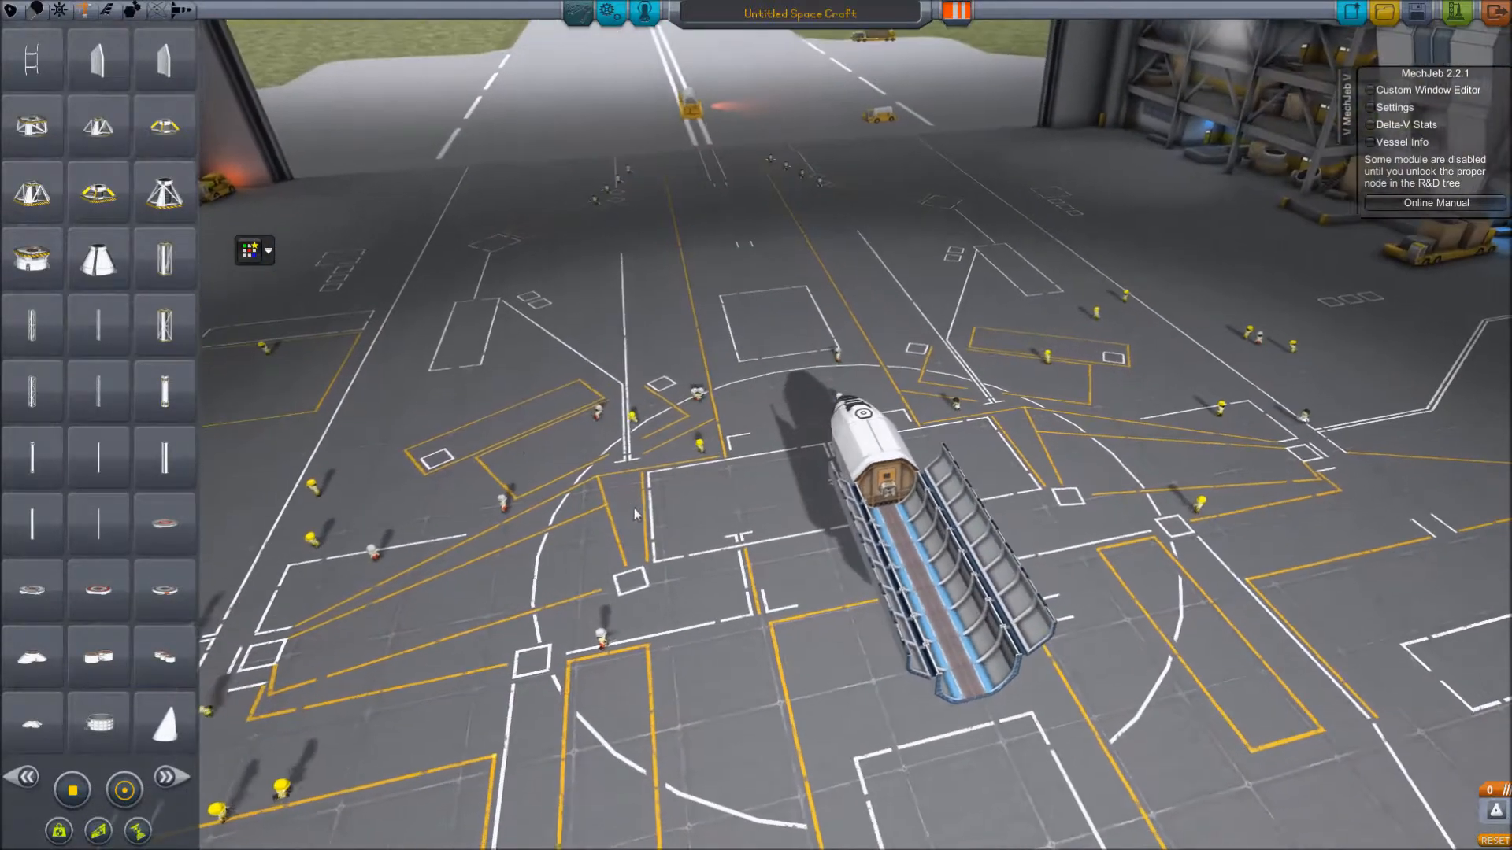
# Browse to the structural page holding the cargo bay sections.
pyautogui.click(169, 776)
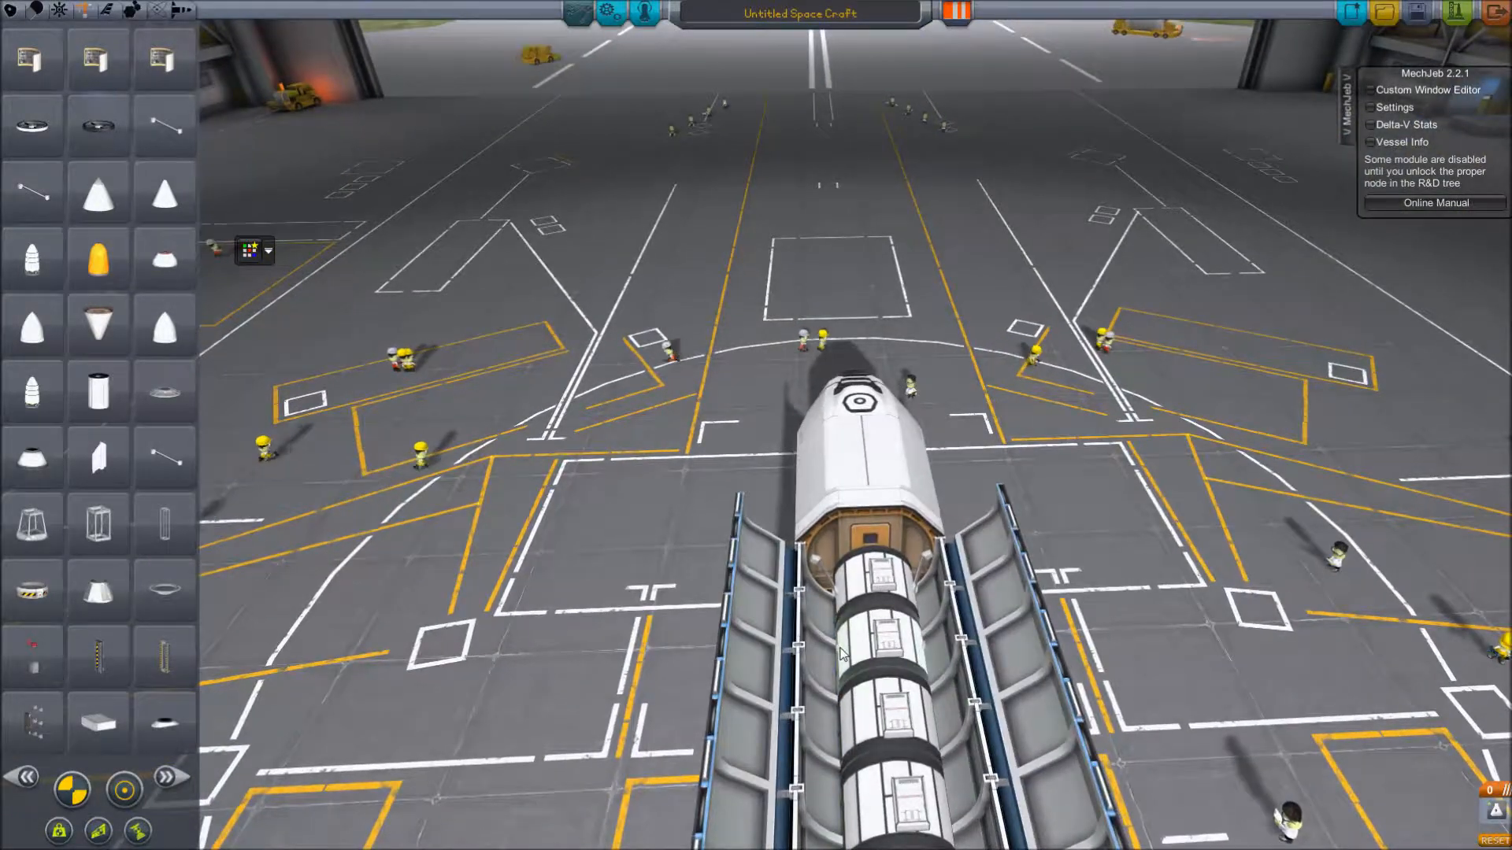
pyautogui.moveTo(162, 460)
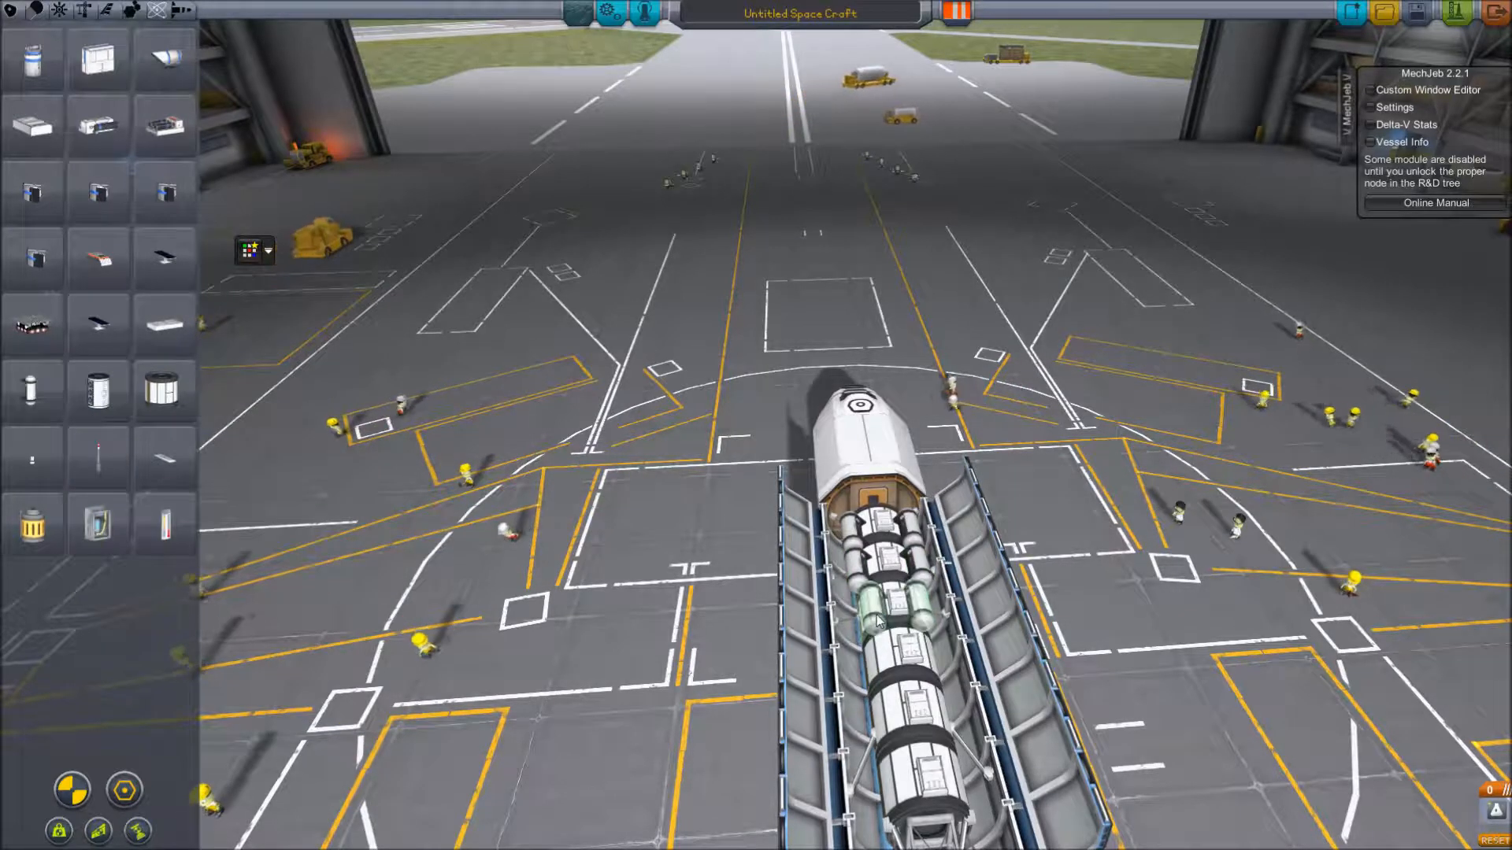
pyautogui.moveTo(96, 525)
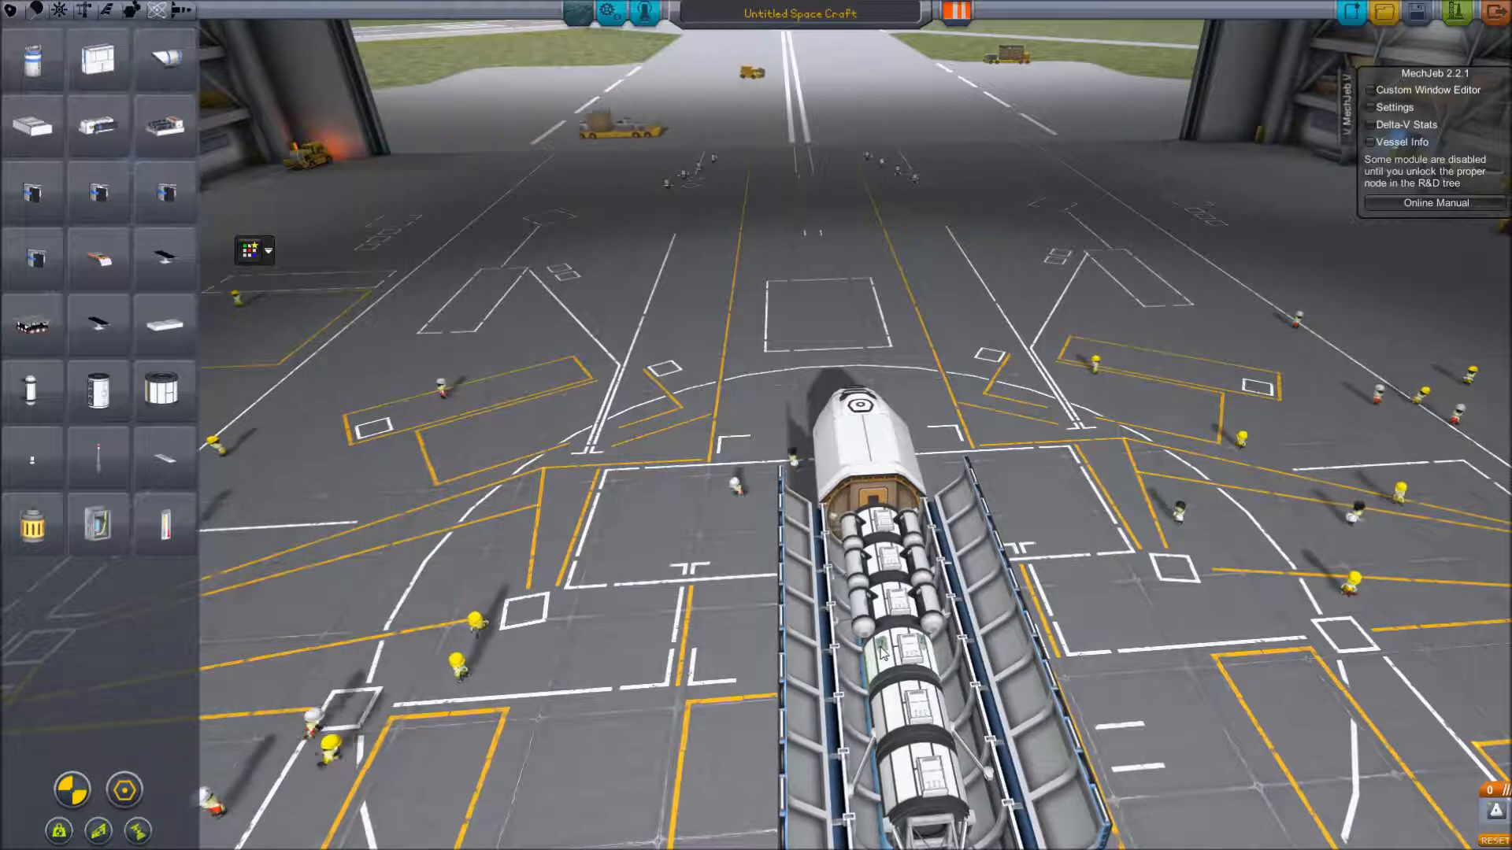
pyautogui.moveTo(163, 522)
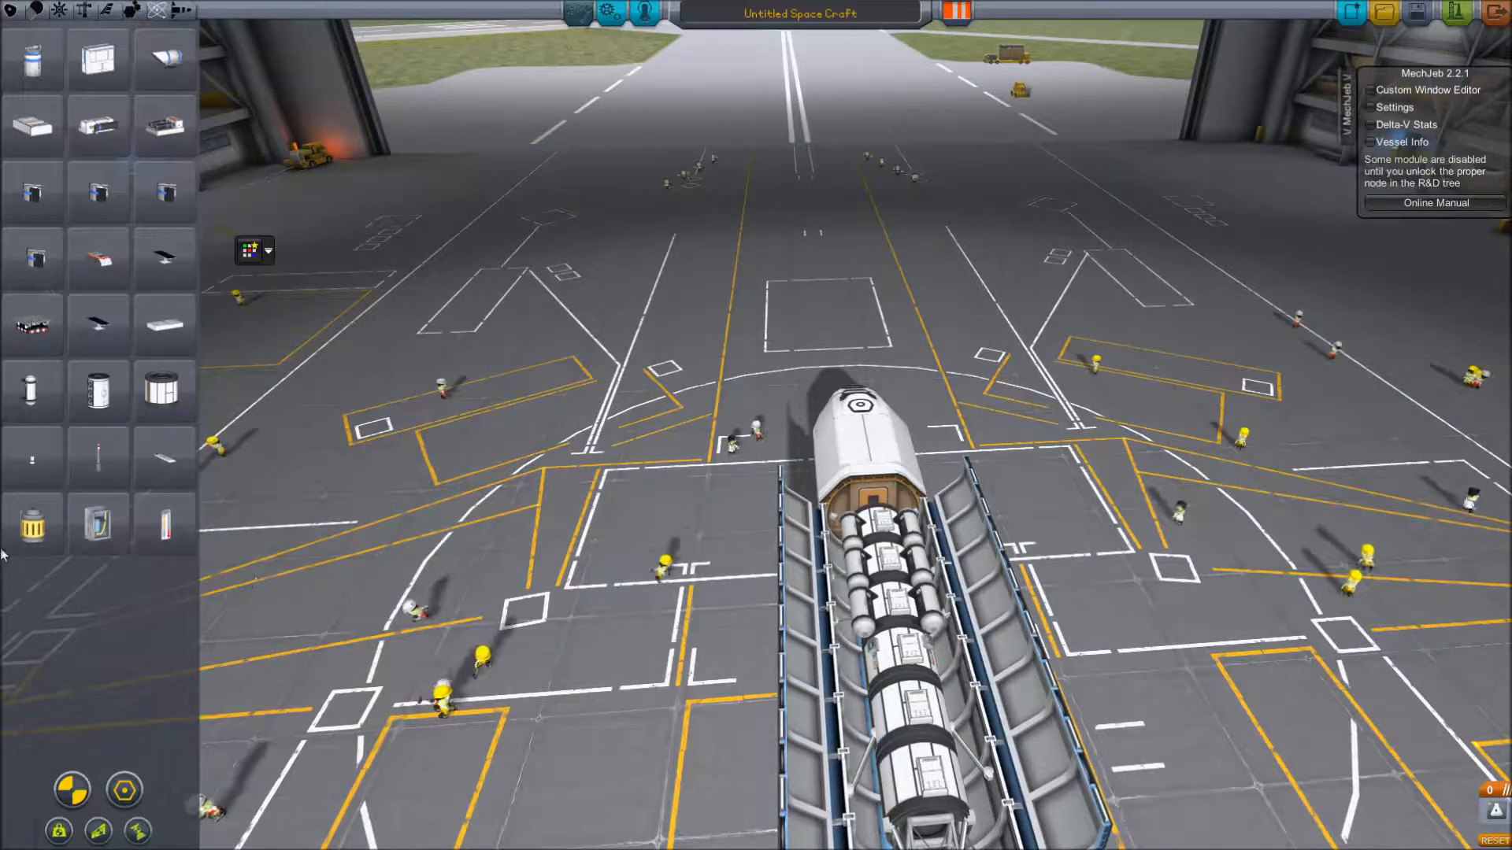
pyautogui.moveTo(33, 523)
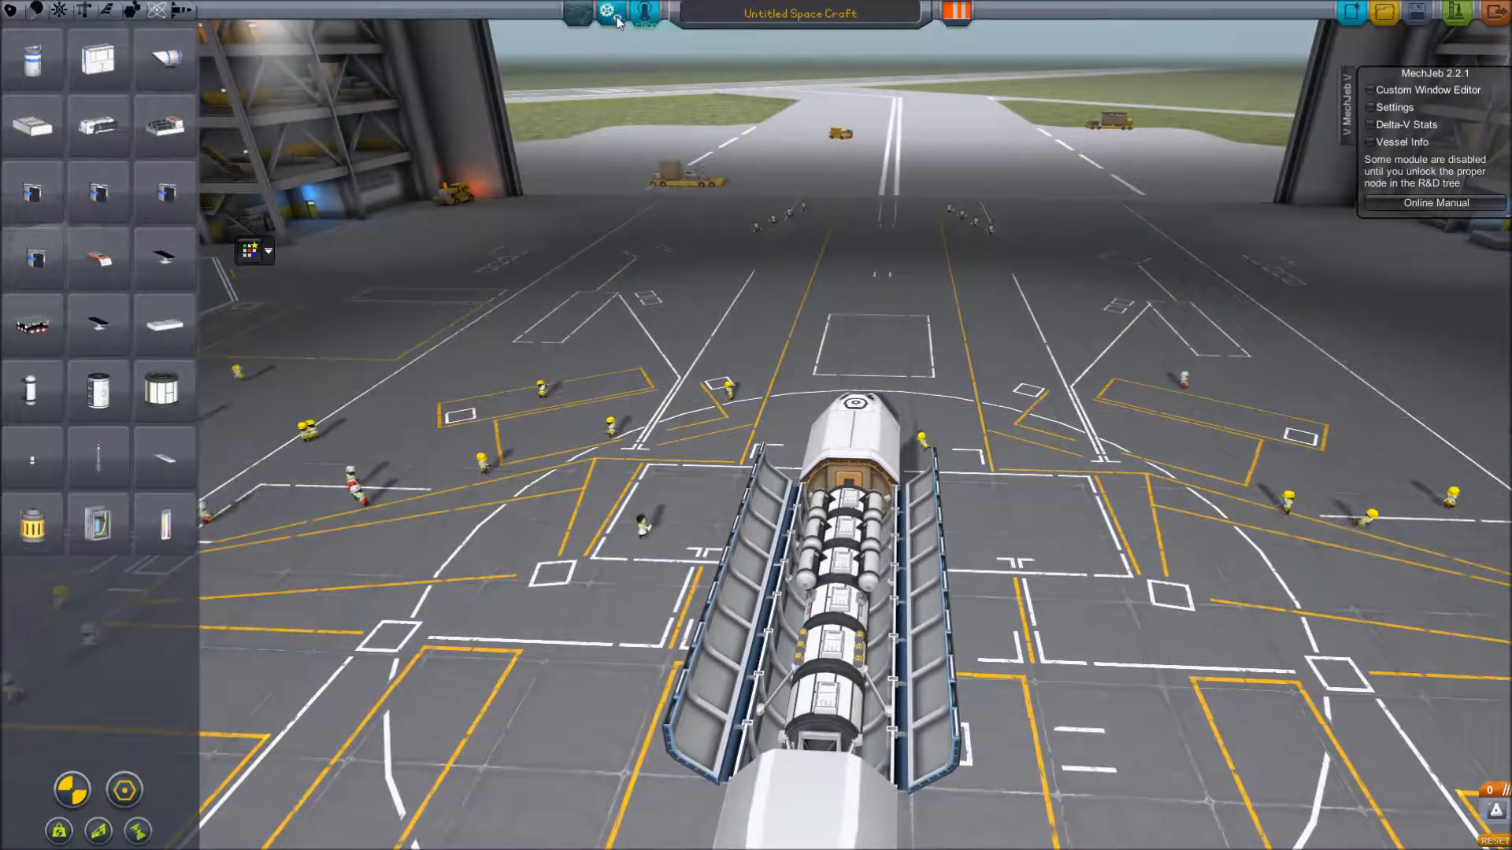
# Fill the first custom action groups with the science parts' and signal scanner's data actions.
pyautogui.click(608, 12)
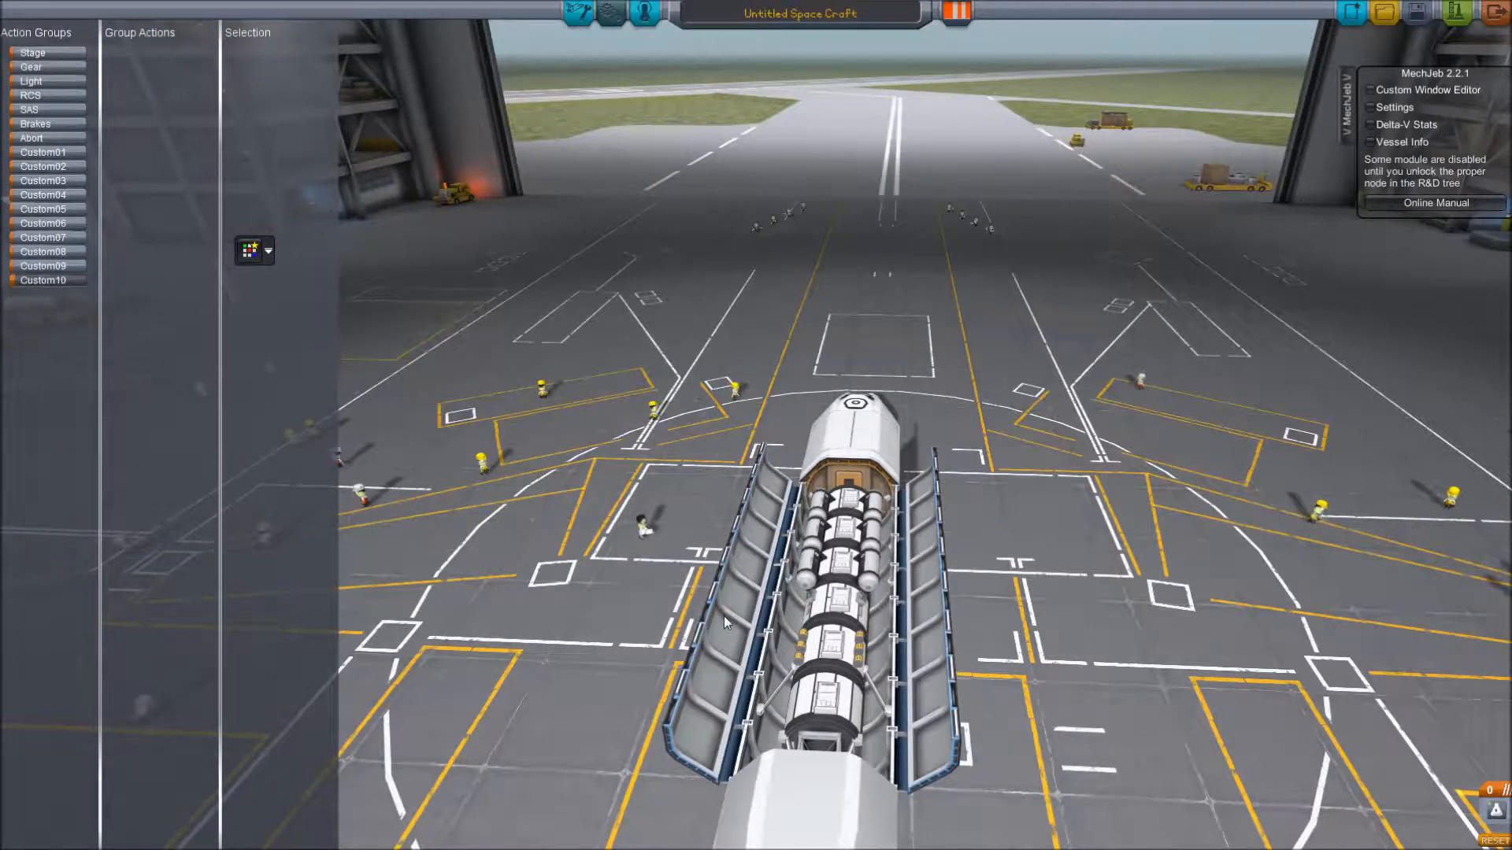
pyautogui.click(822, 703)
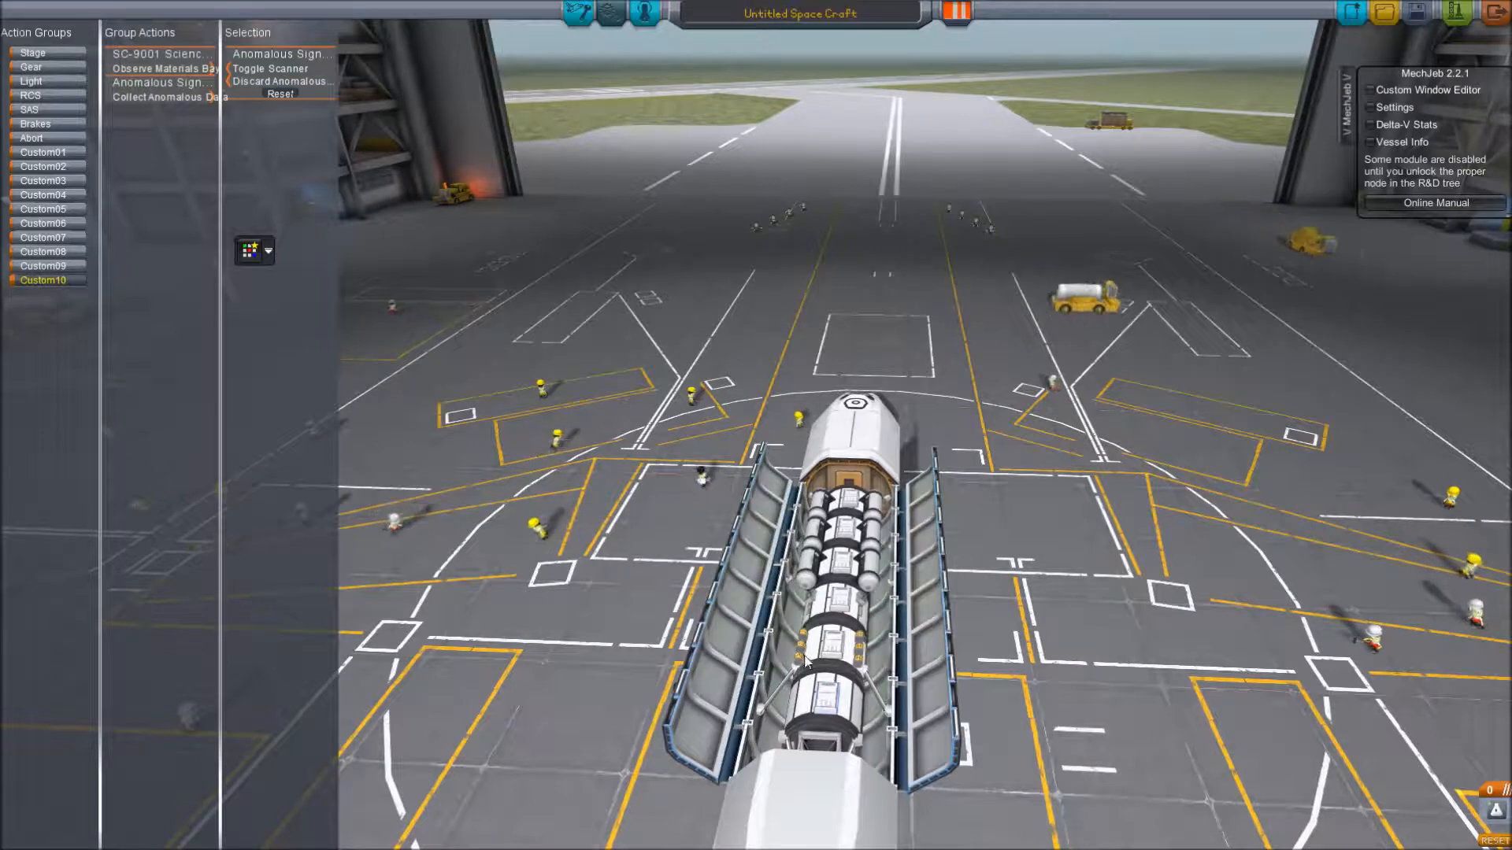
pyautogui.click(160, 110)
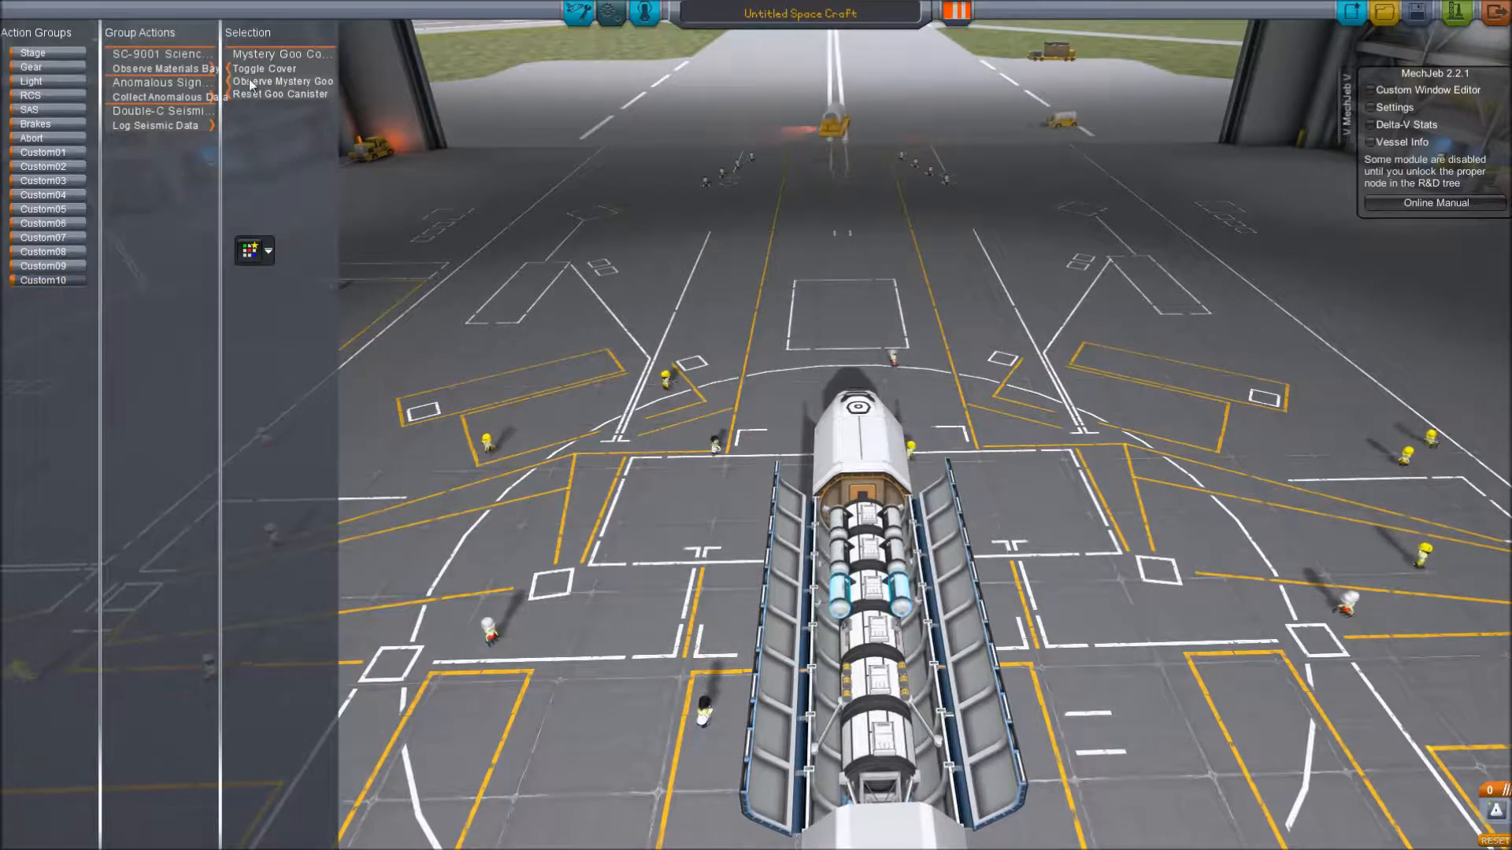
pyautogui.click(162, 67)
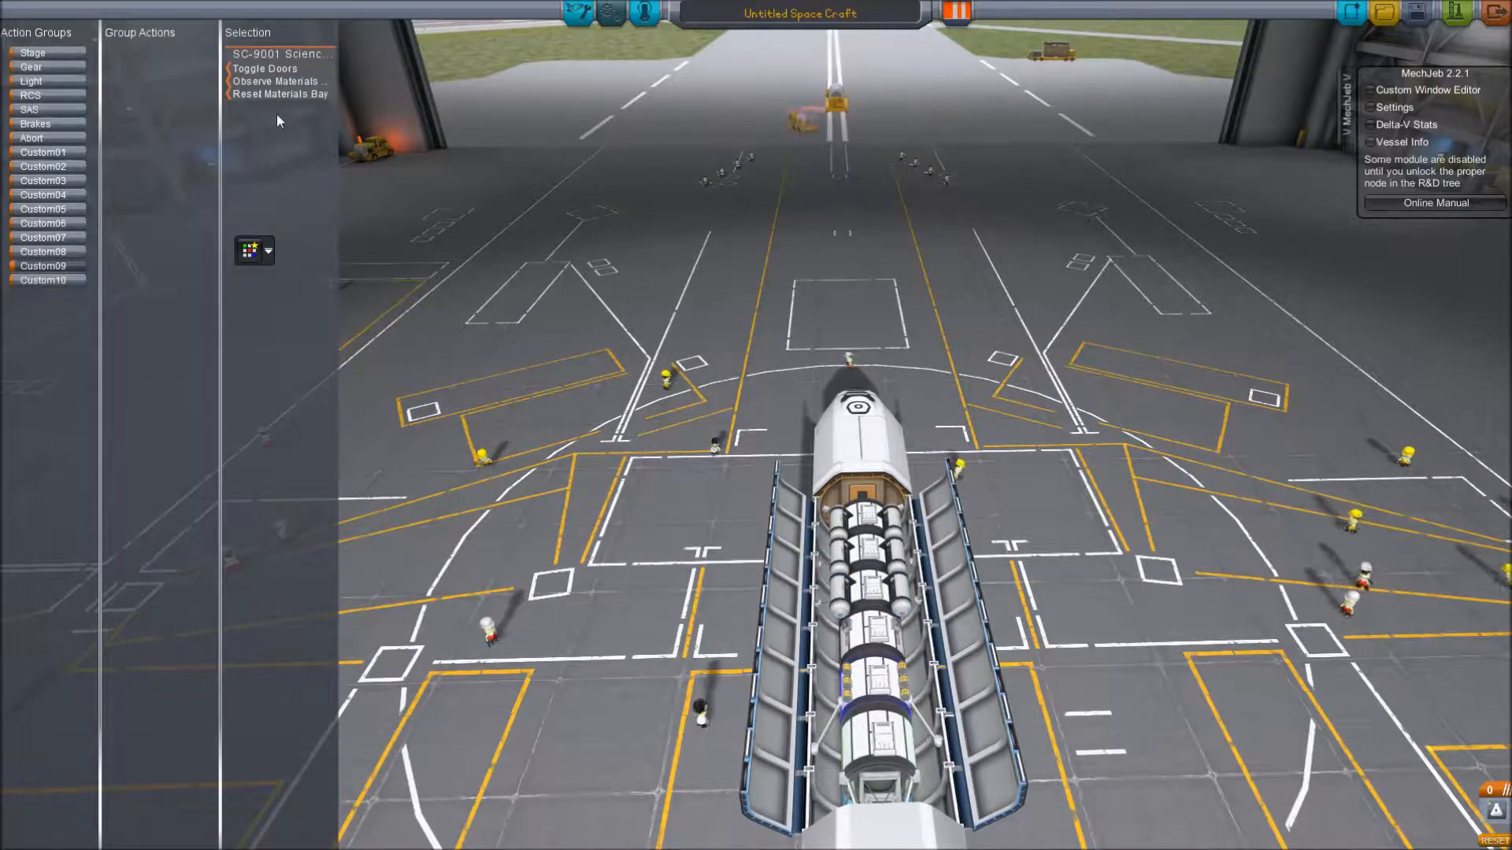
pyautogui.click(280, 54)
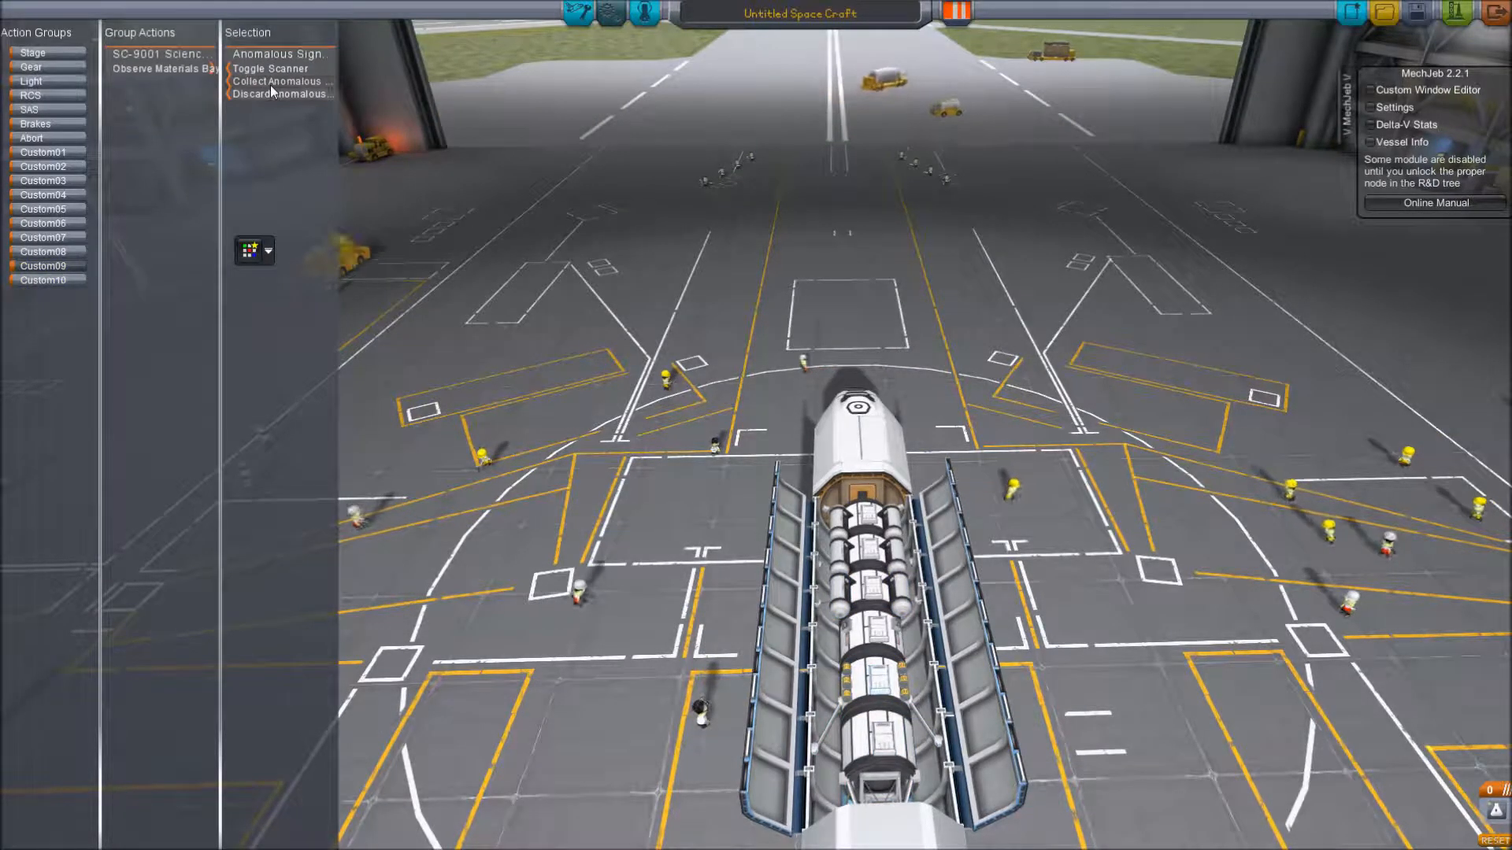
pyautogui.click(164, 67)
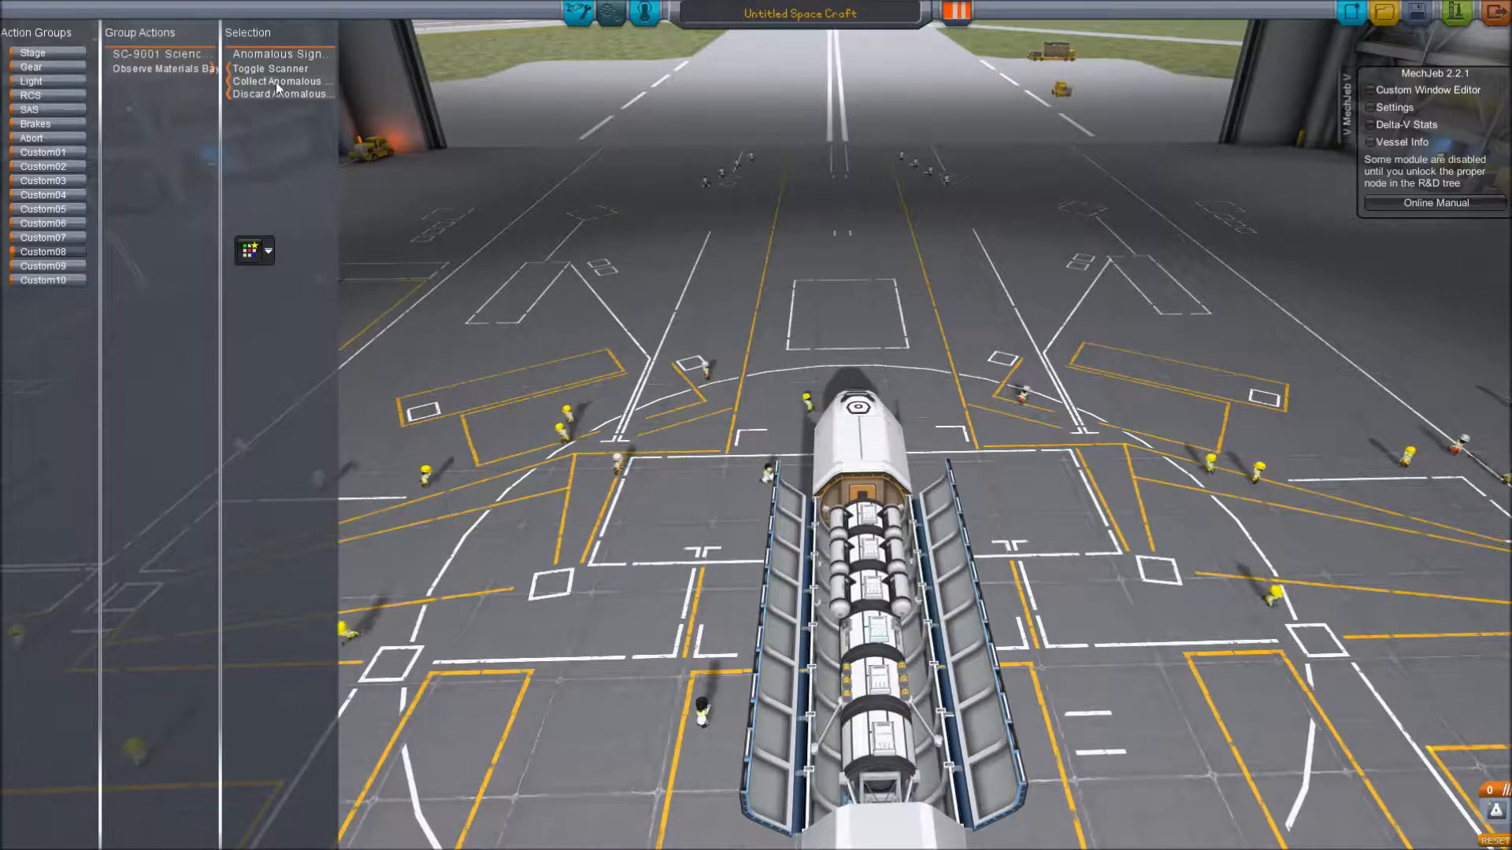
pyautogui.click(160, 68)
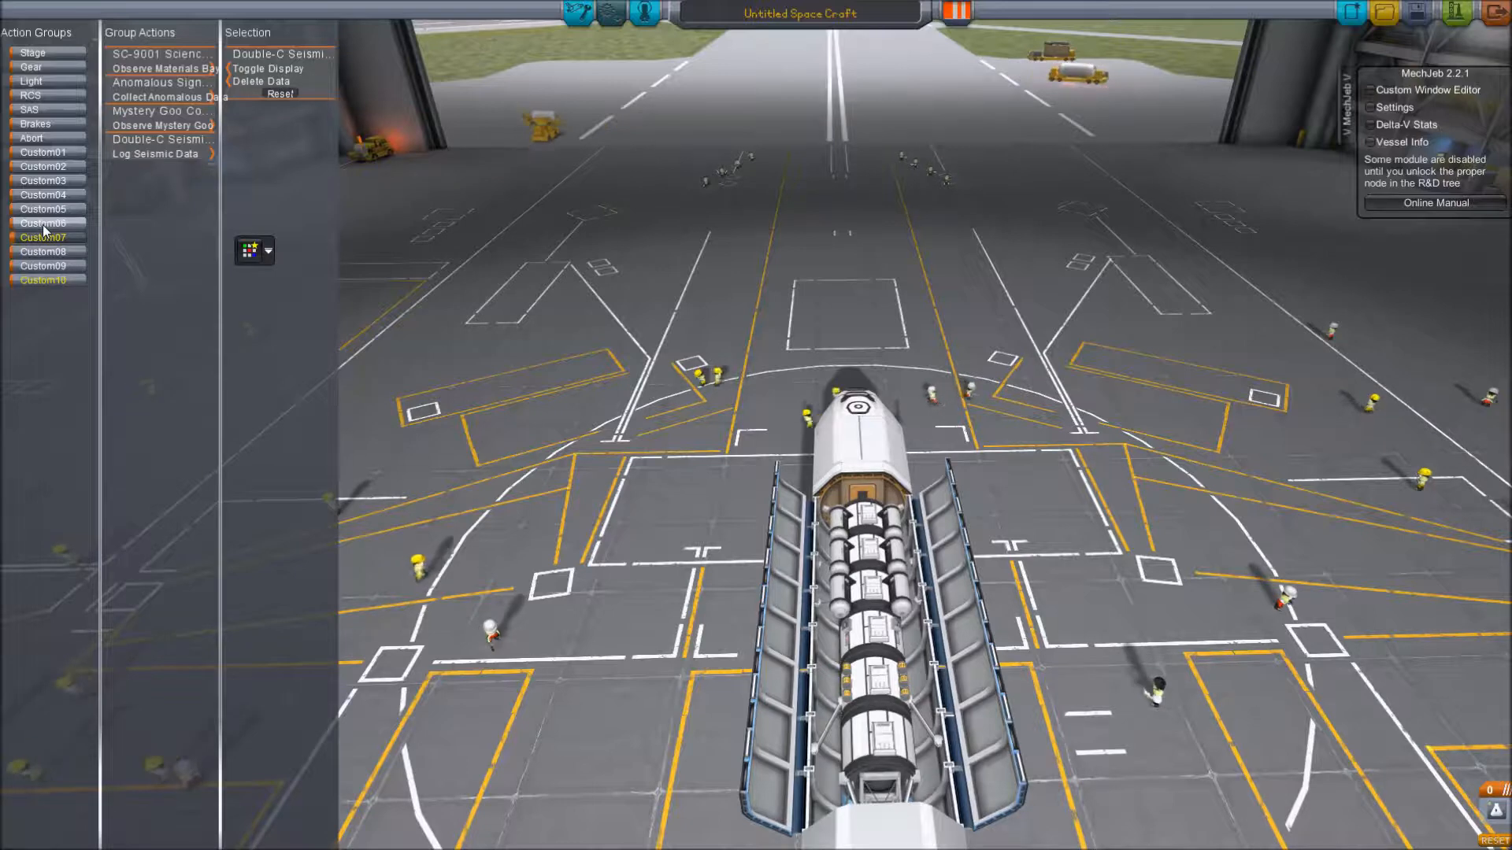
# Assign the materials bay and goo canister observations and the crew report to further custom groups.
pyautogui.click(162, 68)
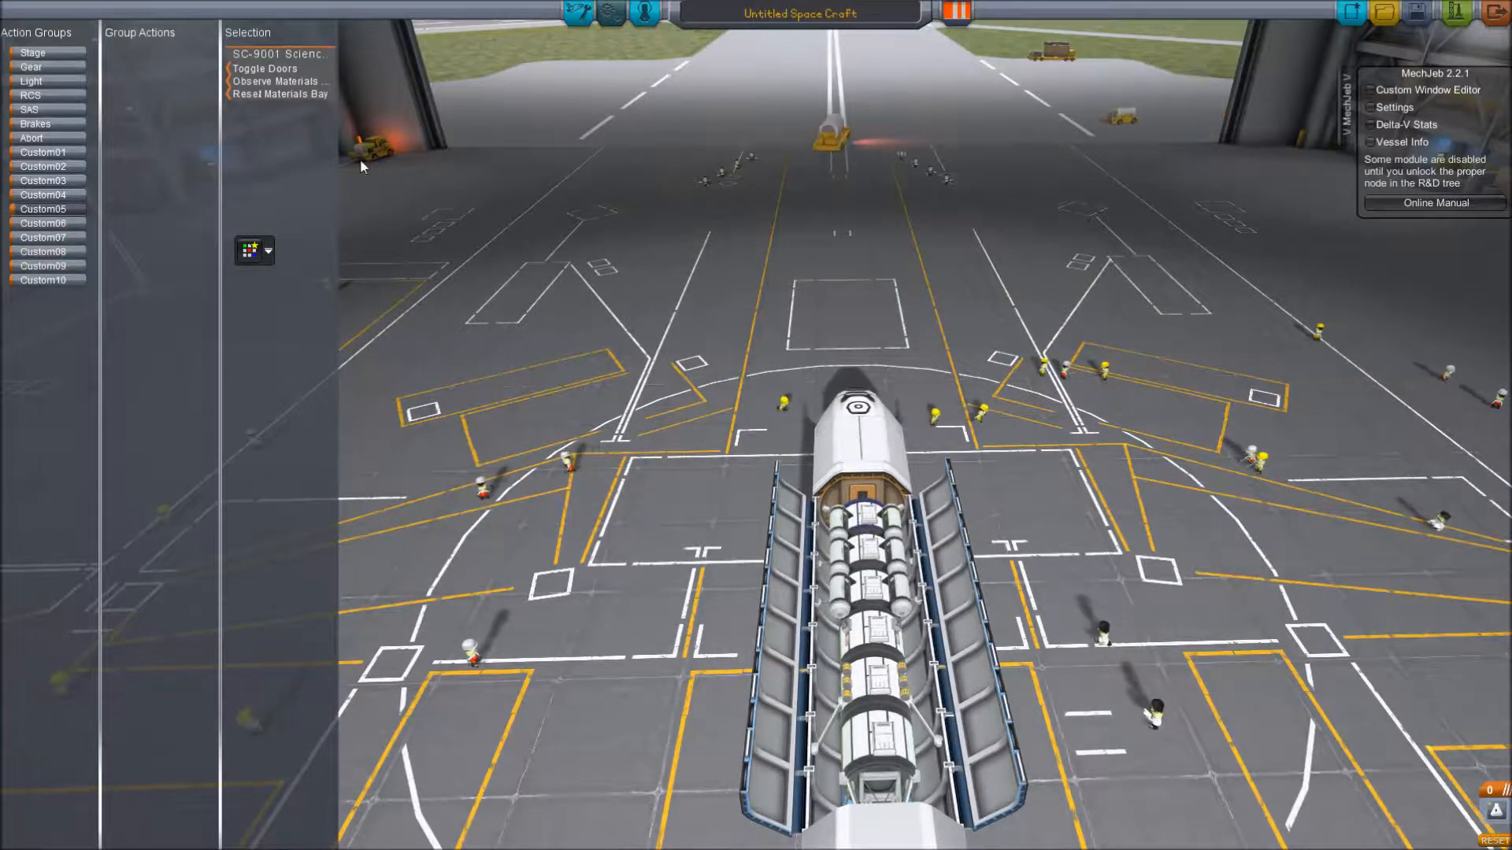
pyautogui.click(43, 208)
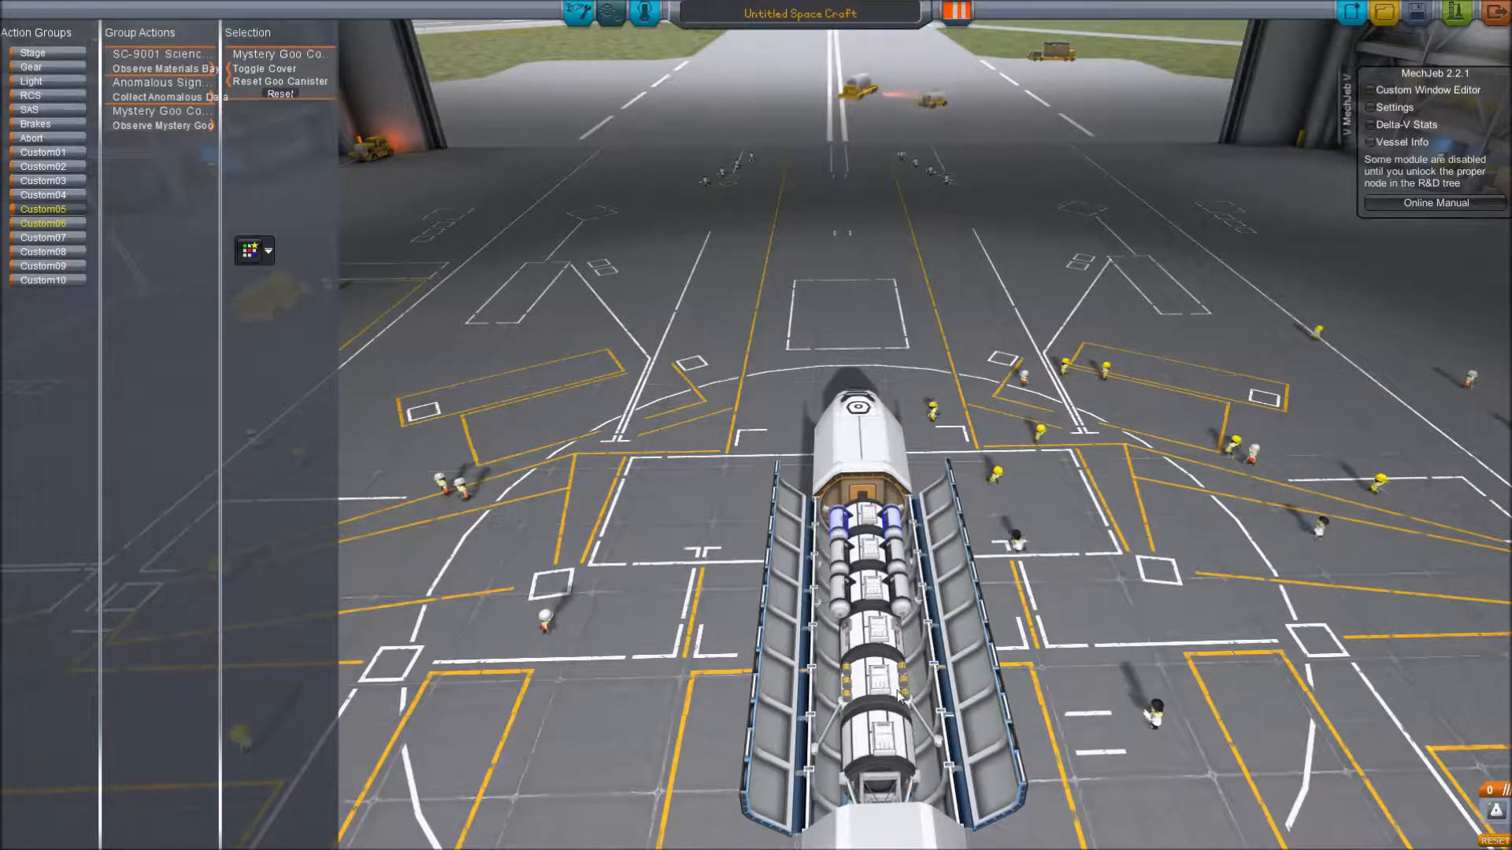
pyautogui.click(159, 139)
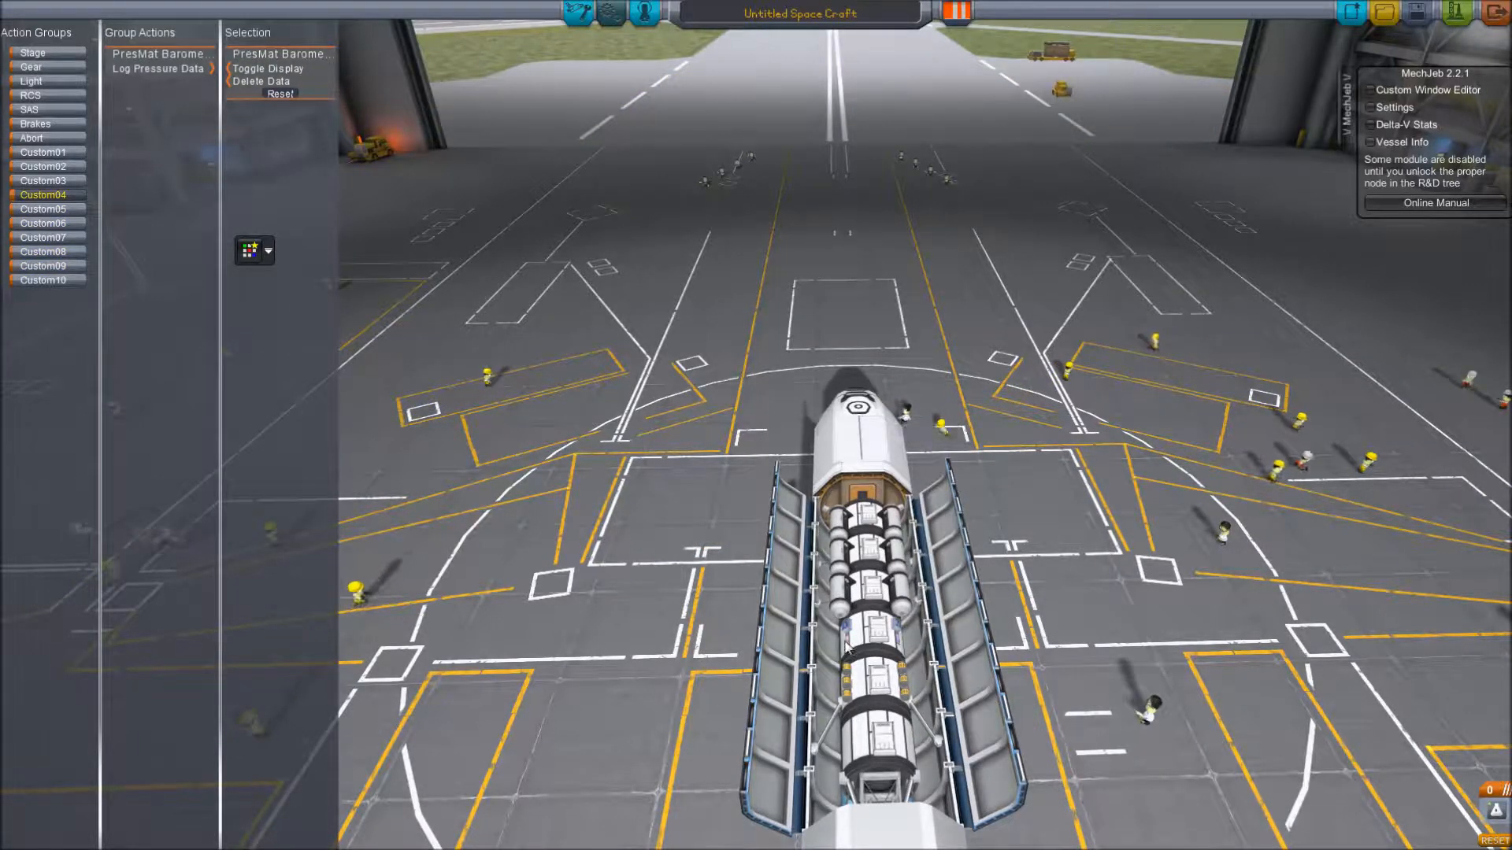
pyautogui.click(852, 405)
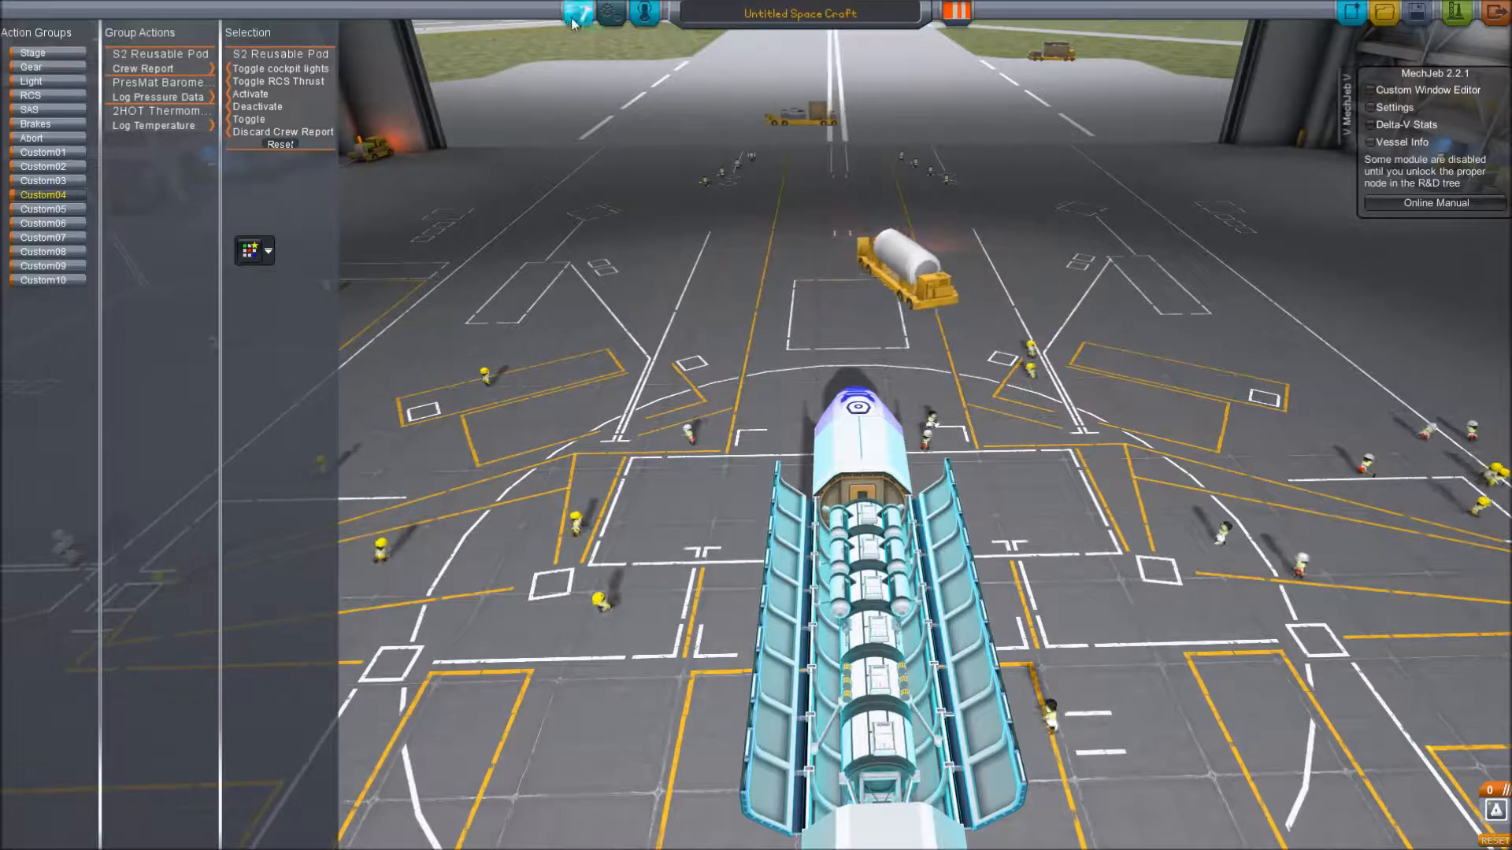
# Leave the action group editor to return to placing parts.
pyautogui.click(575, 11)
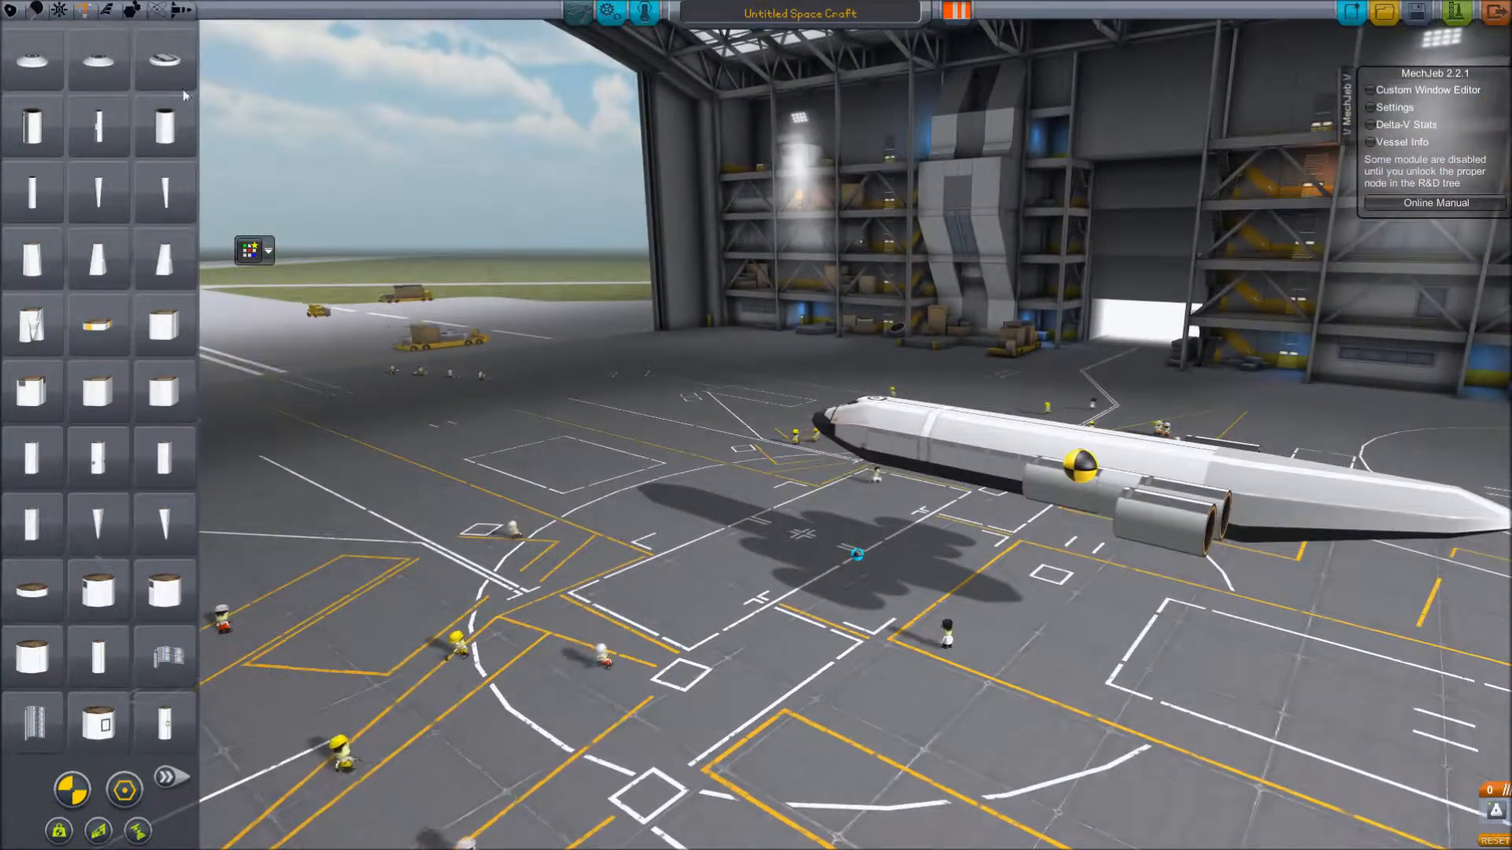
# Browse the catalogue to the nose cones and adapters page.
pyautogui.click(172, 778)
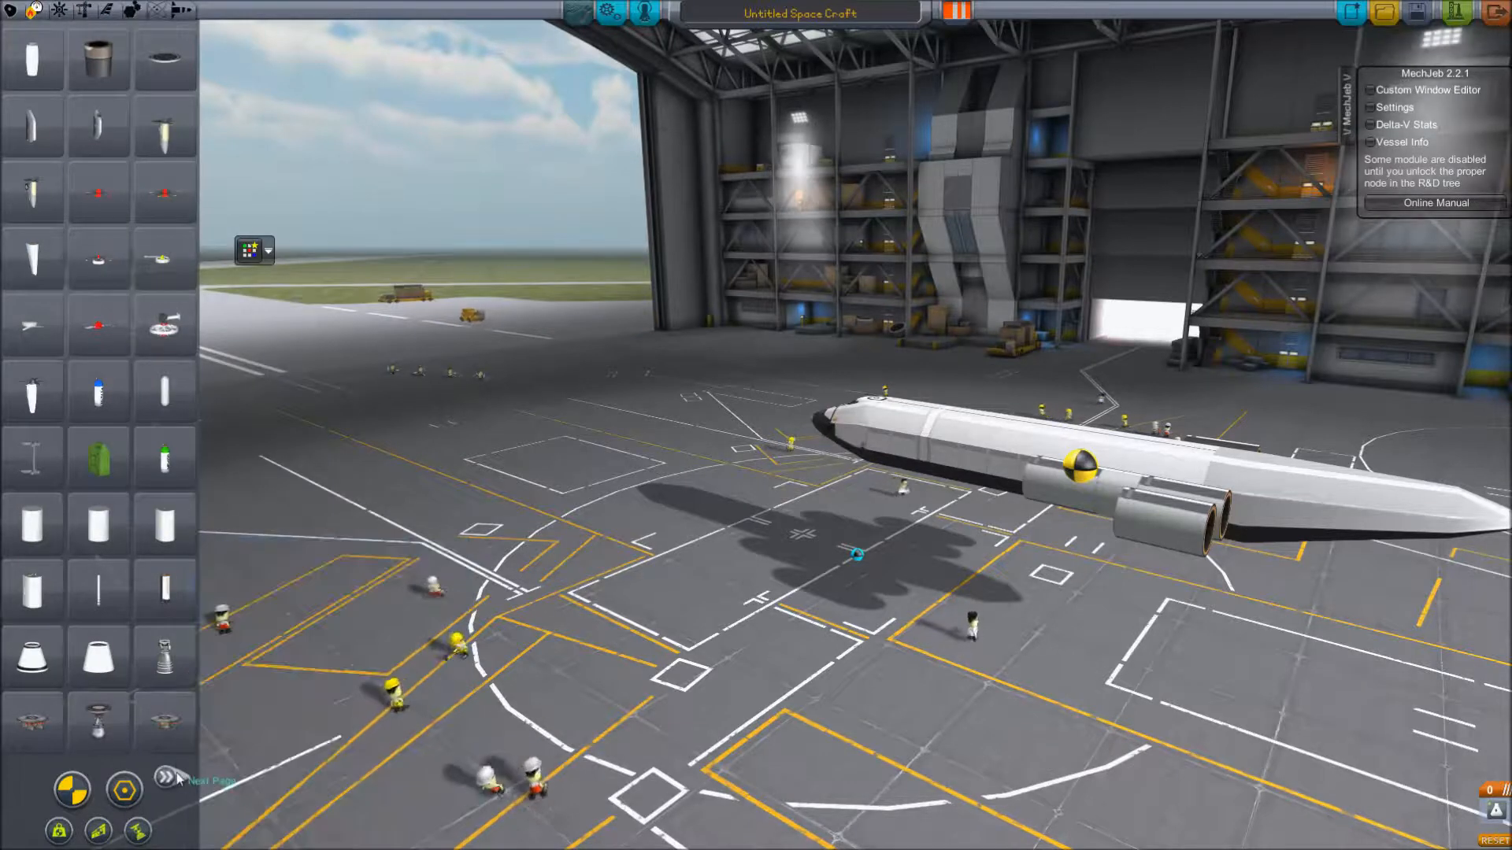
pyautogui.click(163, 778)
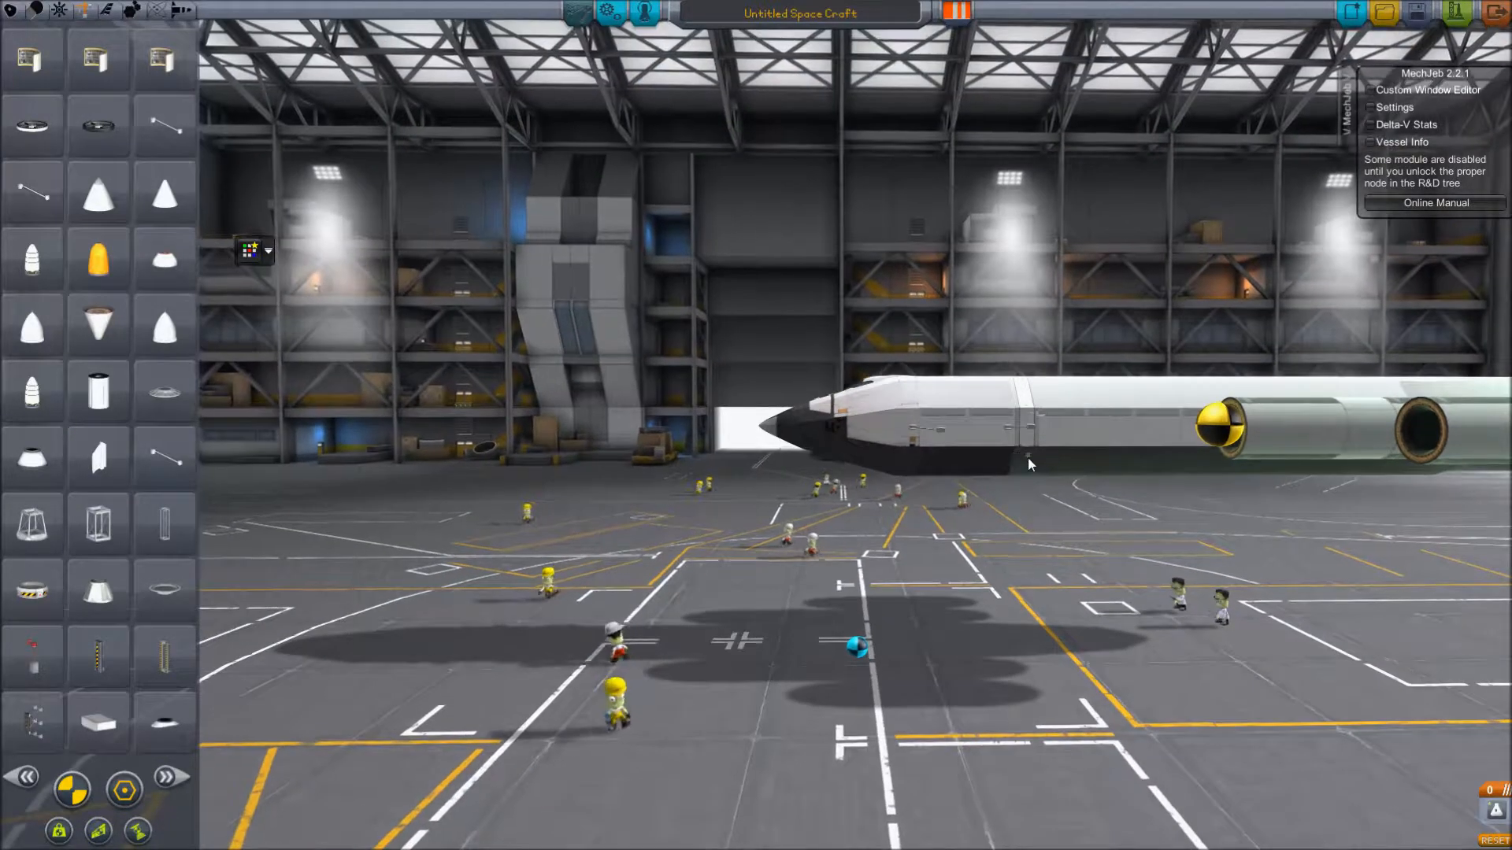
pyautogui.moveTo(162, 458)
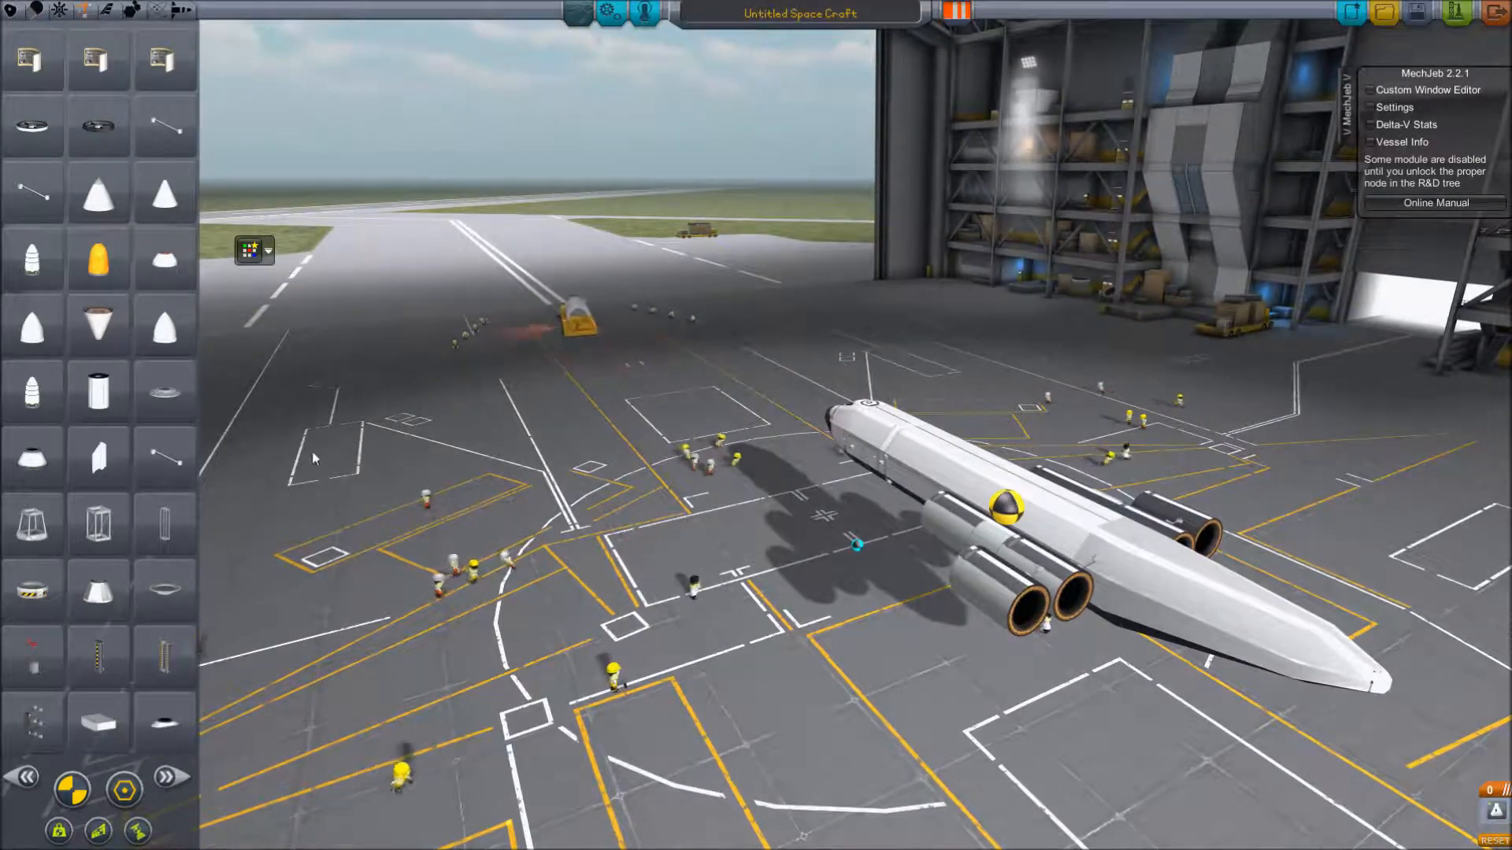
# Bring up the Aerodynamics category and page to the wing parts.
pyautogui.click(115, 18)
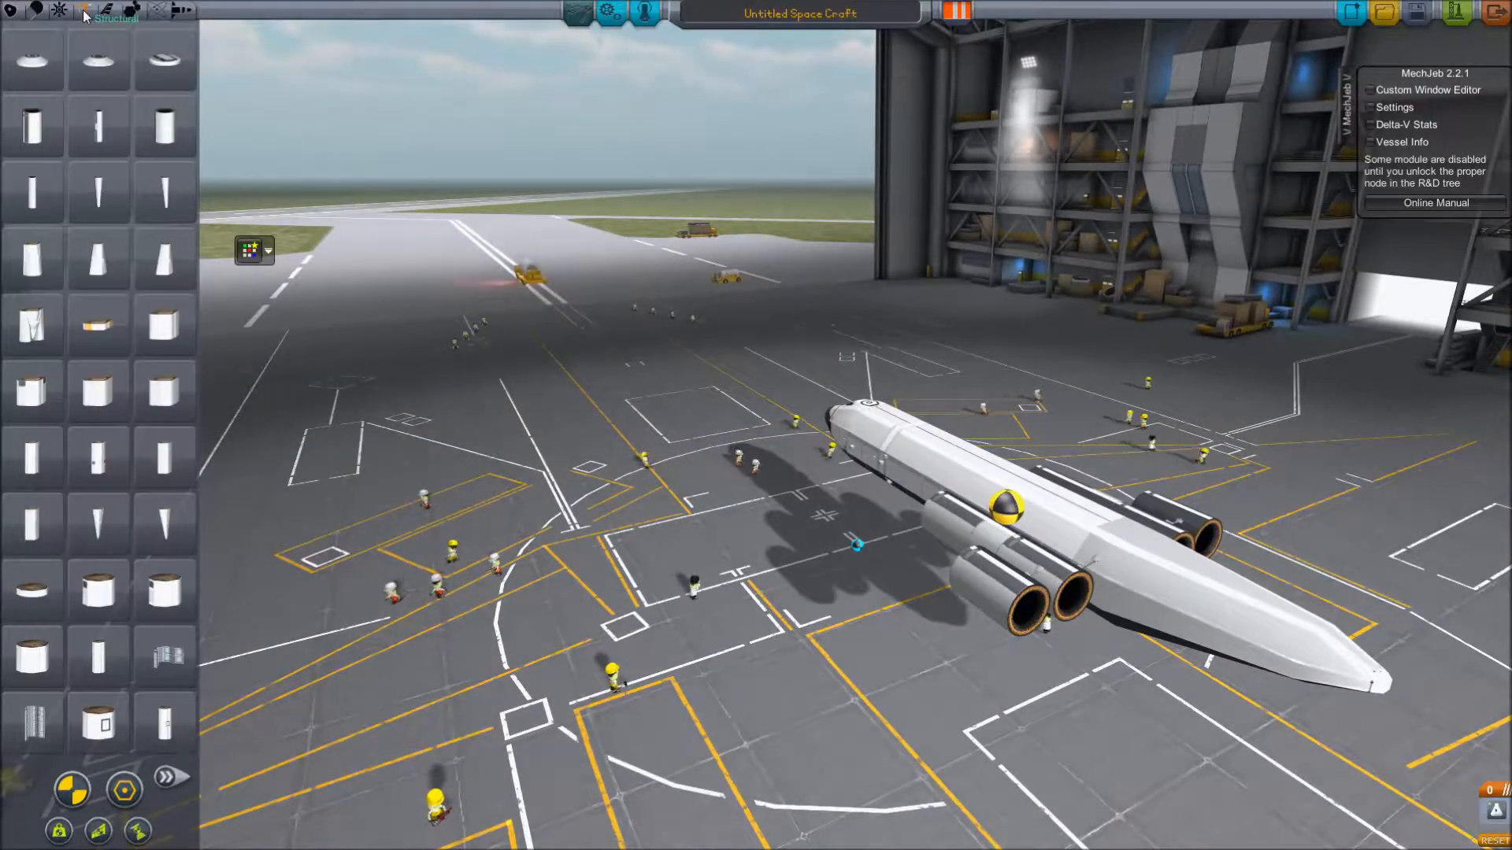
pyautogui.click(165, 776)
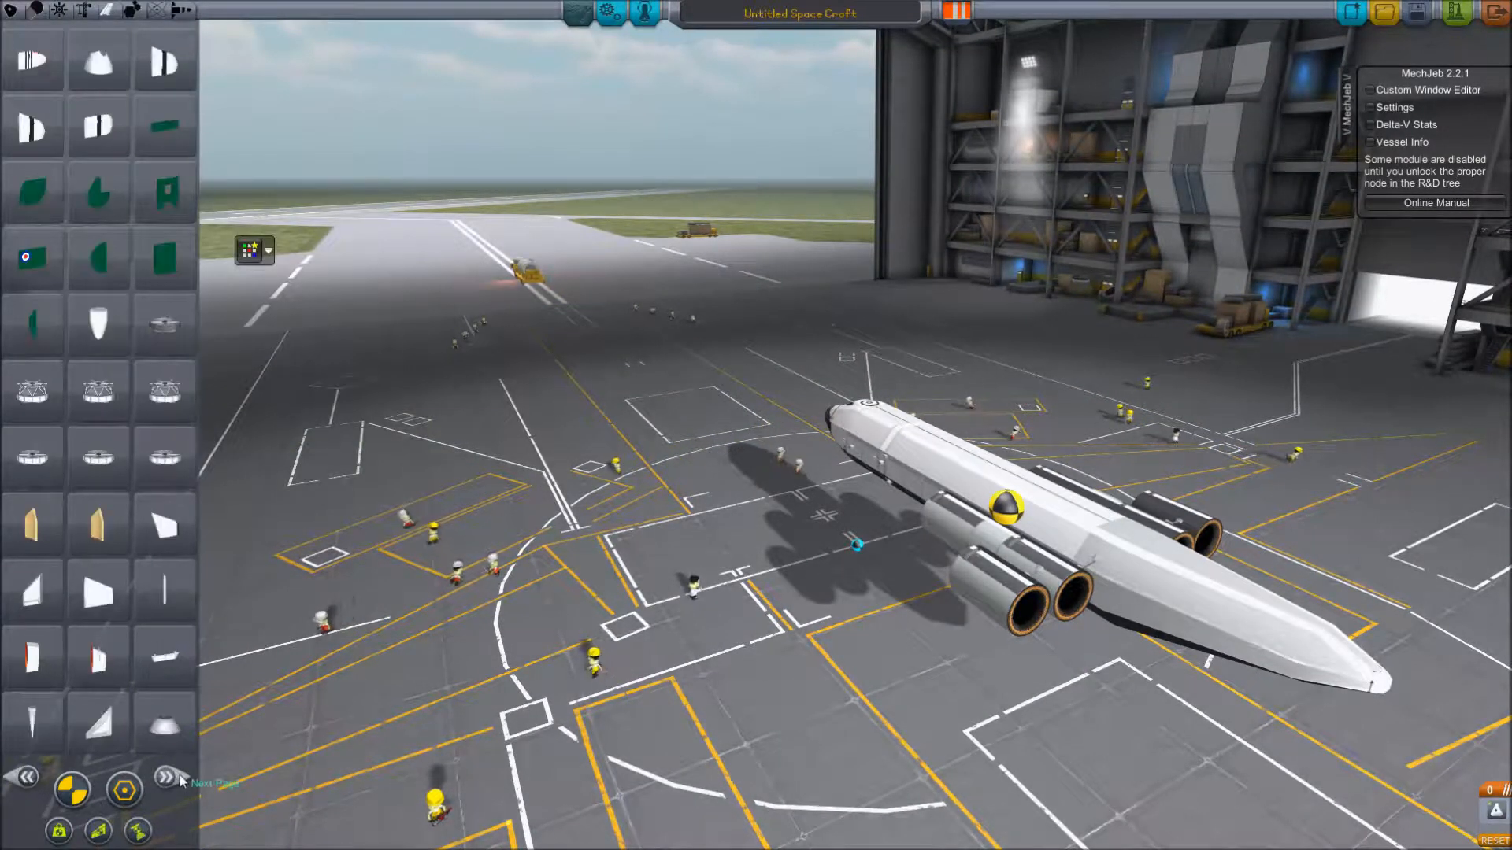
pyautogui.click(160, 779)
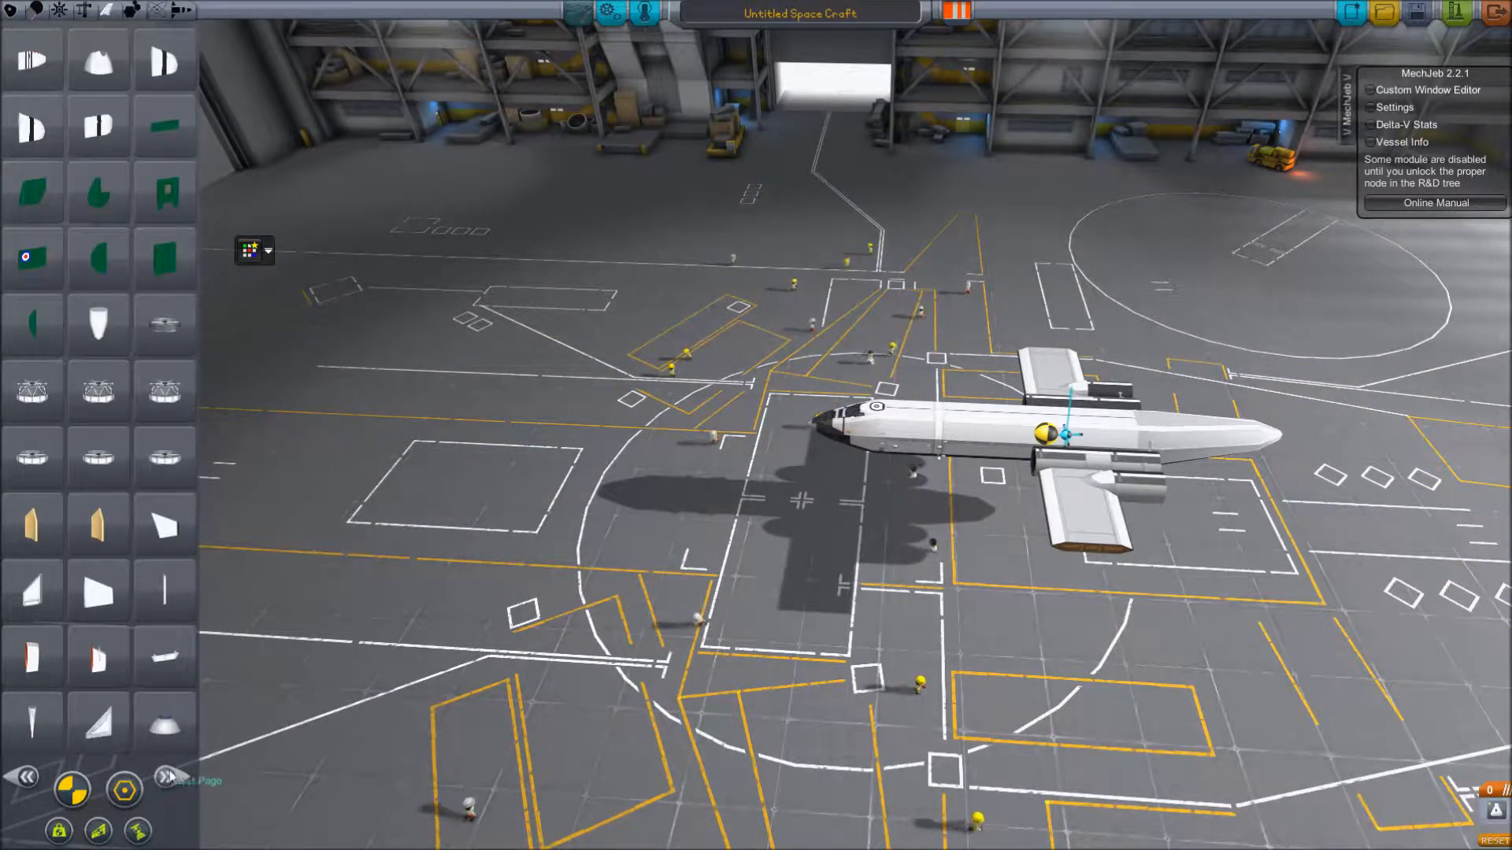
# Browse to the page with the larger swept wing panels.
pyautogui.click(164, 776)
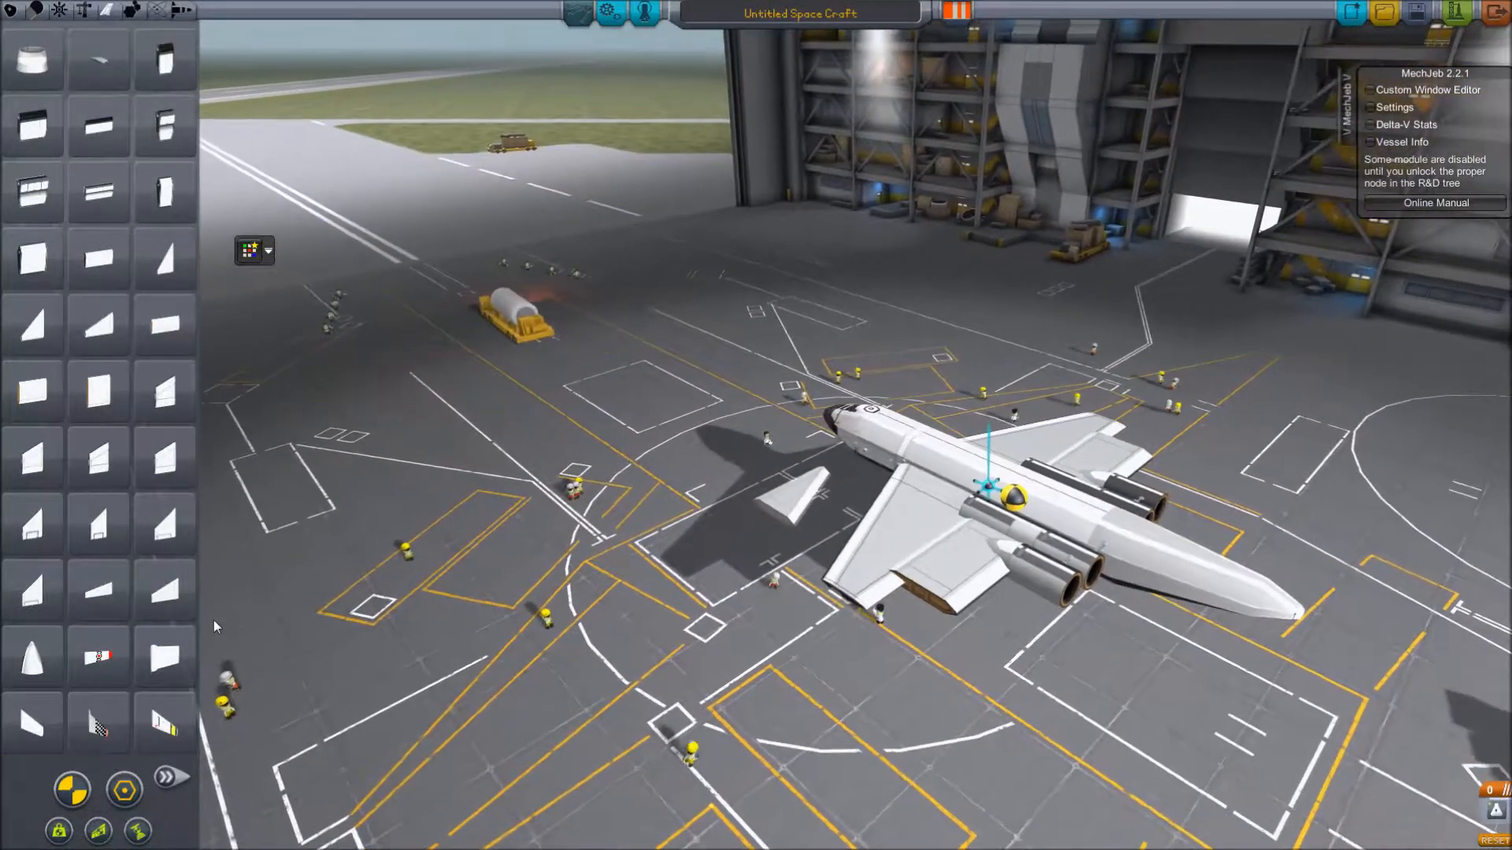
pyautogui.moveTo(164, 390)
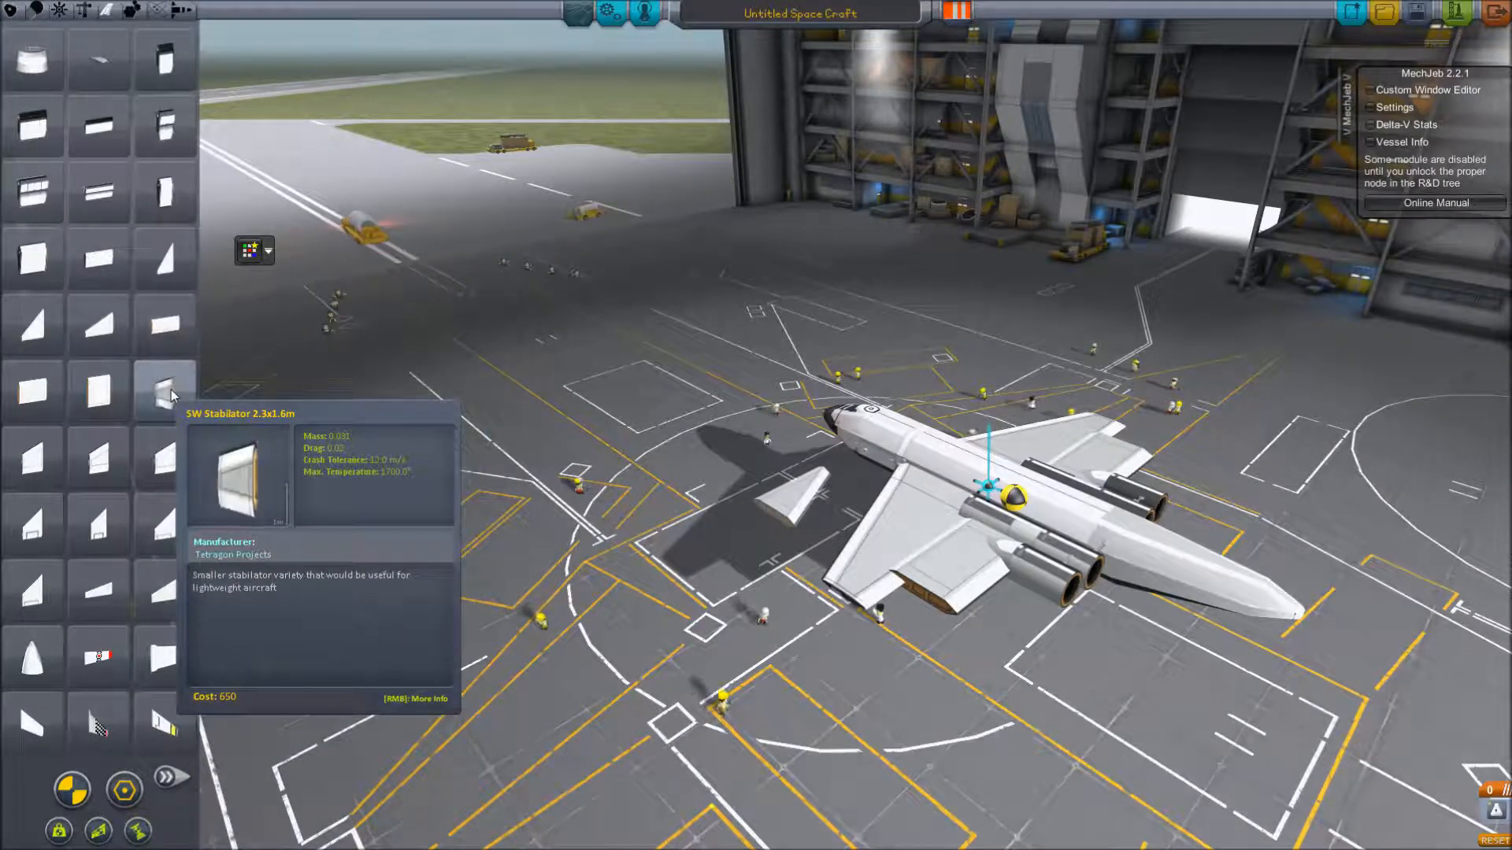
pyautogui.moveTo(161, 594)
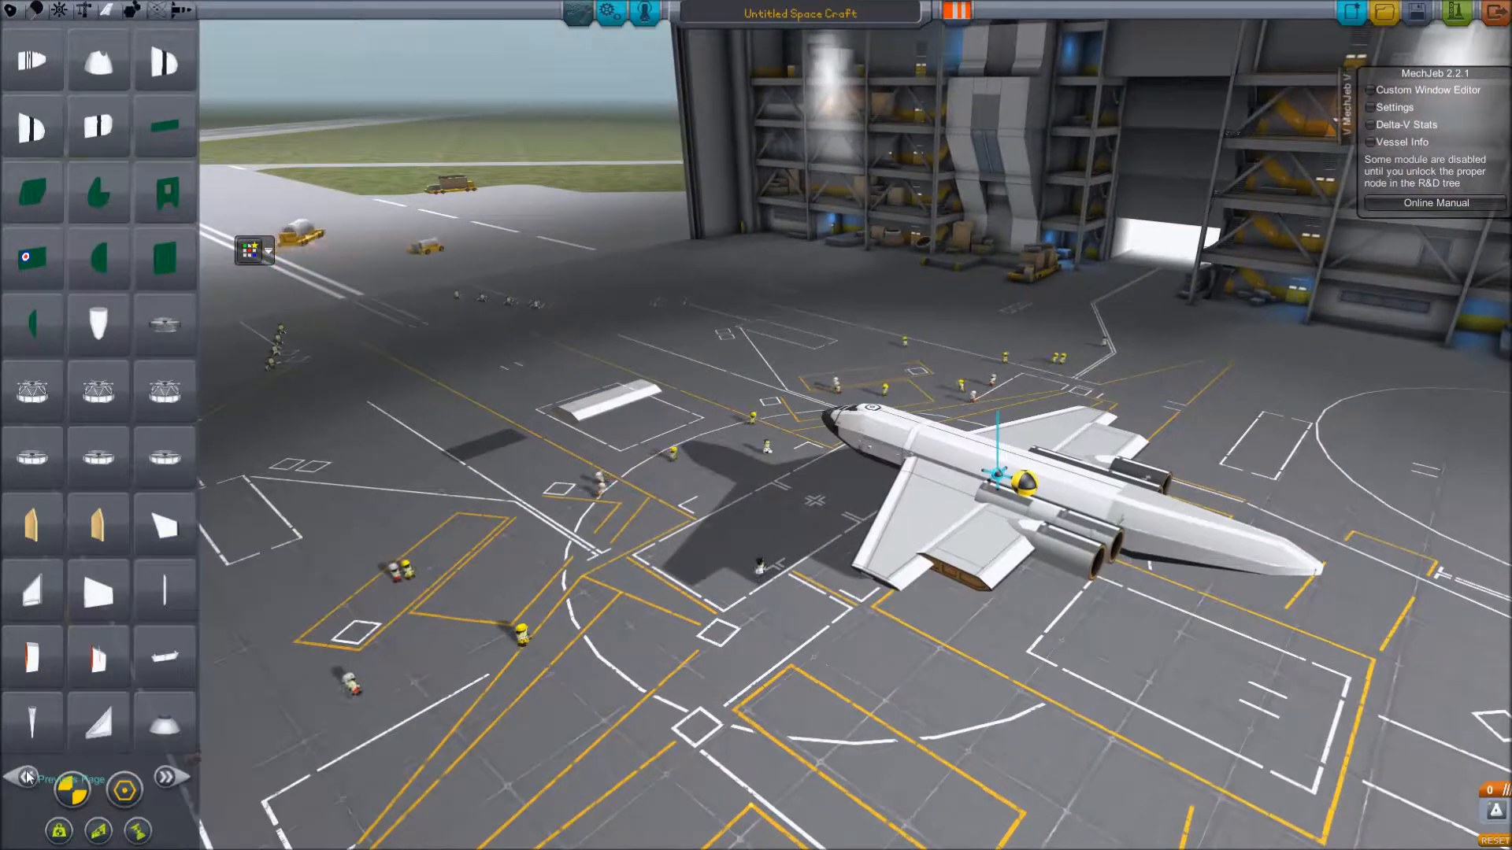
# Return to the wing parts page for the outer wingtip panels.
pyautogui.click(165, 776)
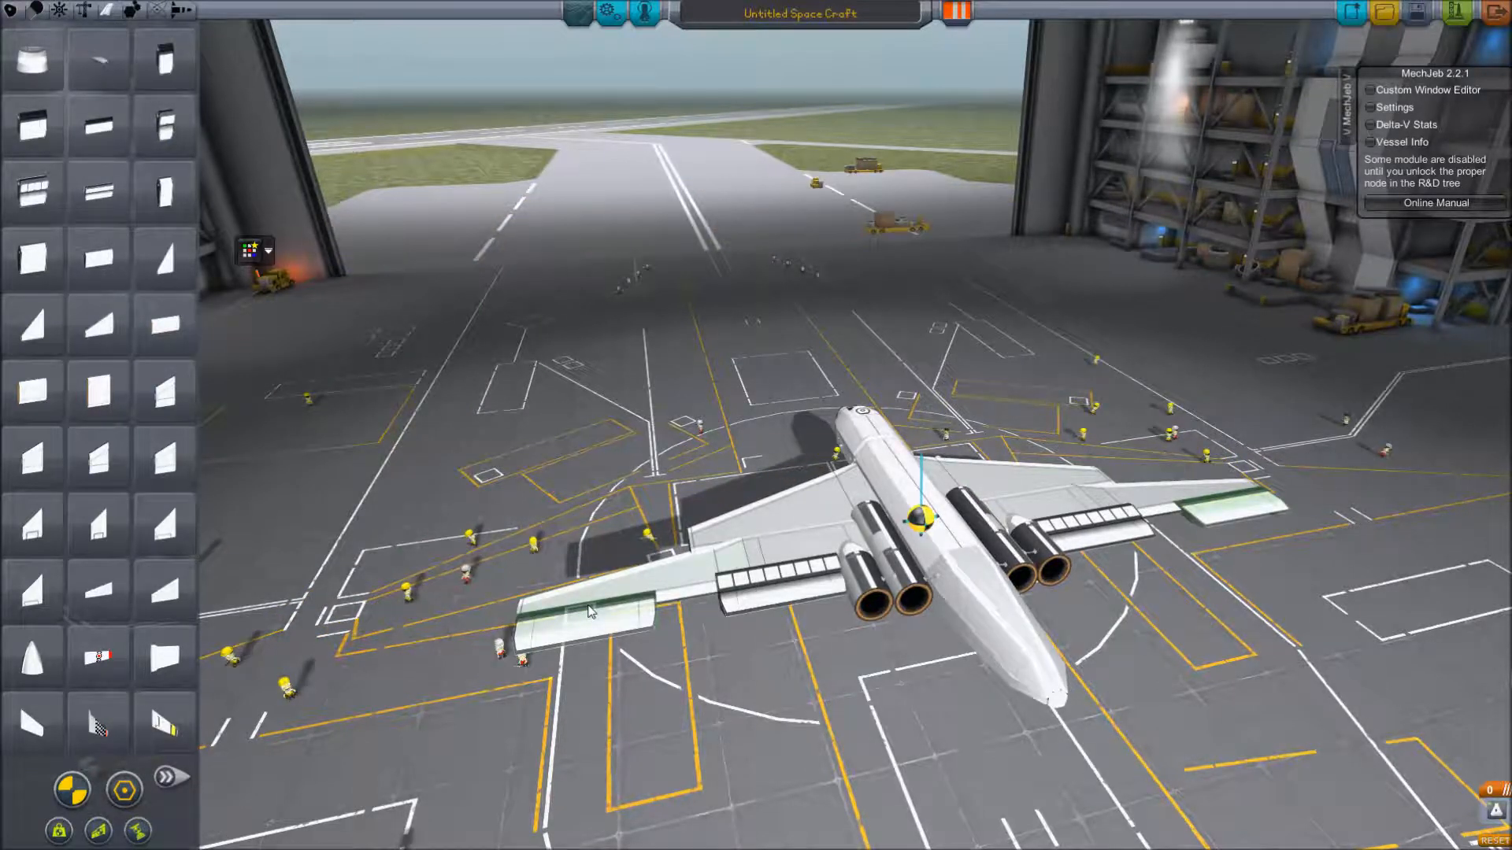
pyautogui.moveTo(163, 191)
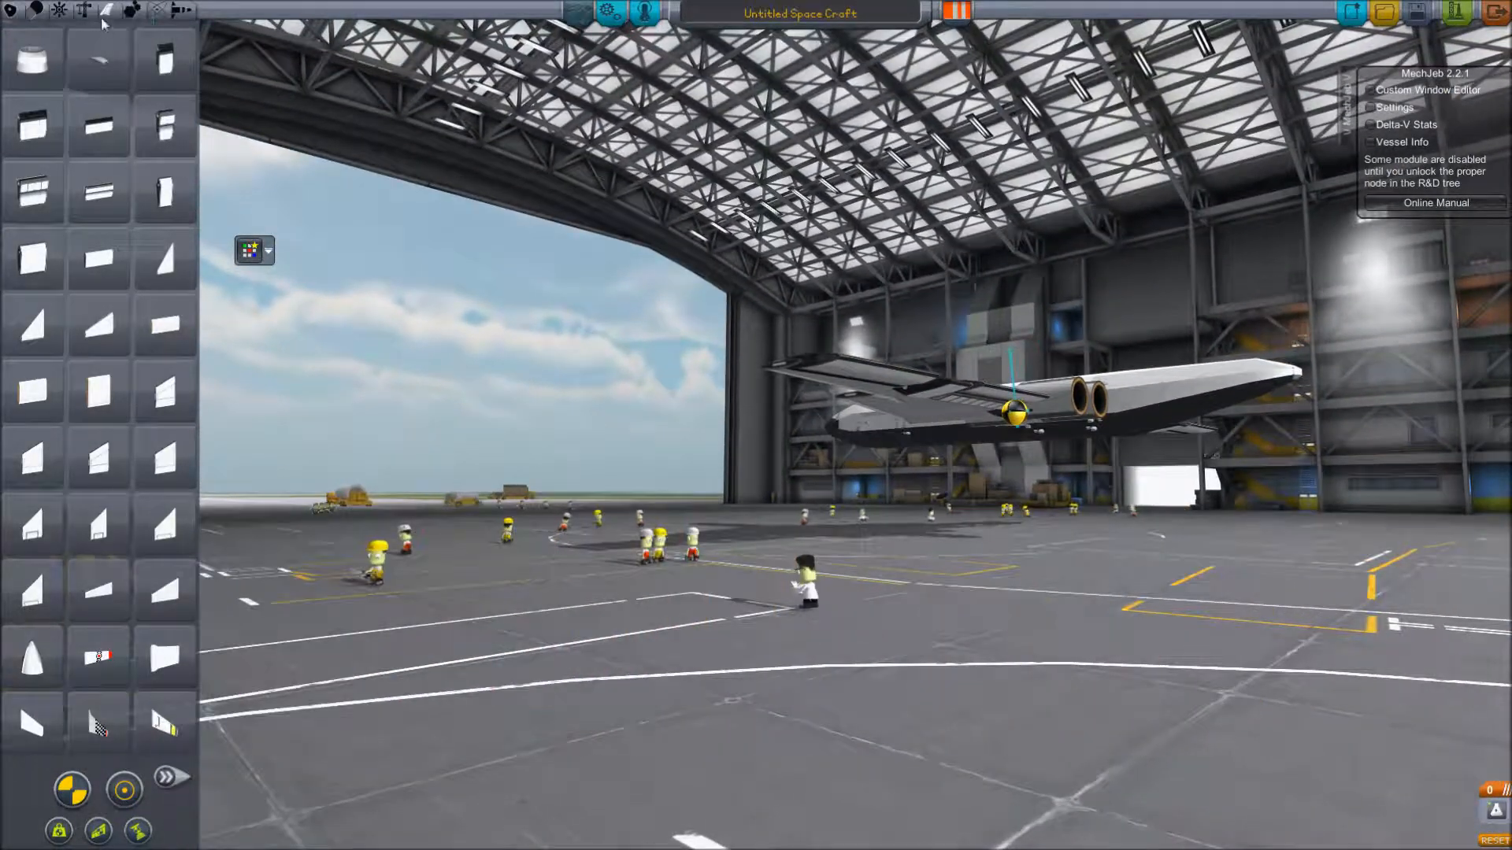
# Page back to the control surface parts.
pyautogui.click(169, 778)
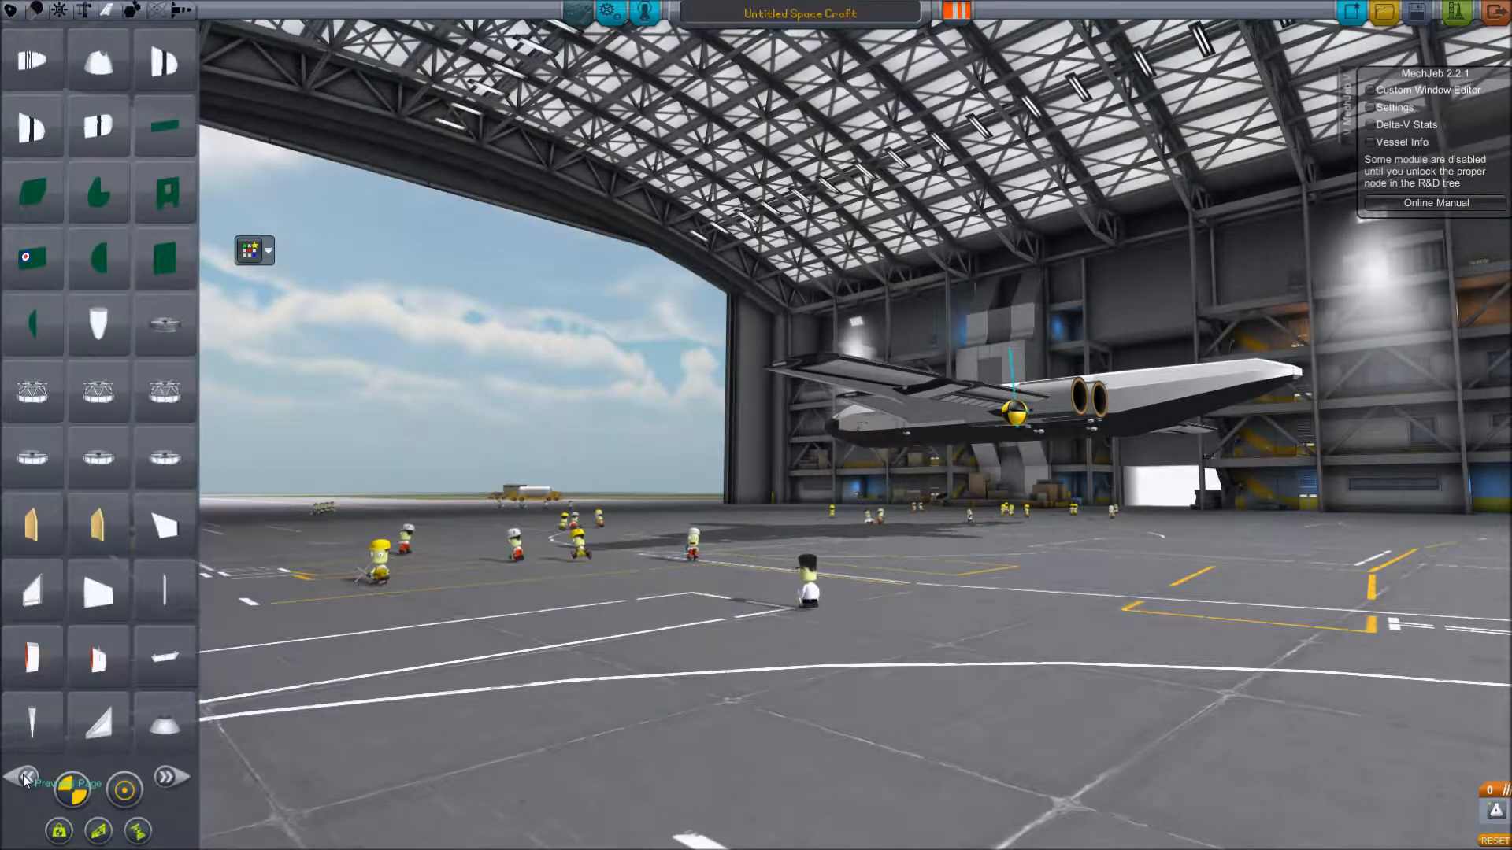
pyautogui.moveTo(96, 659)
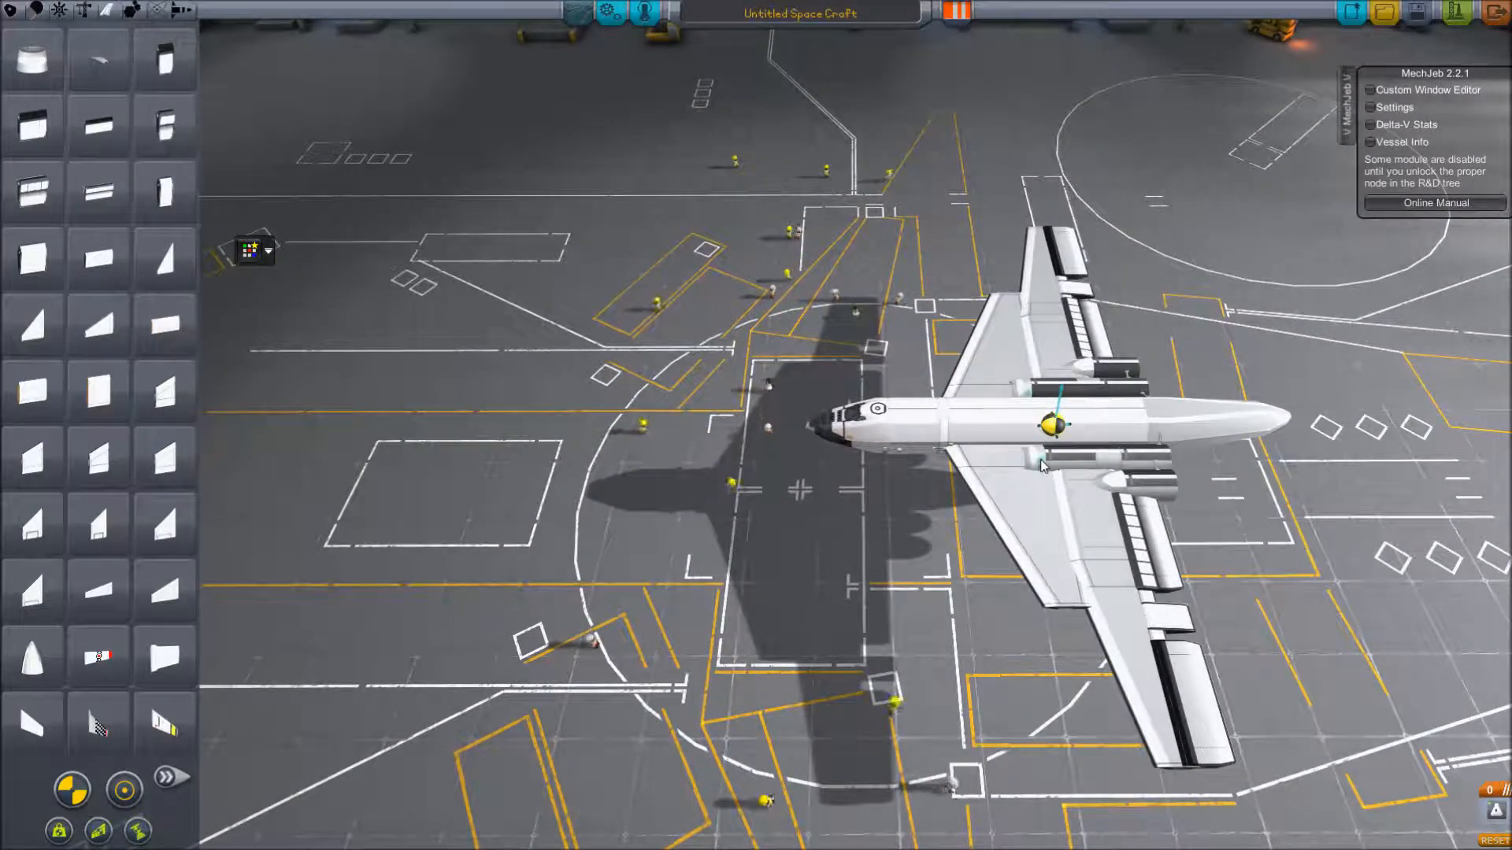
pyautogui.click(71, 789)
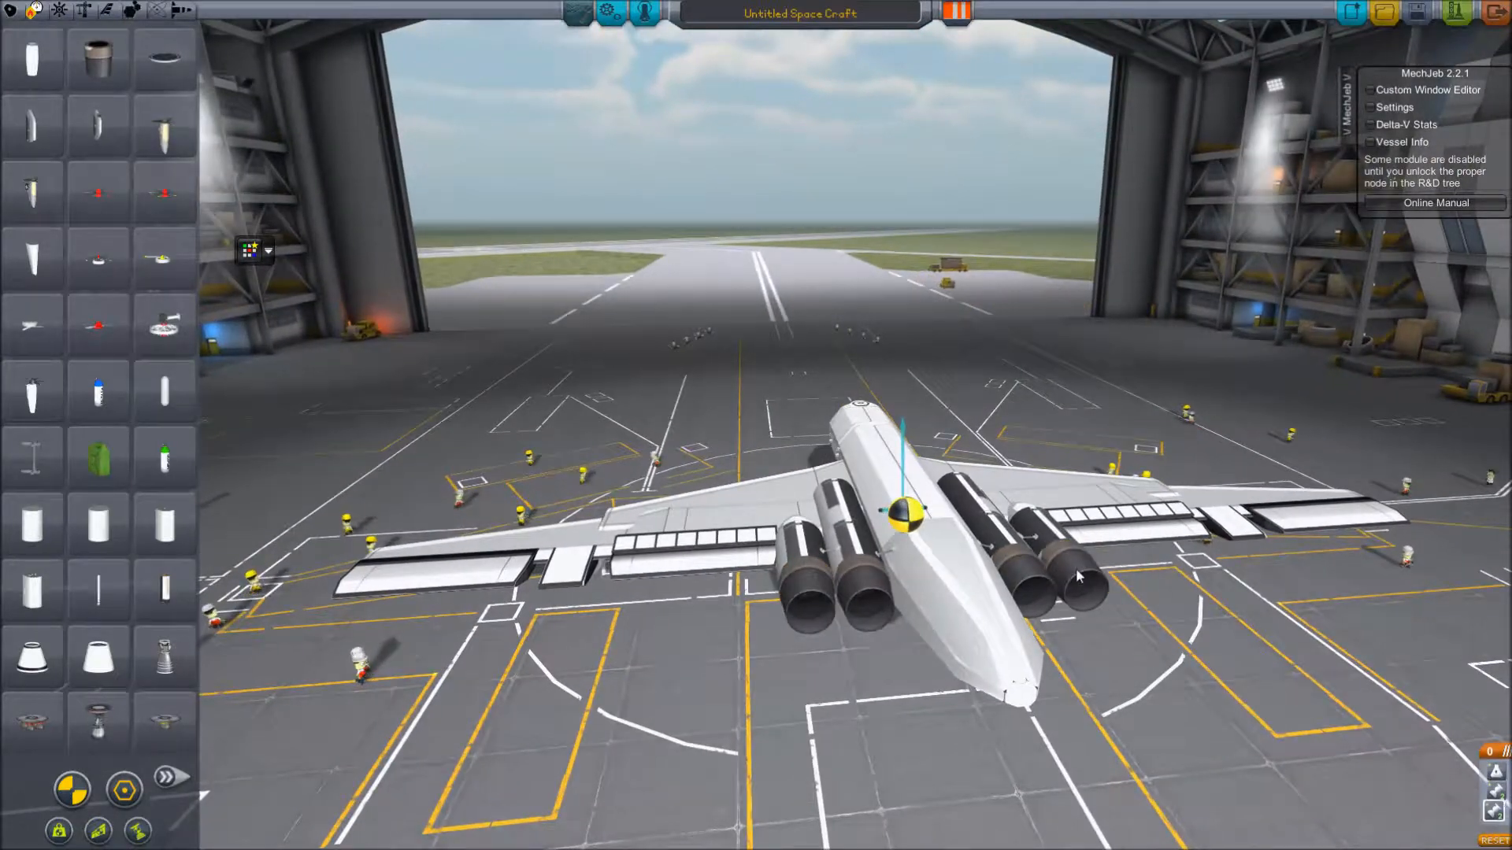
pyautogui.click(85, 11)
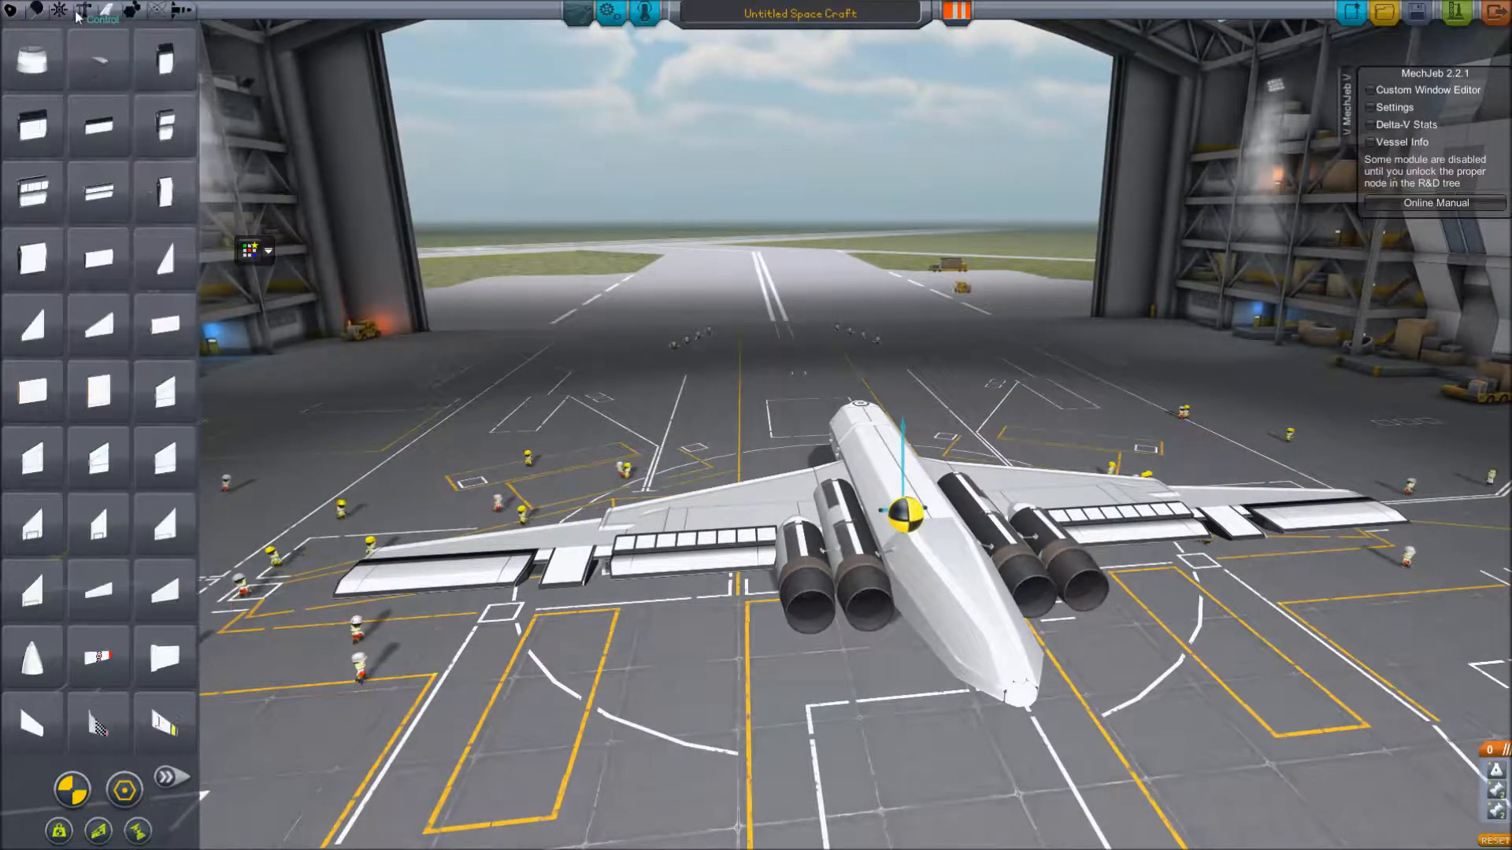
# Browse to the Utility parts category to find the surface-mounted air brake.
pyautogui.click(164, 779)
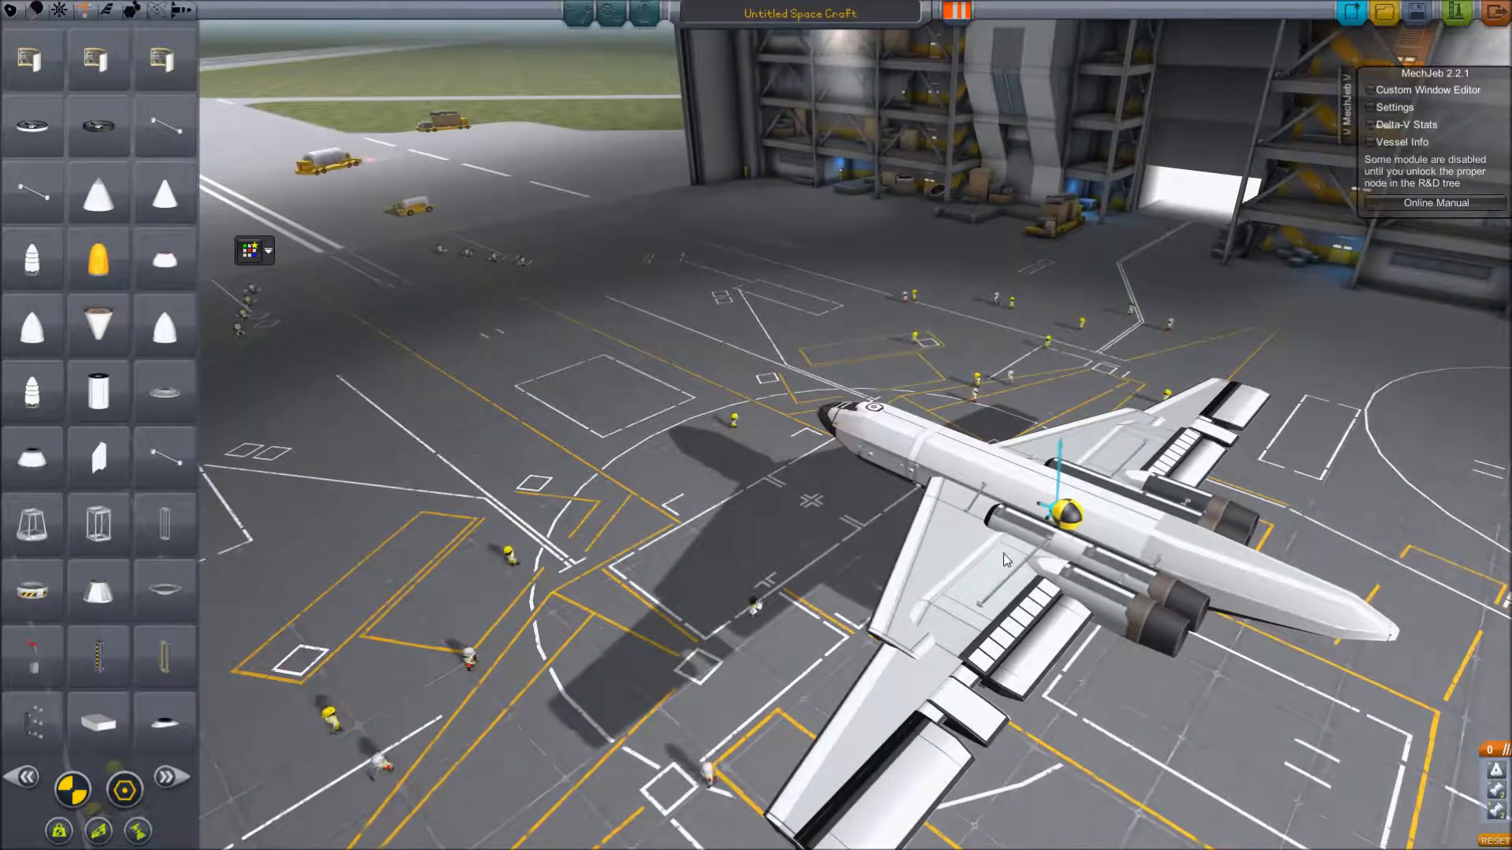
pyautogui.moveTo(929, 666)
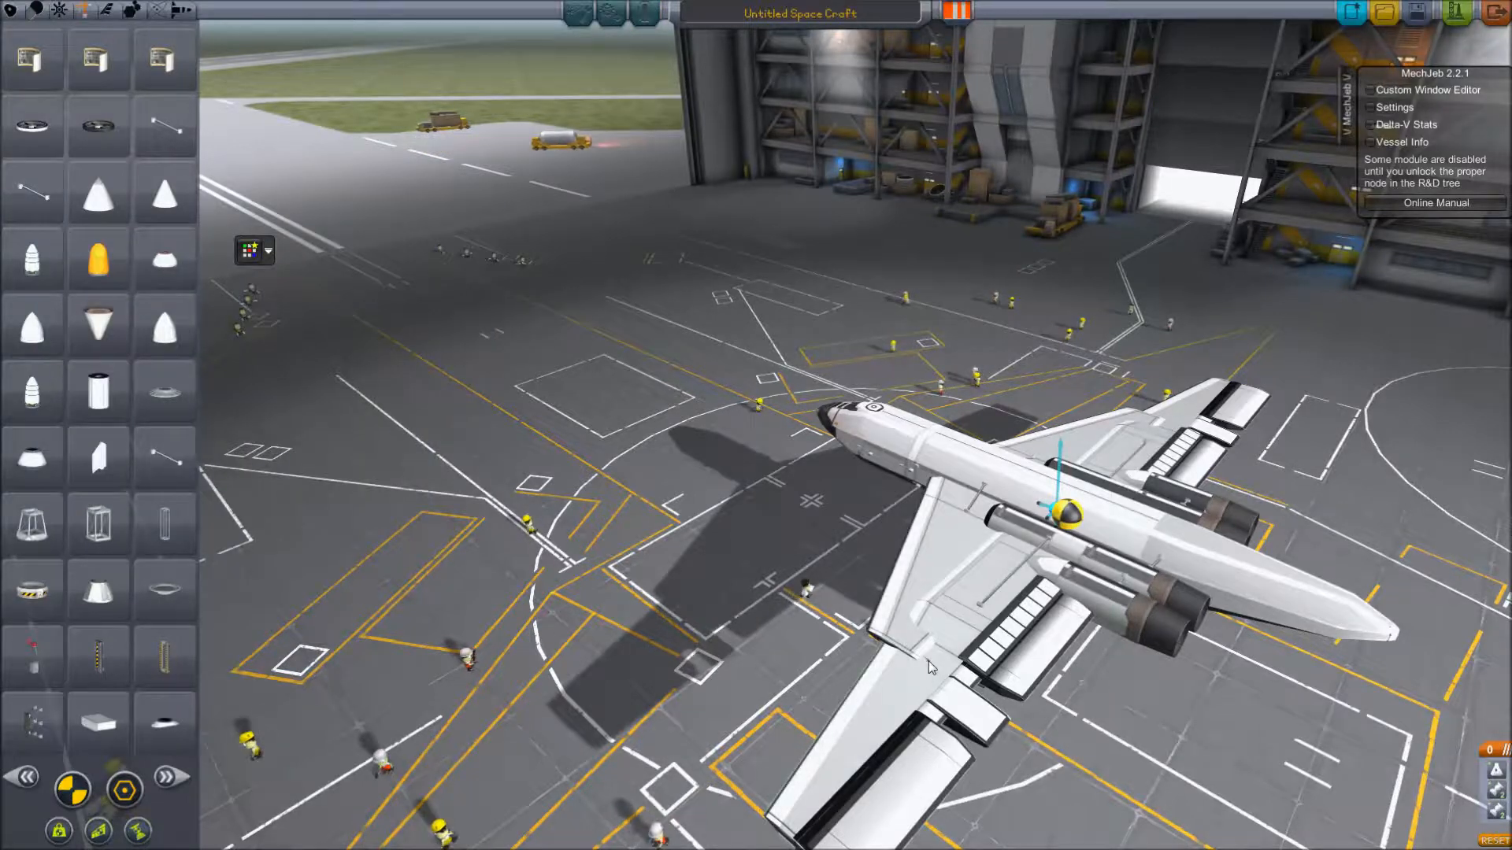
pyautogui.moveTo(950, 624)
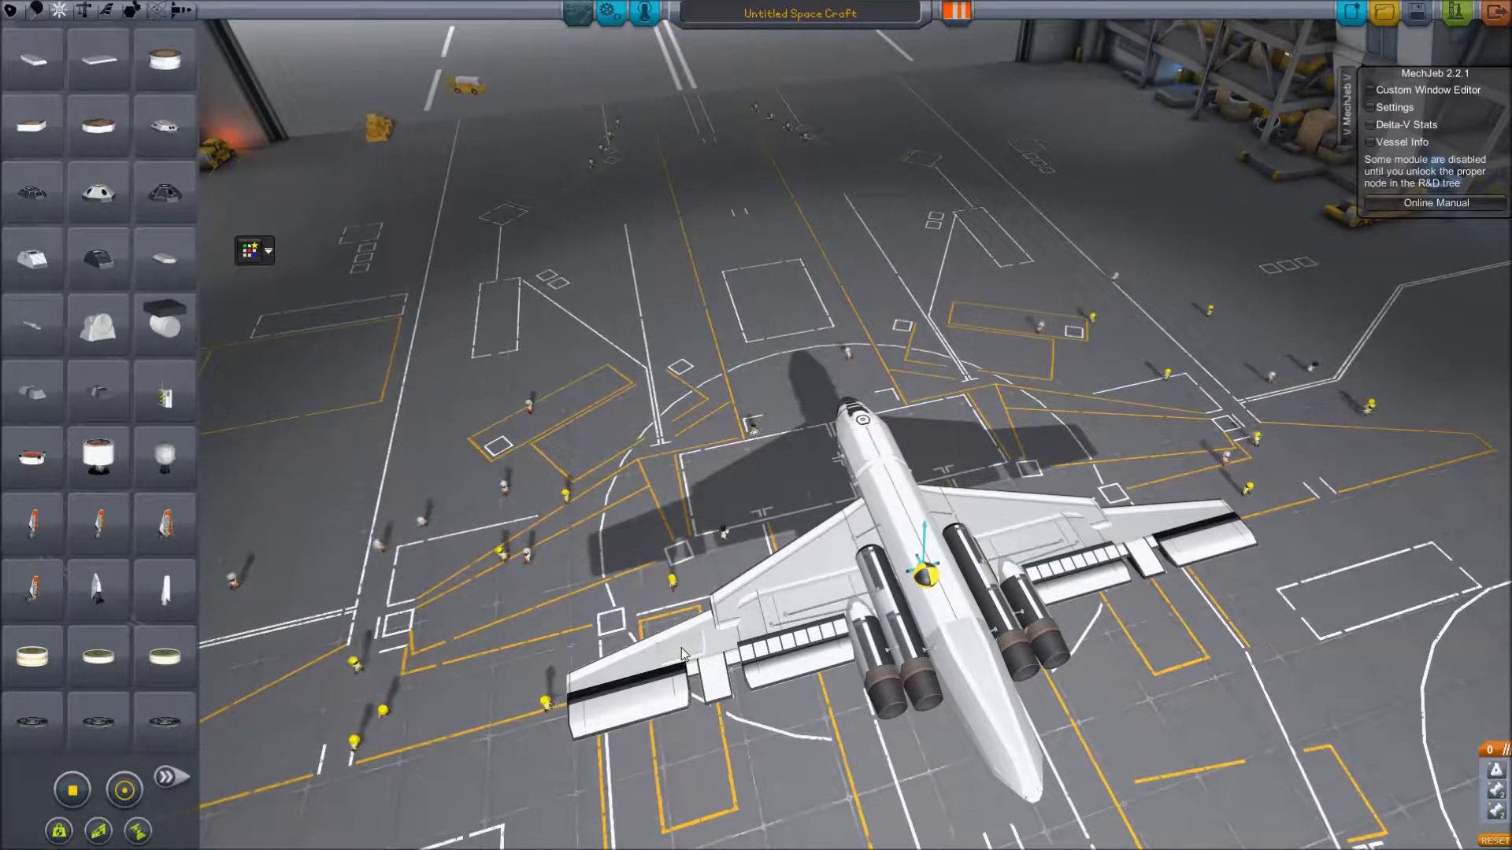
# Assign each of the three air brakes' Toggle Air Brake action to Custom01.
pyautogui.click(71, 788)
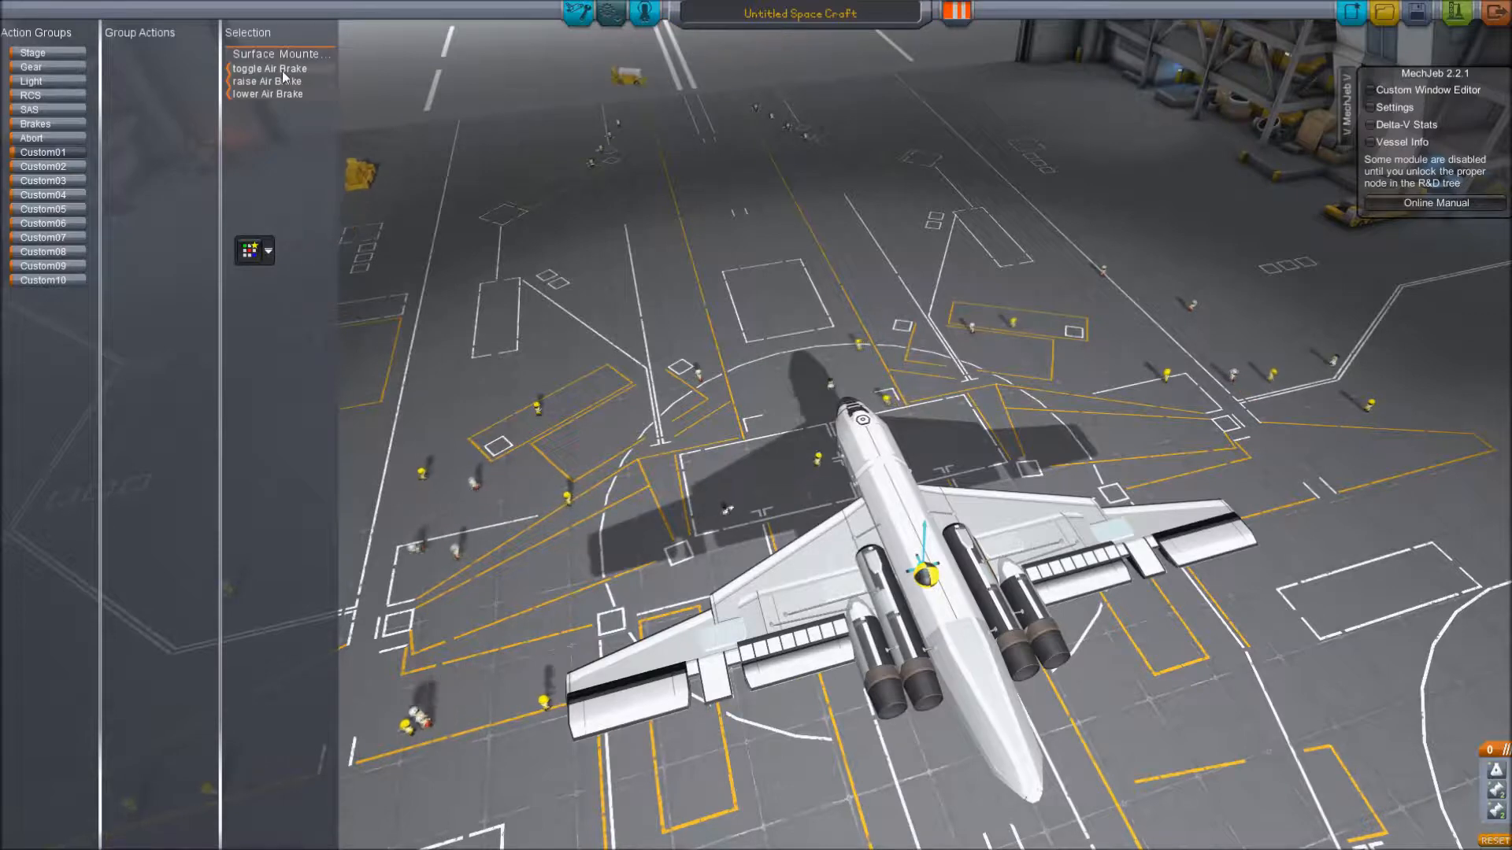
pyautogui.click(270, 68)
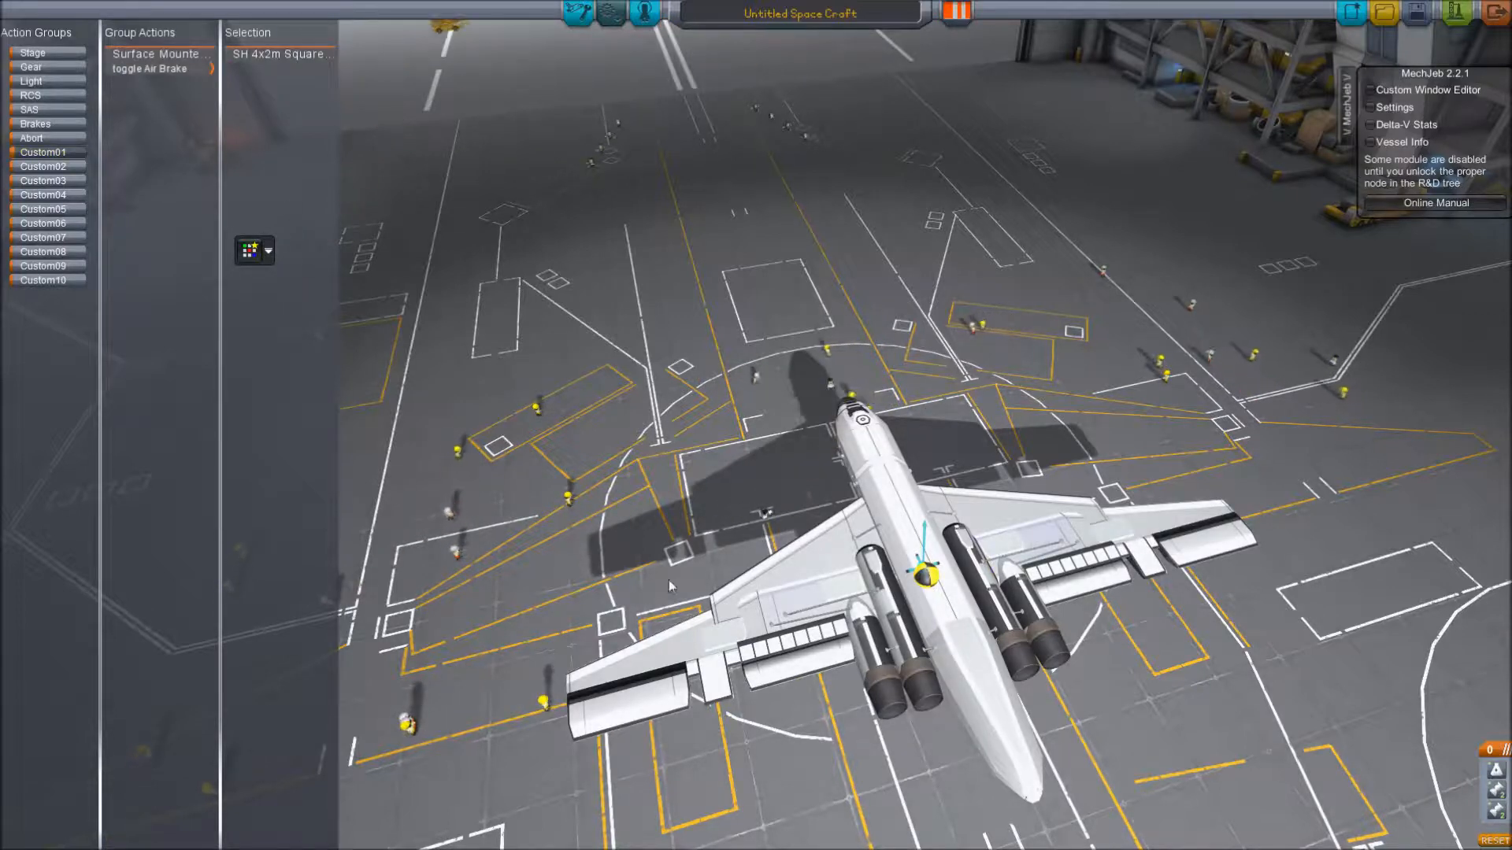
pyautogui.click(280, 54)
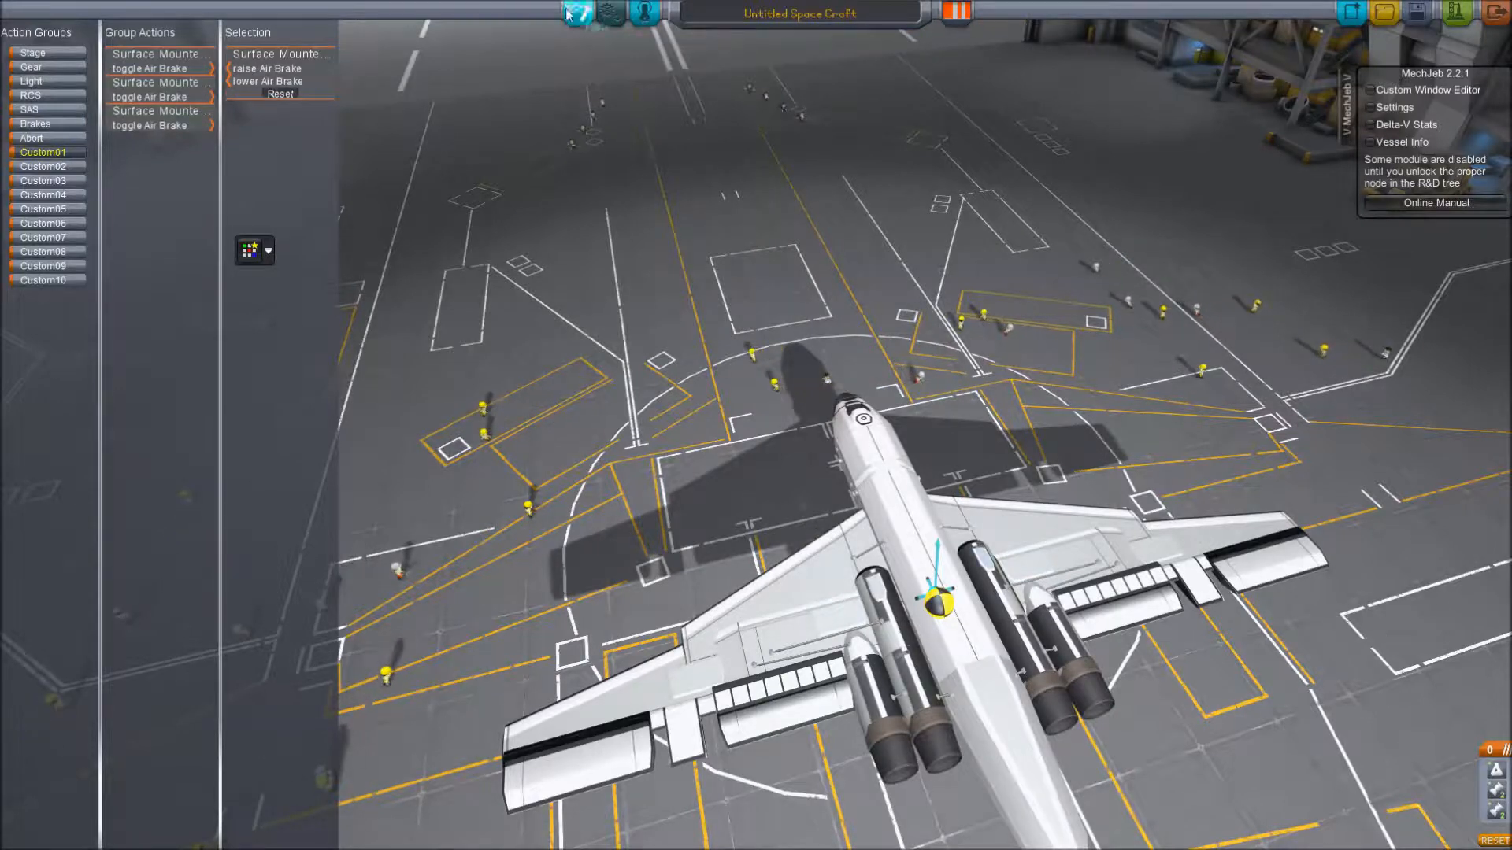
pyautogui.click(135, 11)
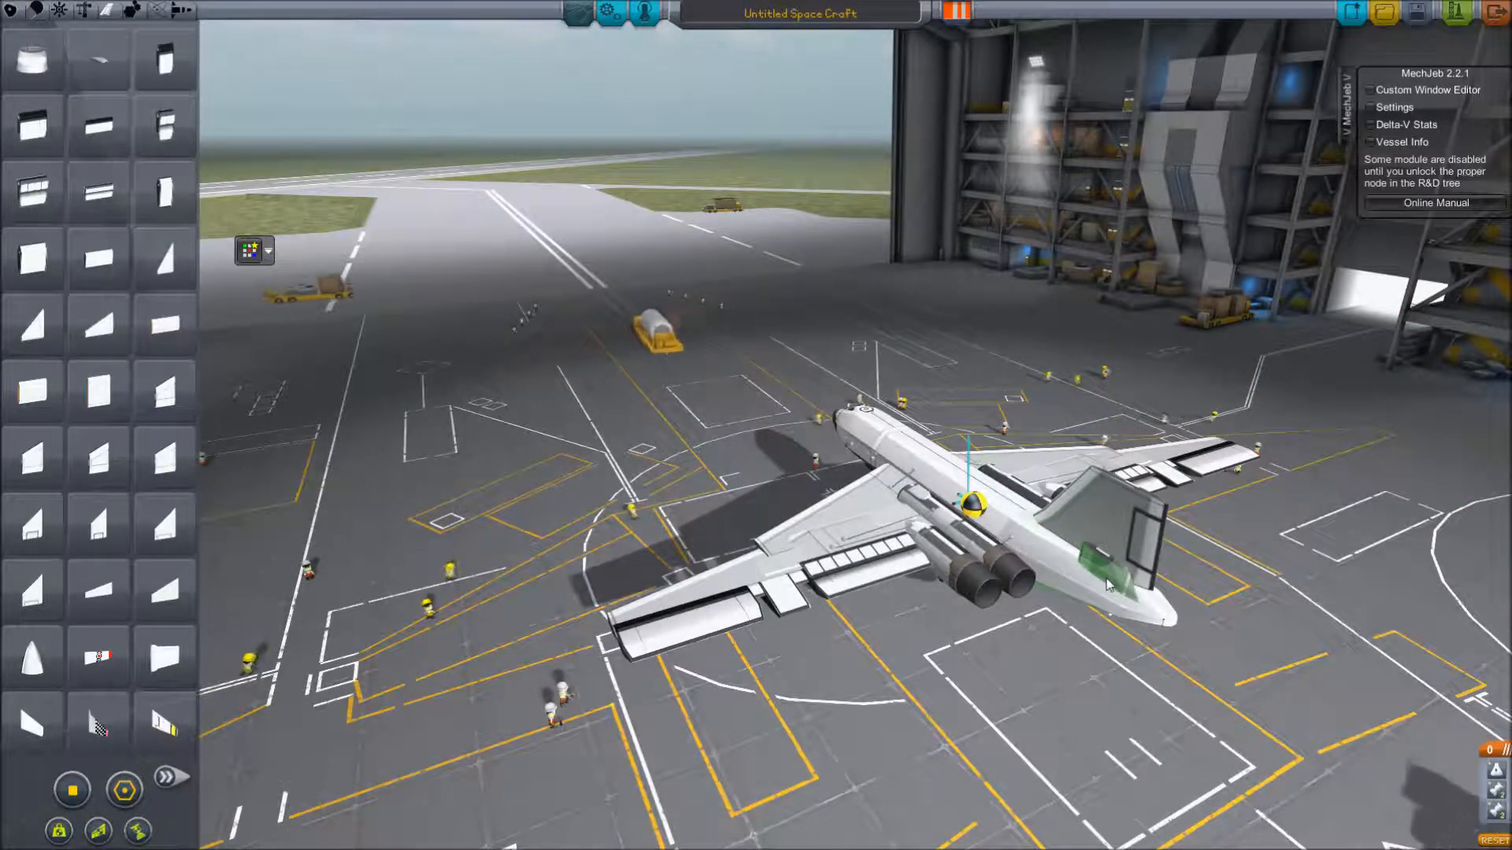
# Attach the vertical stabiliser to the top of the rear fuselage.
pyautogui.click(71, 789)
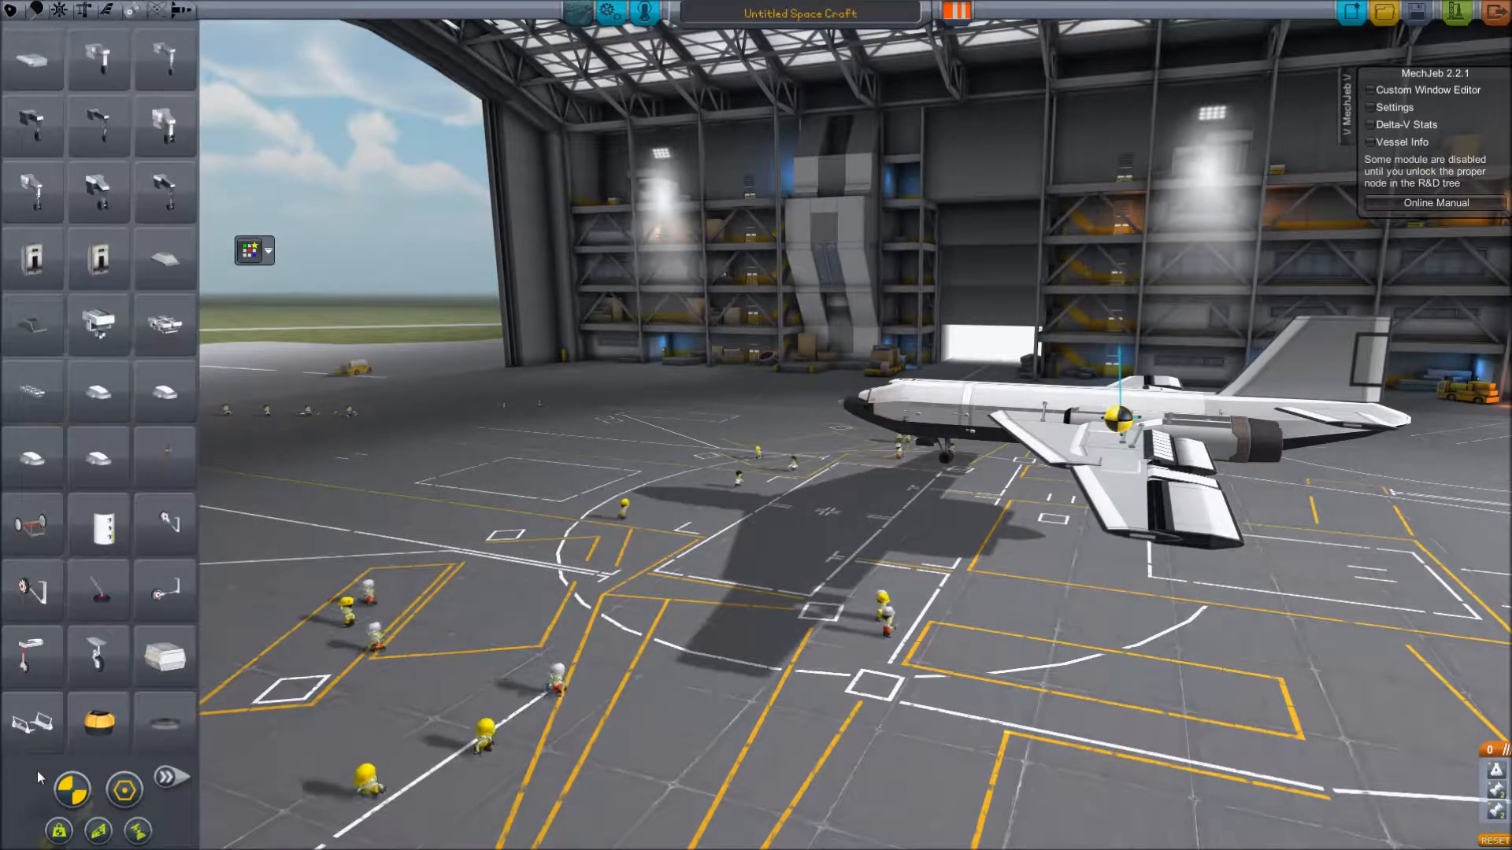
pyautogui.moveTo(96, 459)
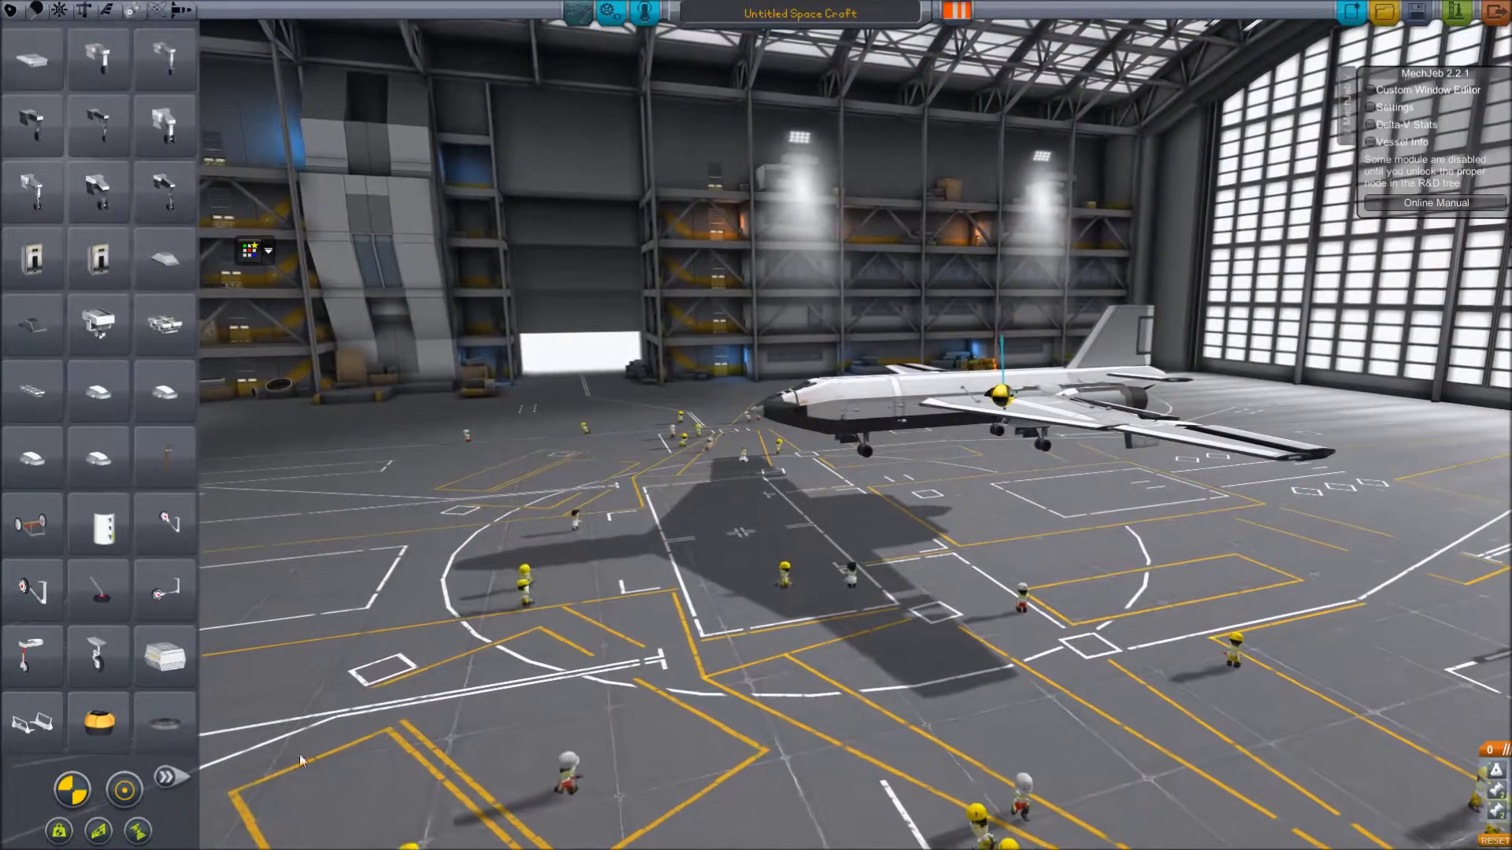
# Attach heavy-duty landing gear beneath the nose and wings.
pyautogui.click(170, 776)
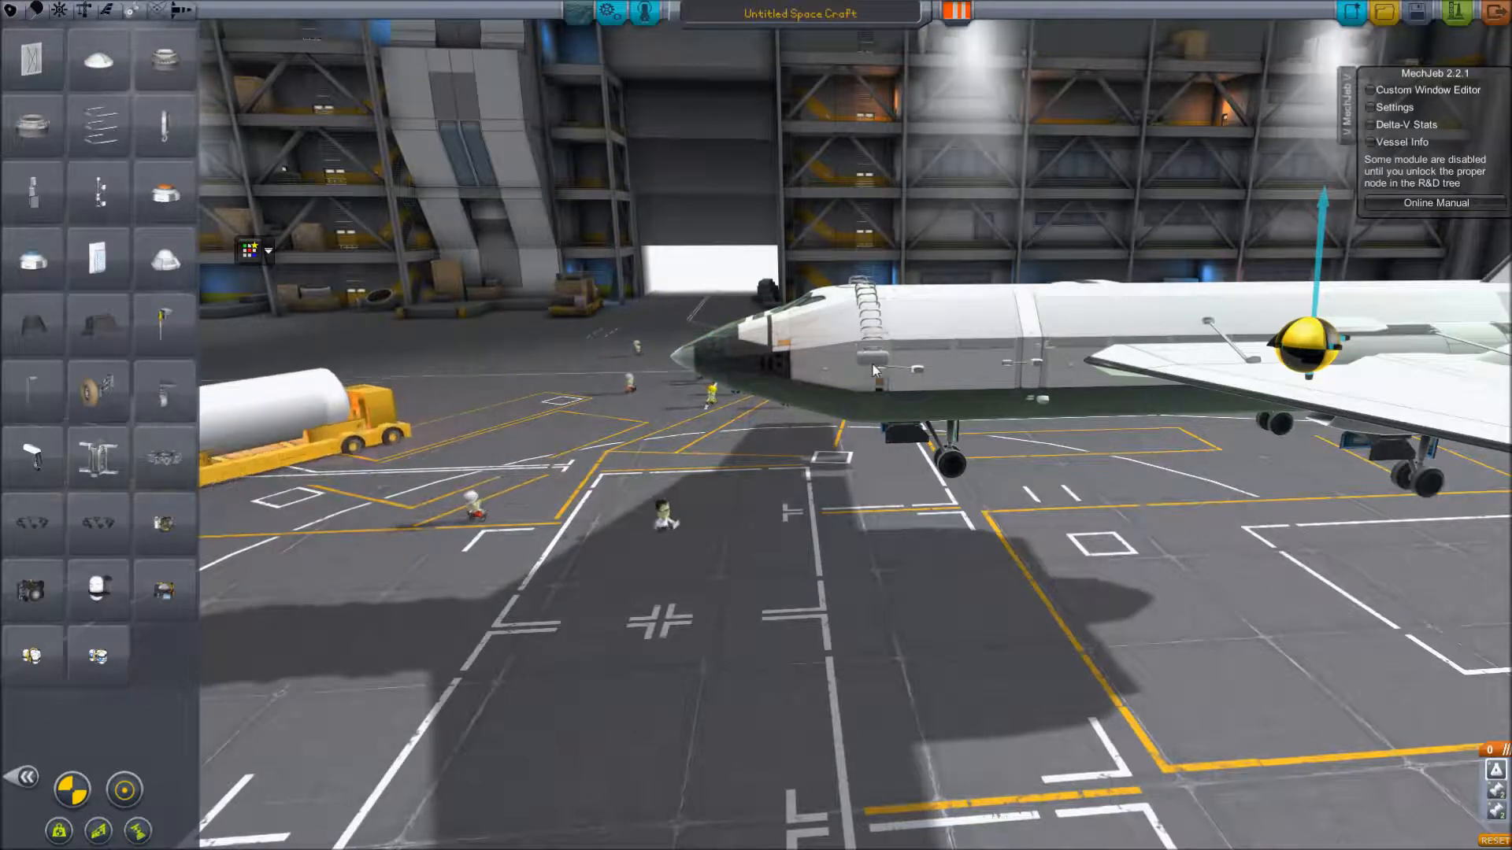
# Retract the boarding ladder and adjust a landing gear steering/brake setting.
pyautogui.rightClick(872, 369)
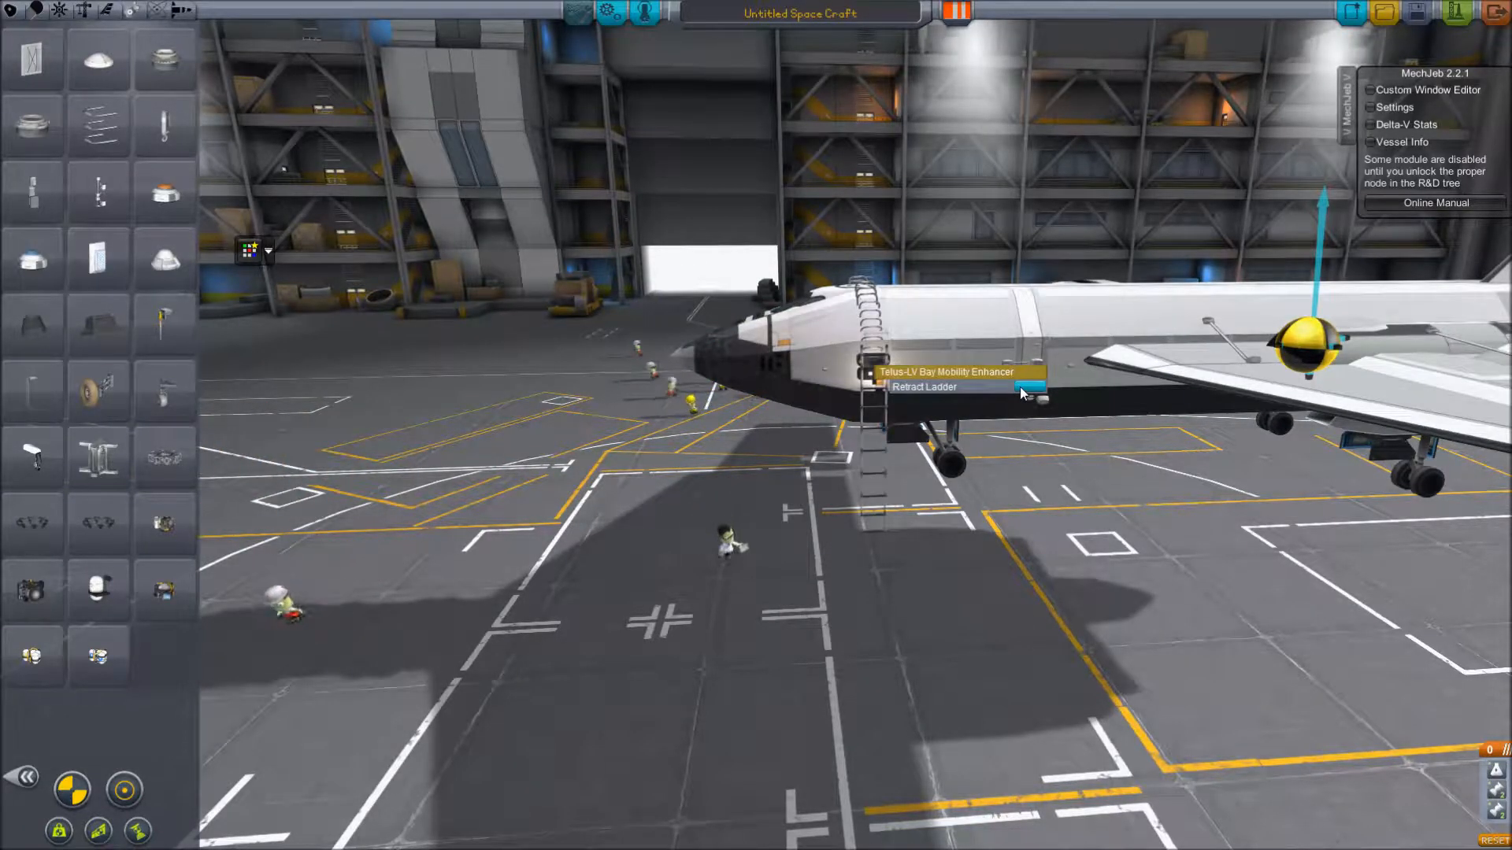
pyautogui.click(923, 388)
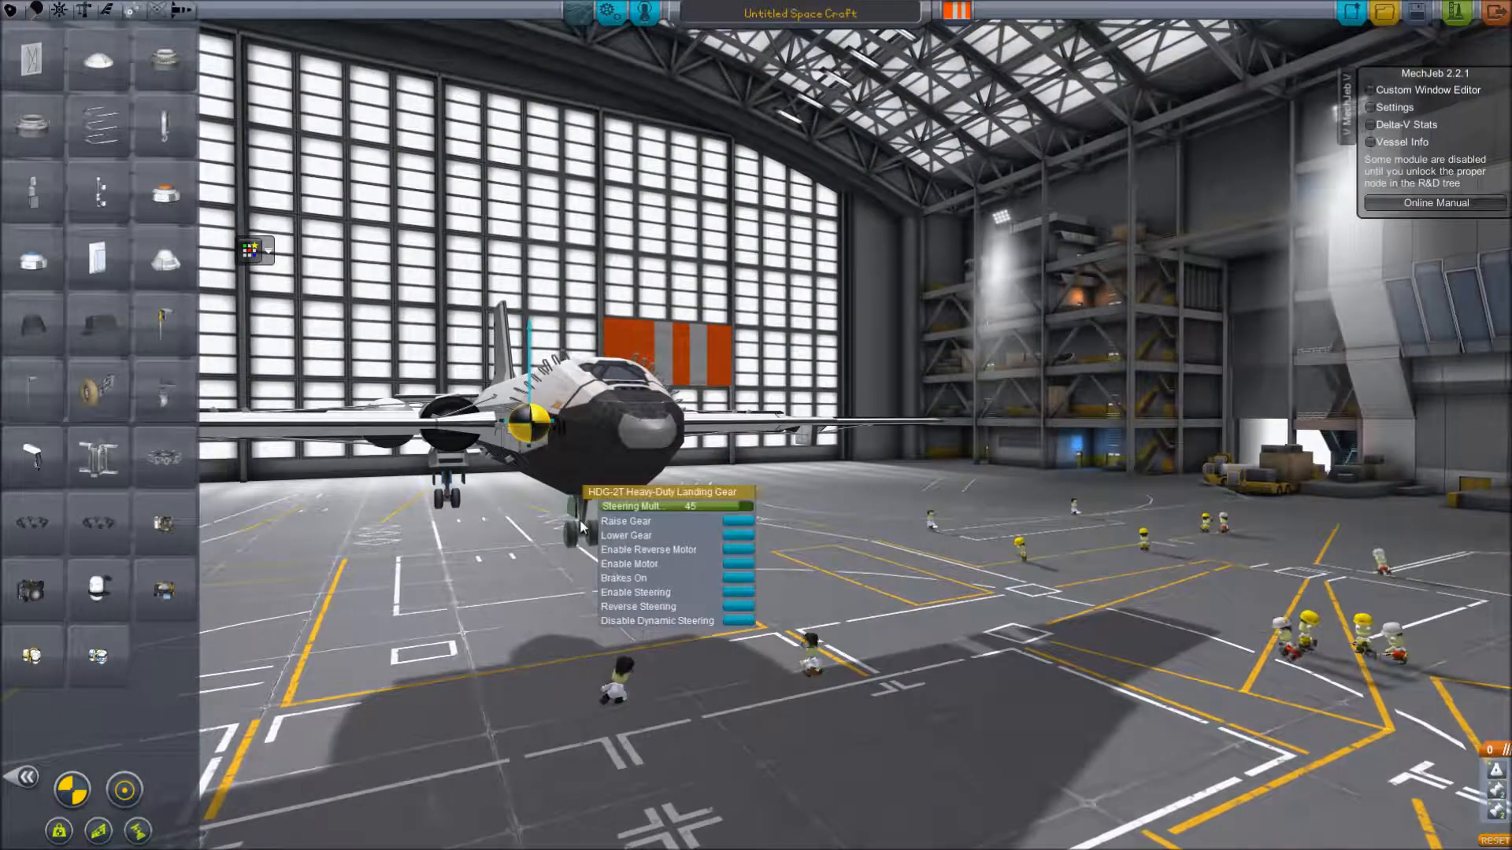
pyautogui.click(624, 578)
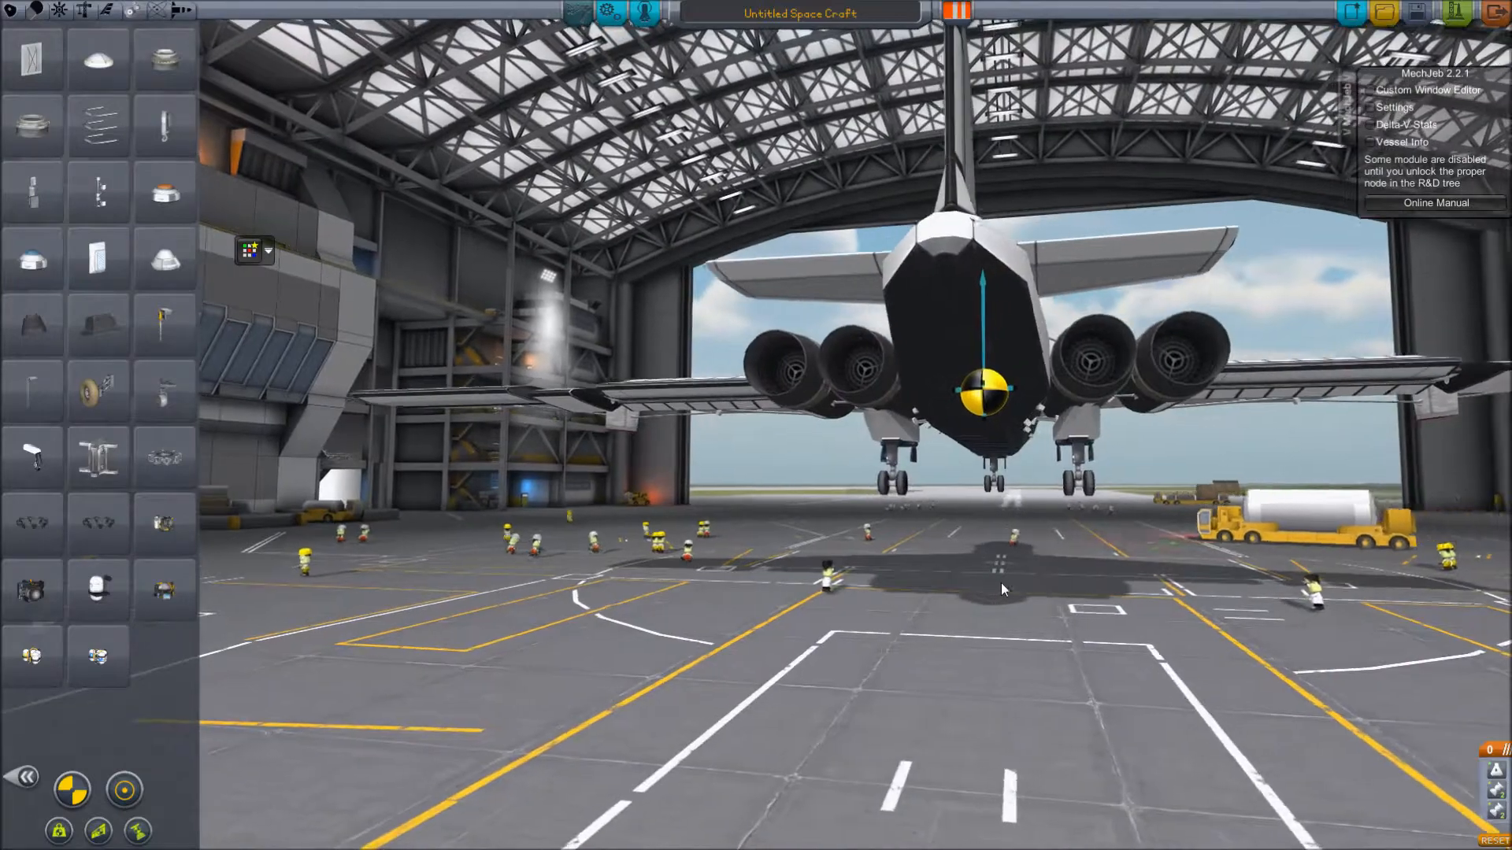
pyautogui.scroll(-3)
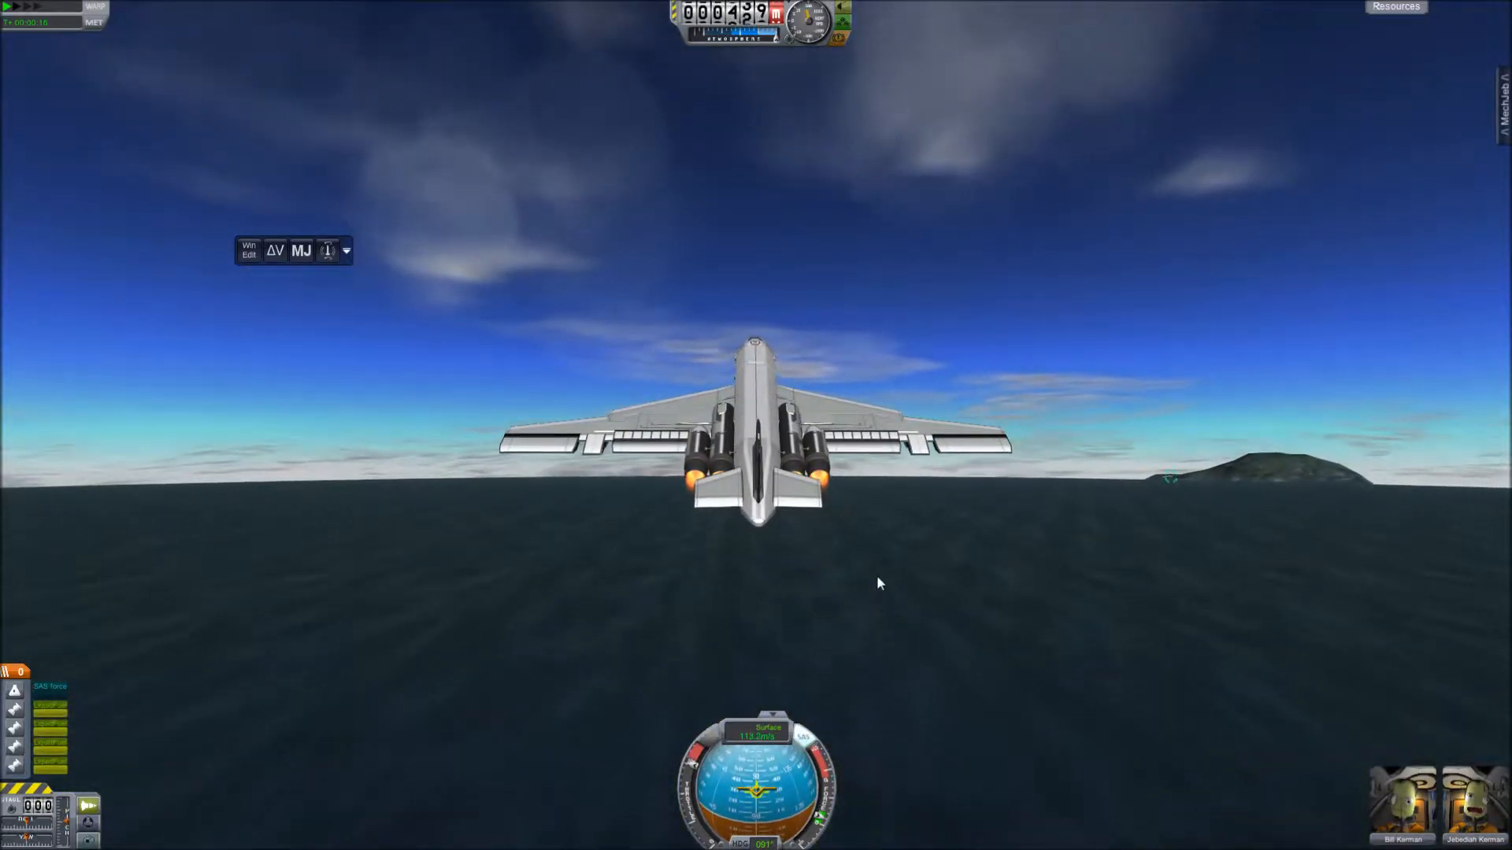
pyautogui.moveTo(947, 723)
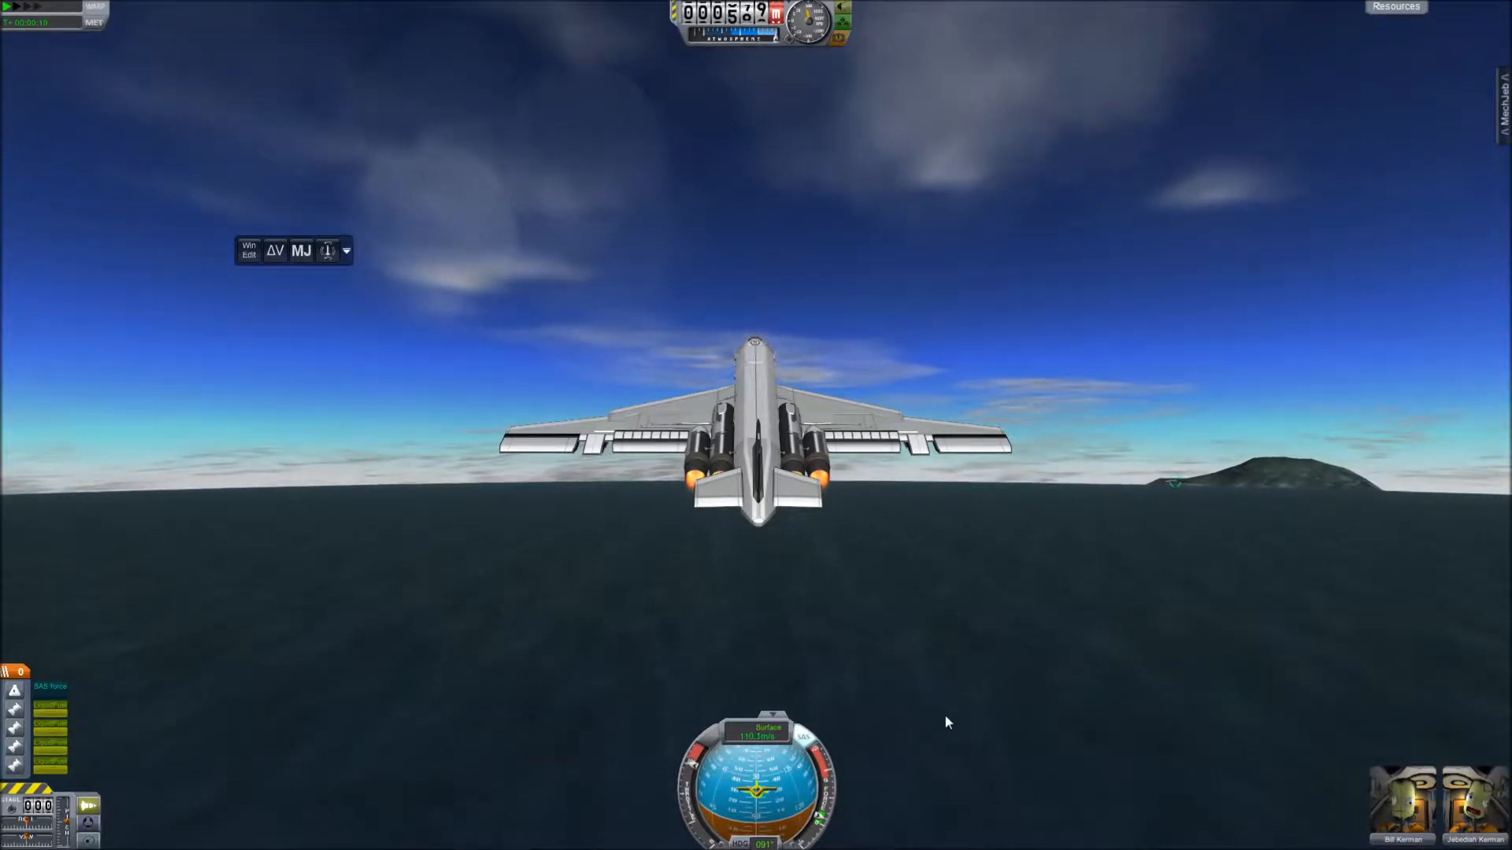
pyautogui.moveTo(722, 419)
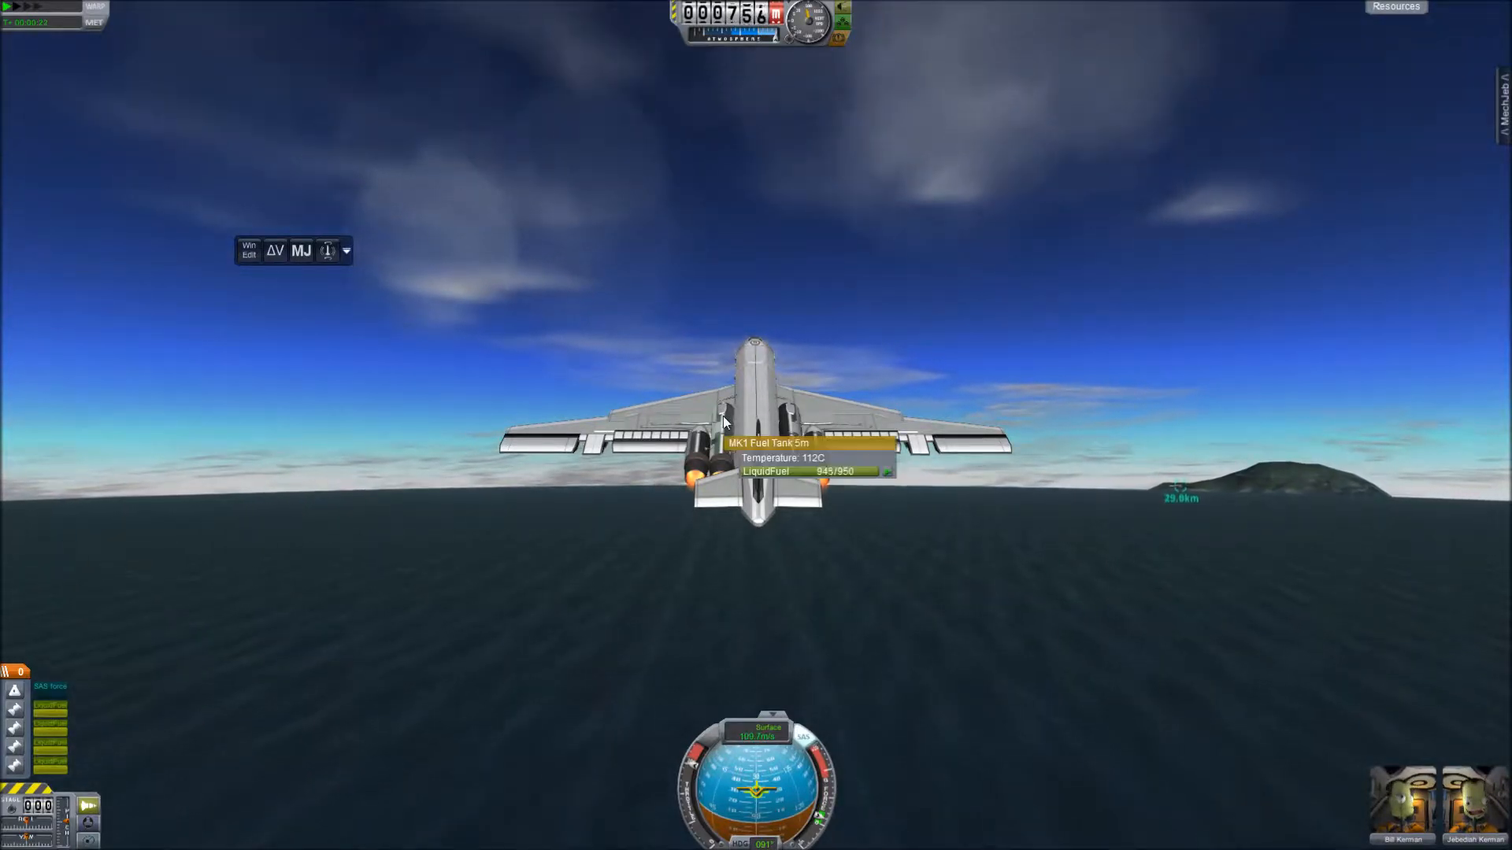
pyautogui.moveTo(554, 633)
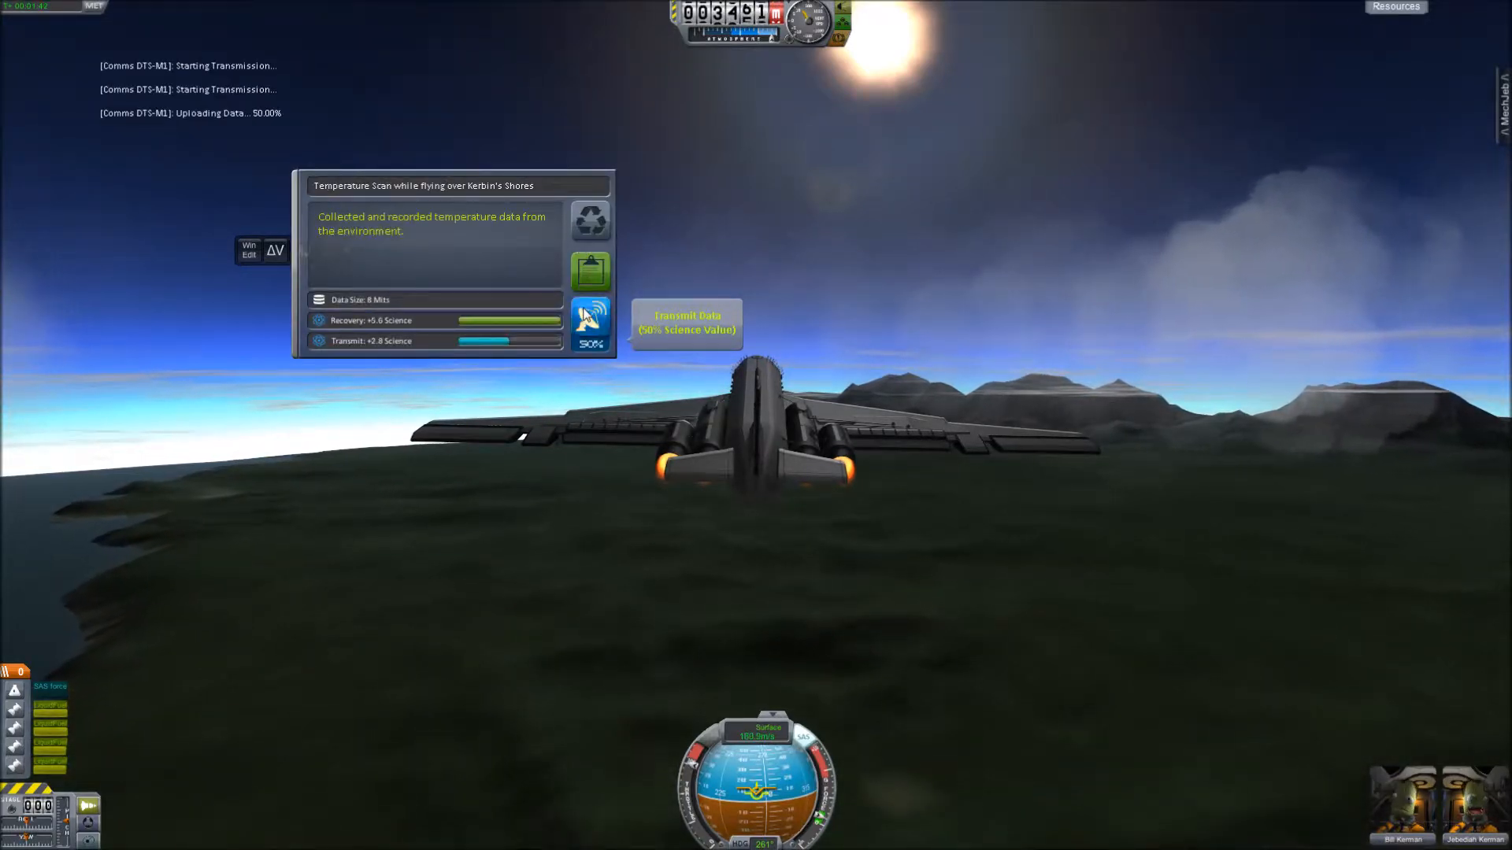
# Transmit the temperature scan from Kerbin's Shores back for science.
pyautogui.click(590, 318)
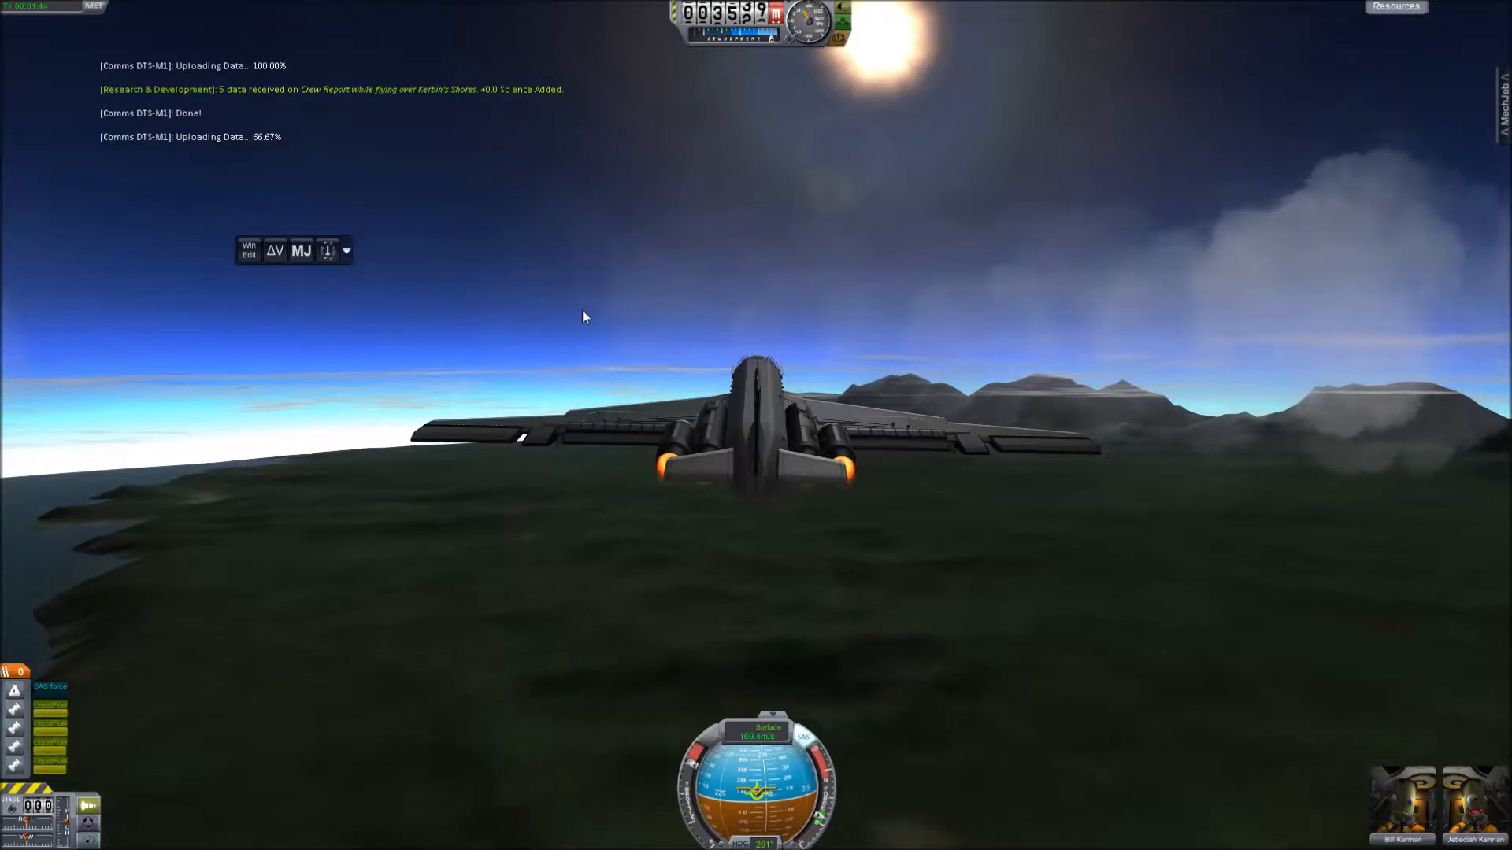
pyautogui.moveTo(366, 241)
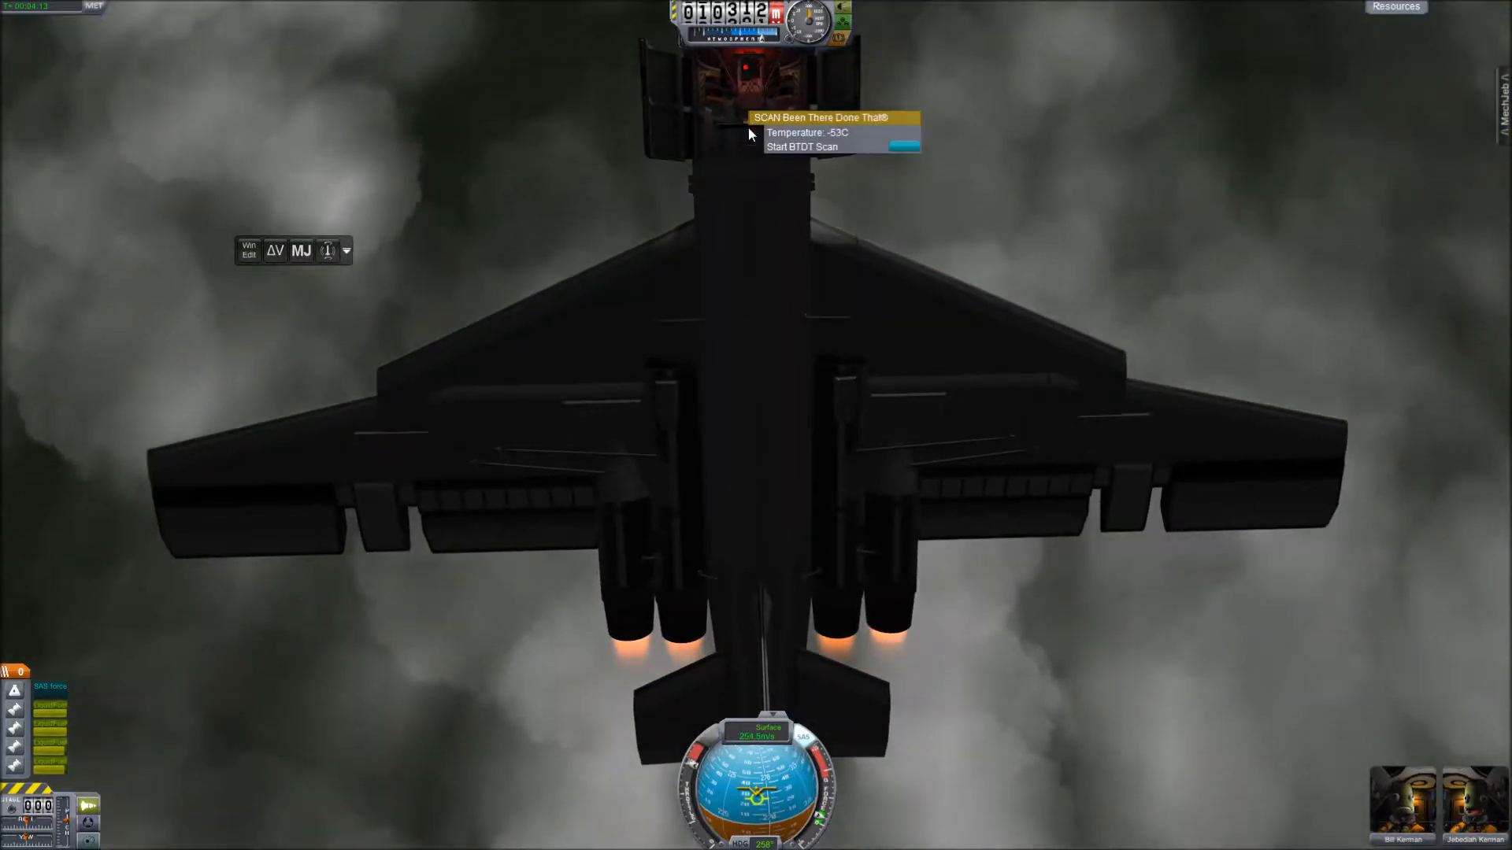
pyautogui.moveTo(892, 164)
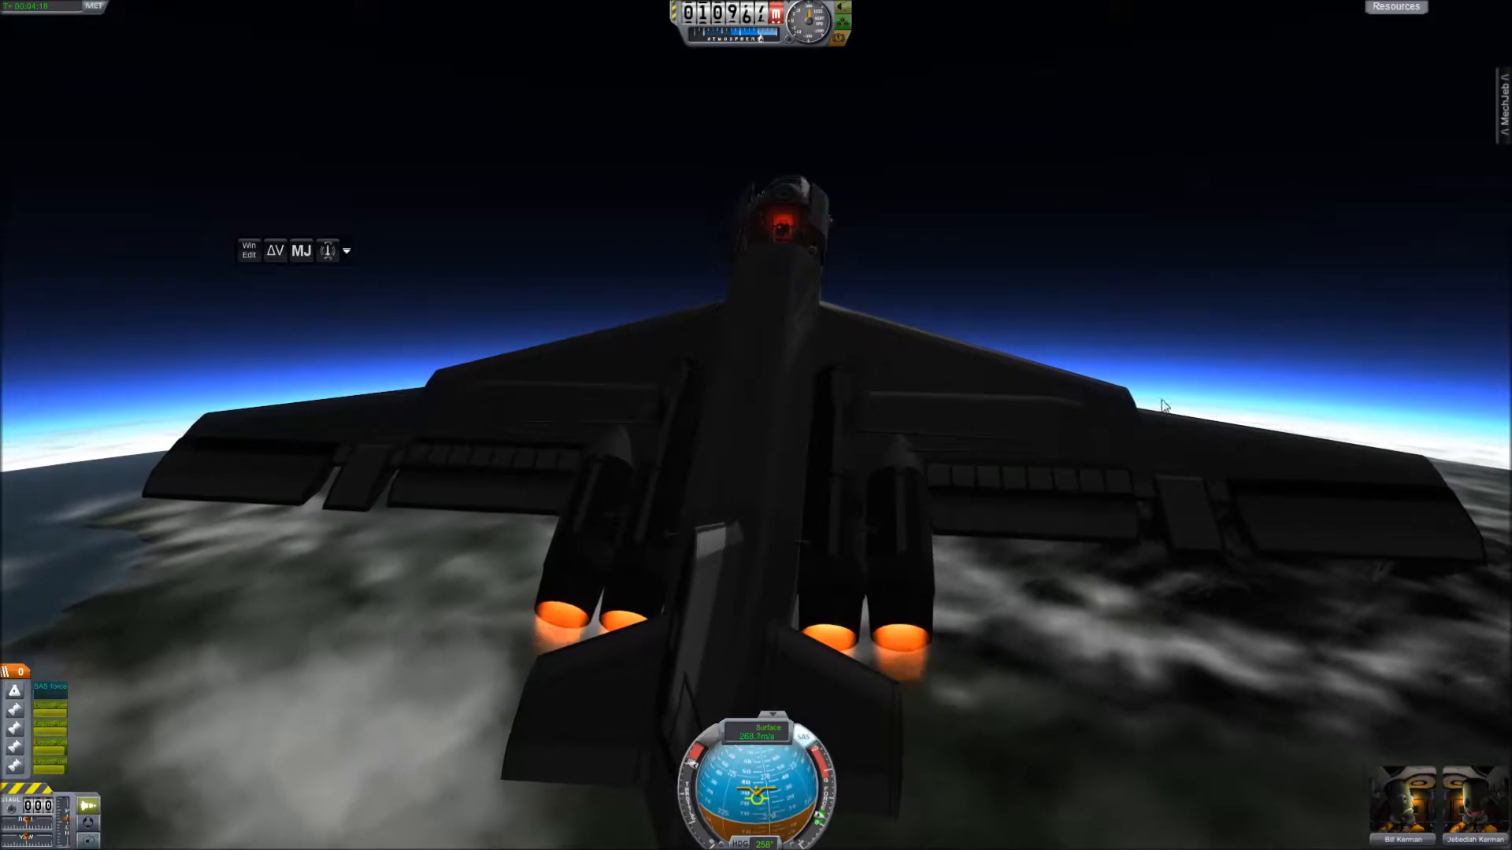
pyautogui.moveTo(1154, 773)
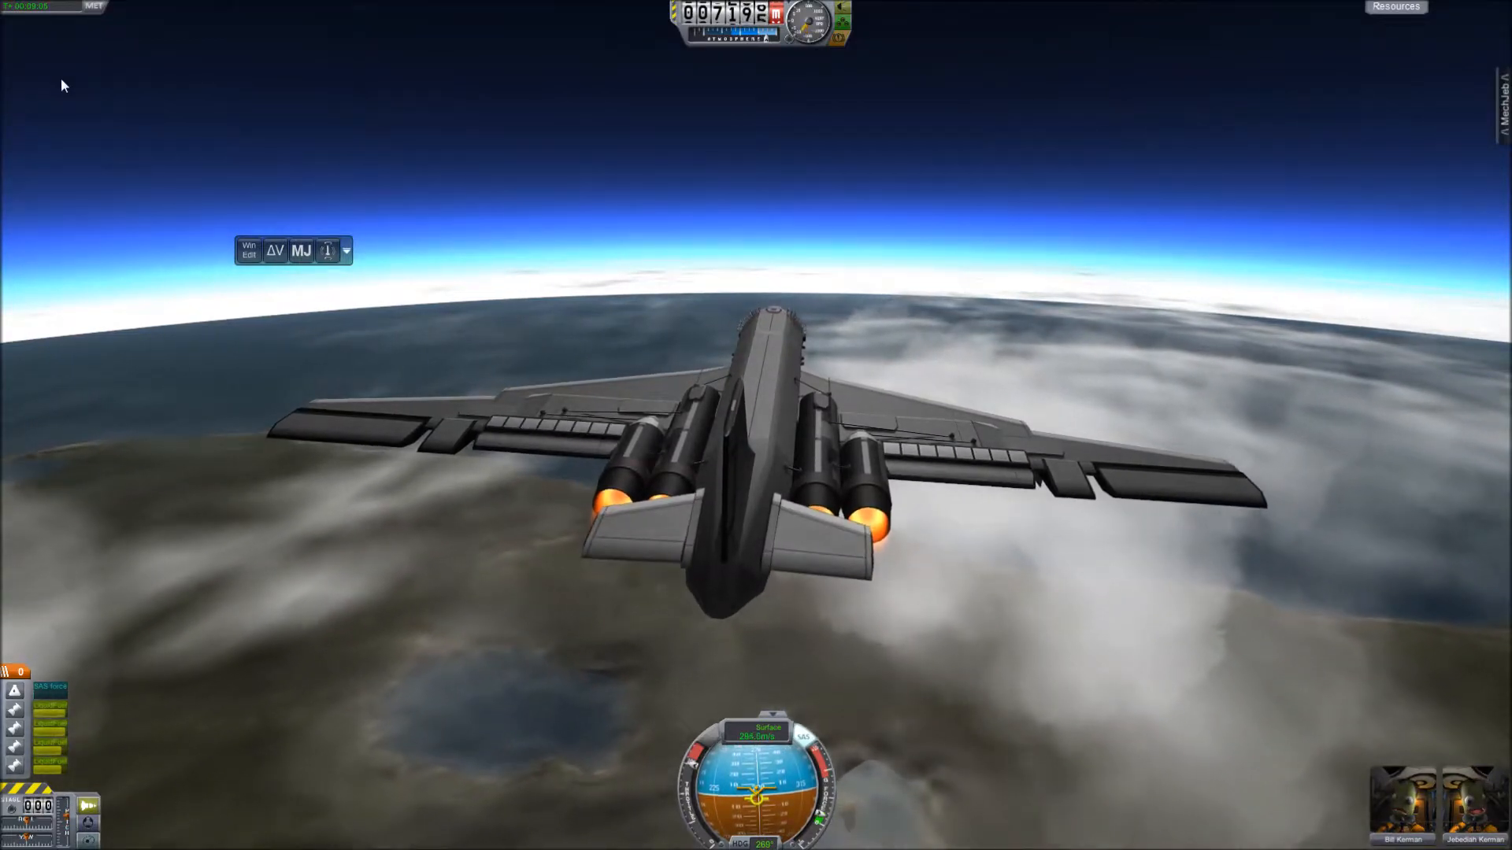
pyautogui.moveTo(88, 128)
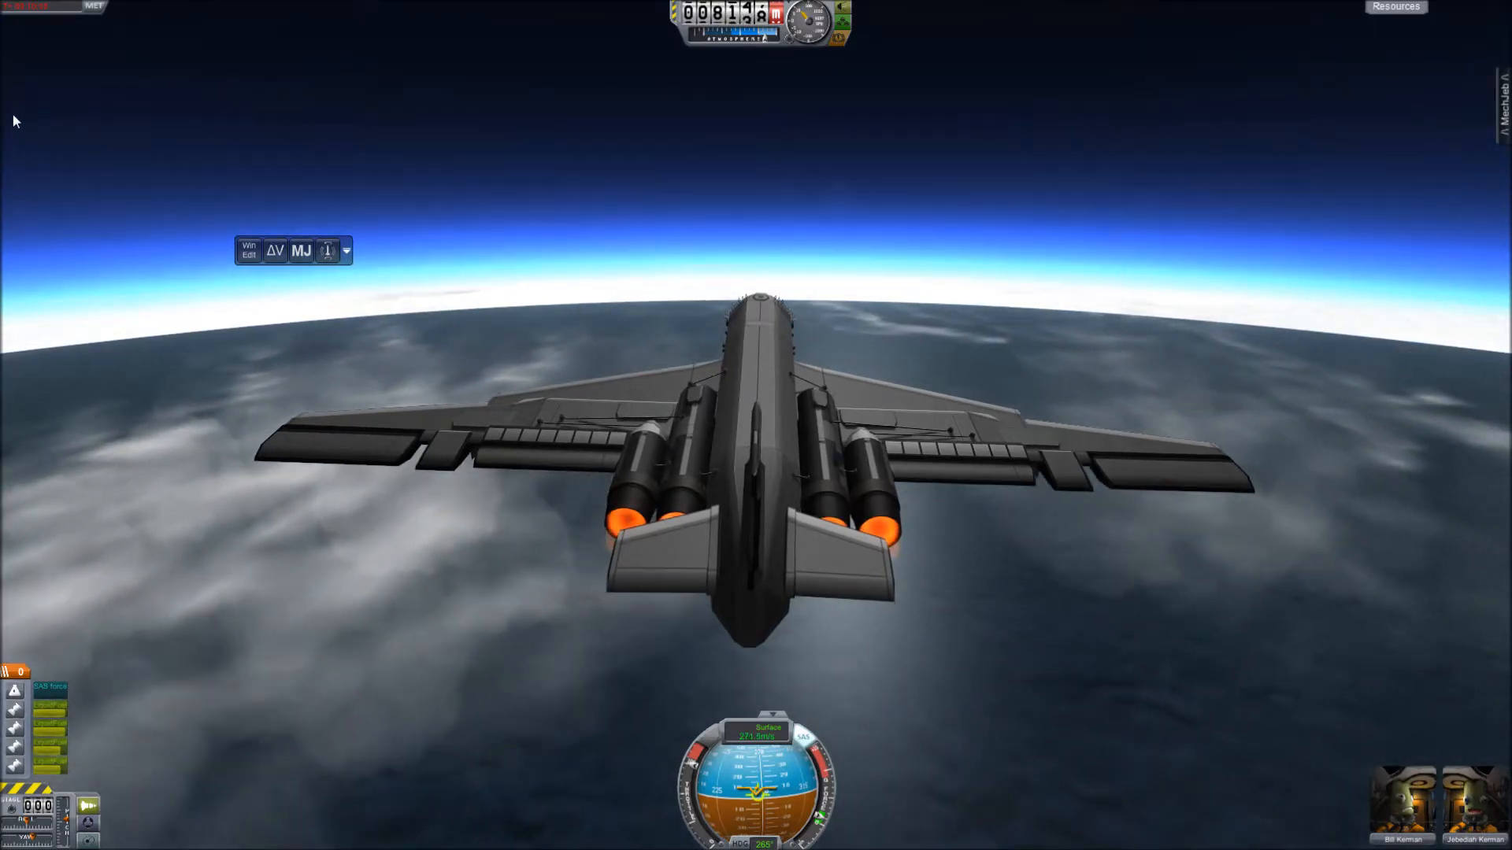
# Continue the full-throttle climb and switch to Kerbin's planetary map view.
pyautogui.press('m')
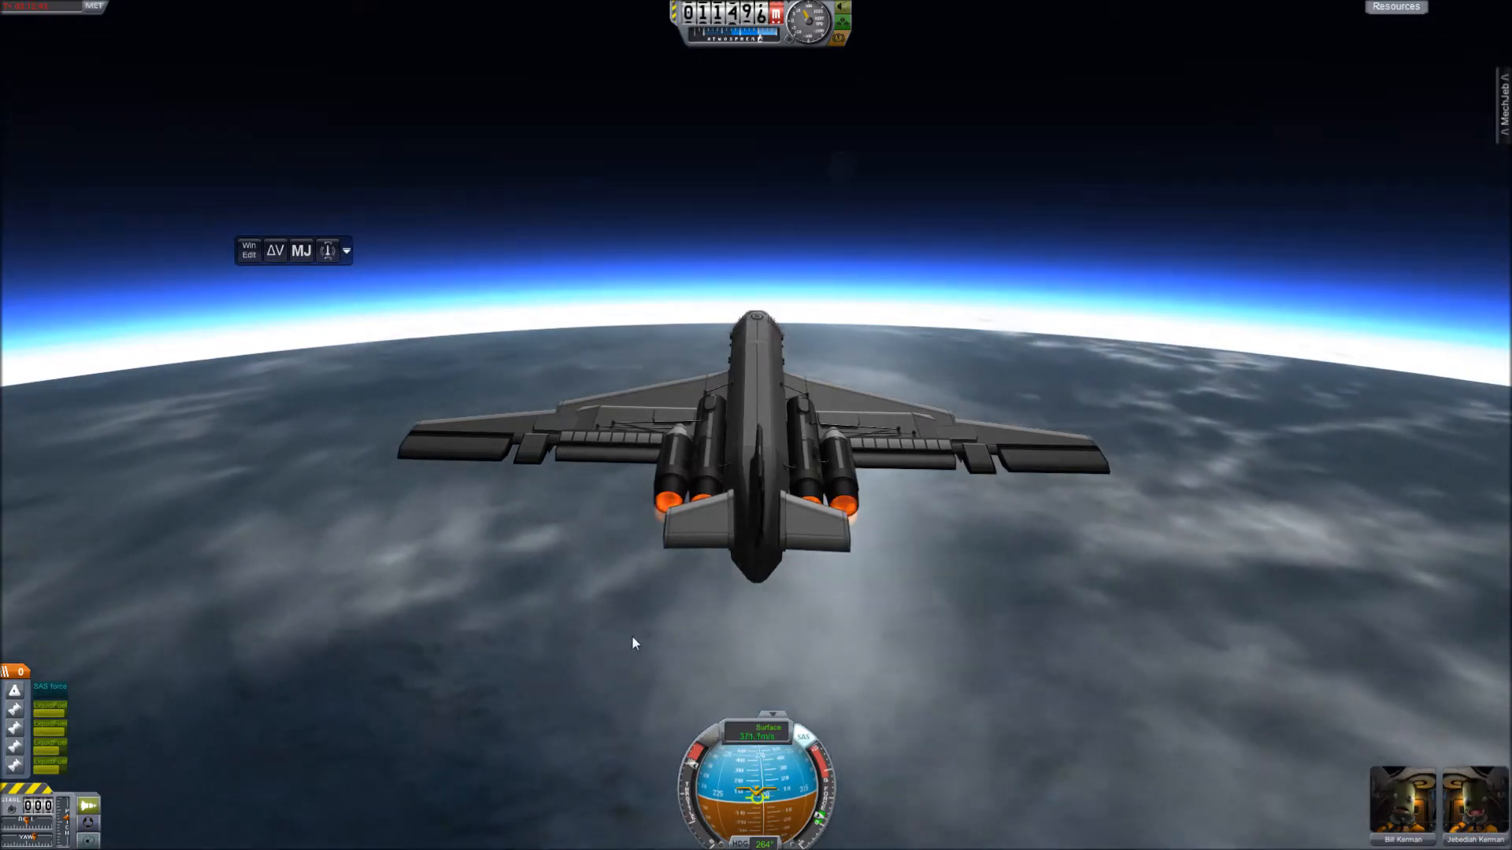
pyautogui.moveTo(676, 500)
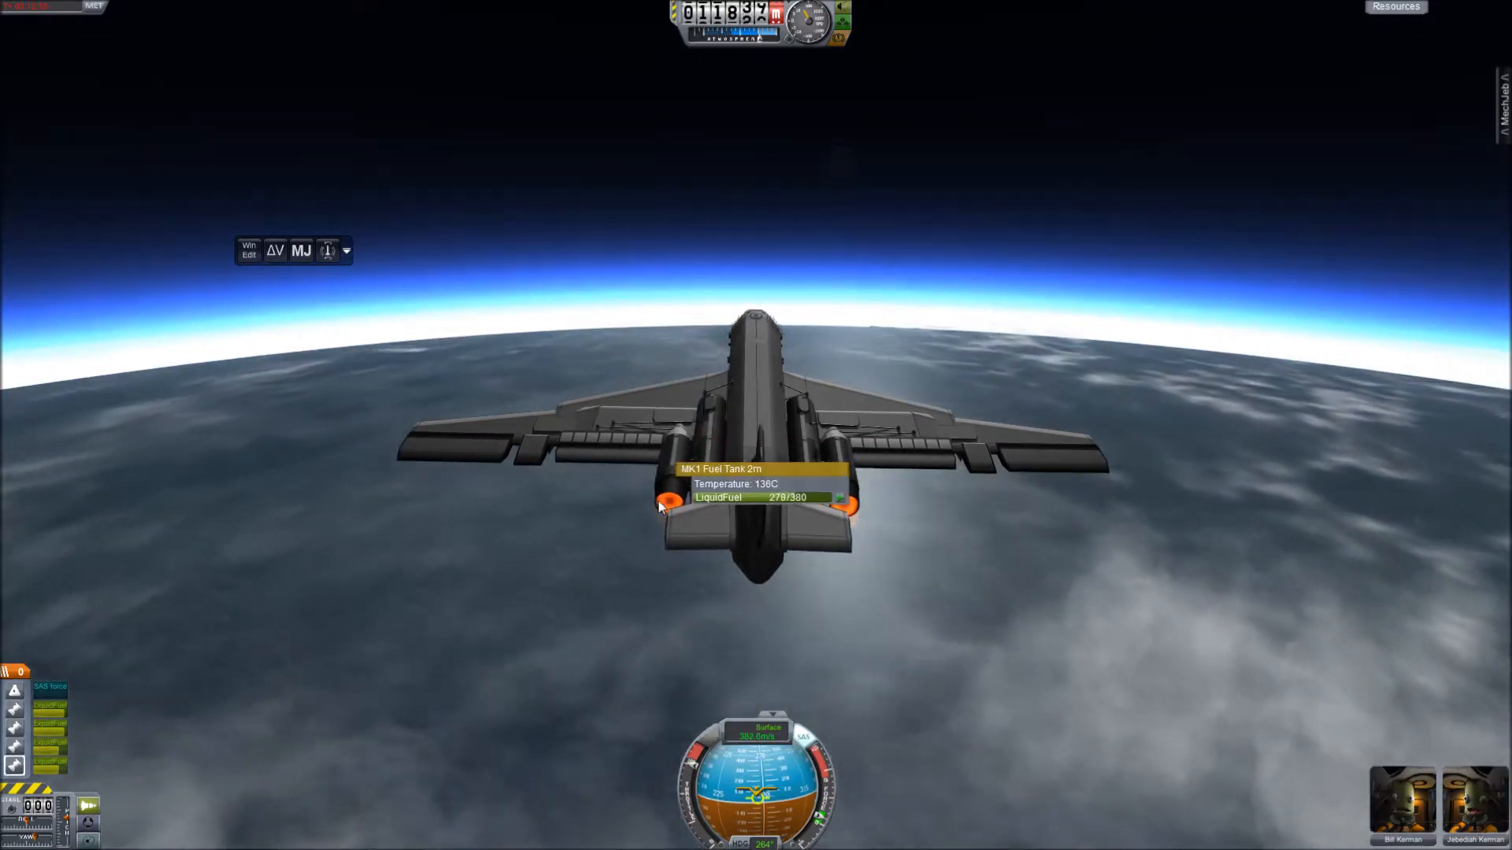
pyautogui.moveTo(582, 614)
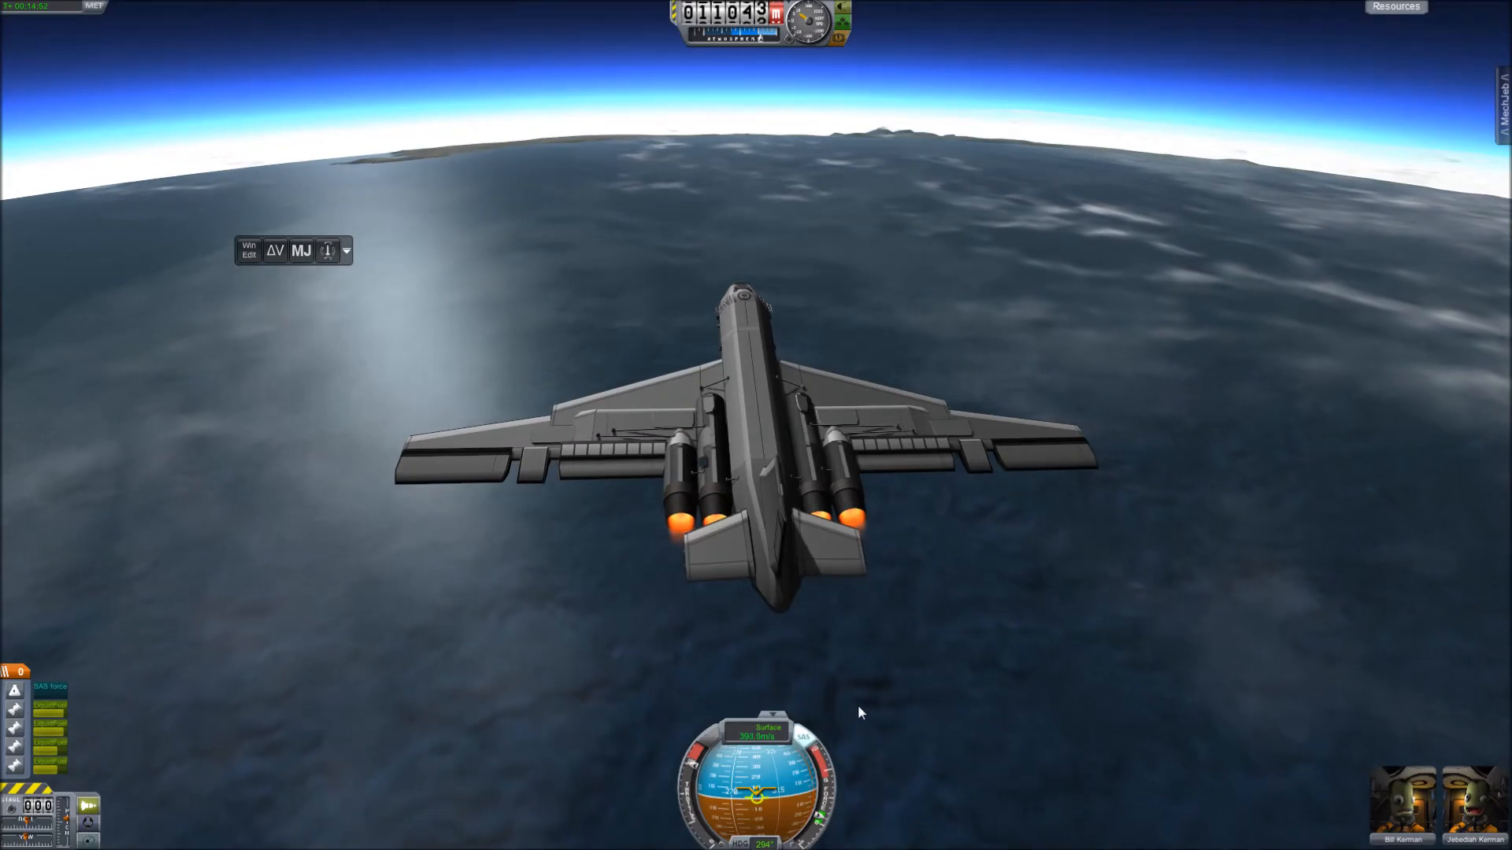
pyautogui.moveTo(551, 724)
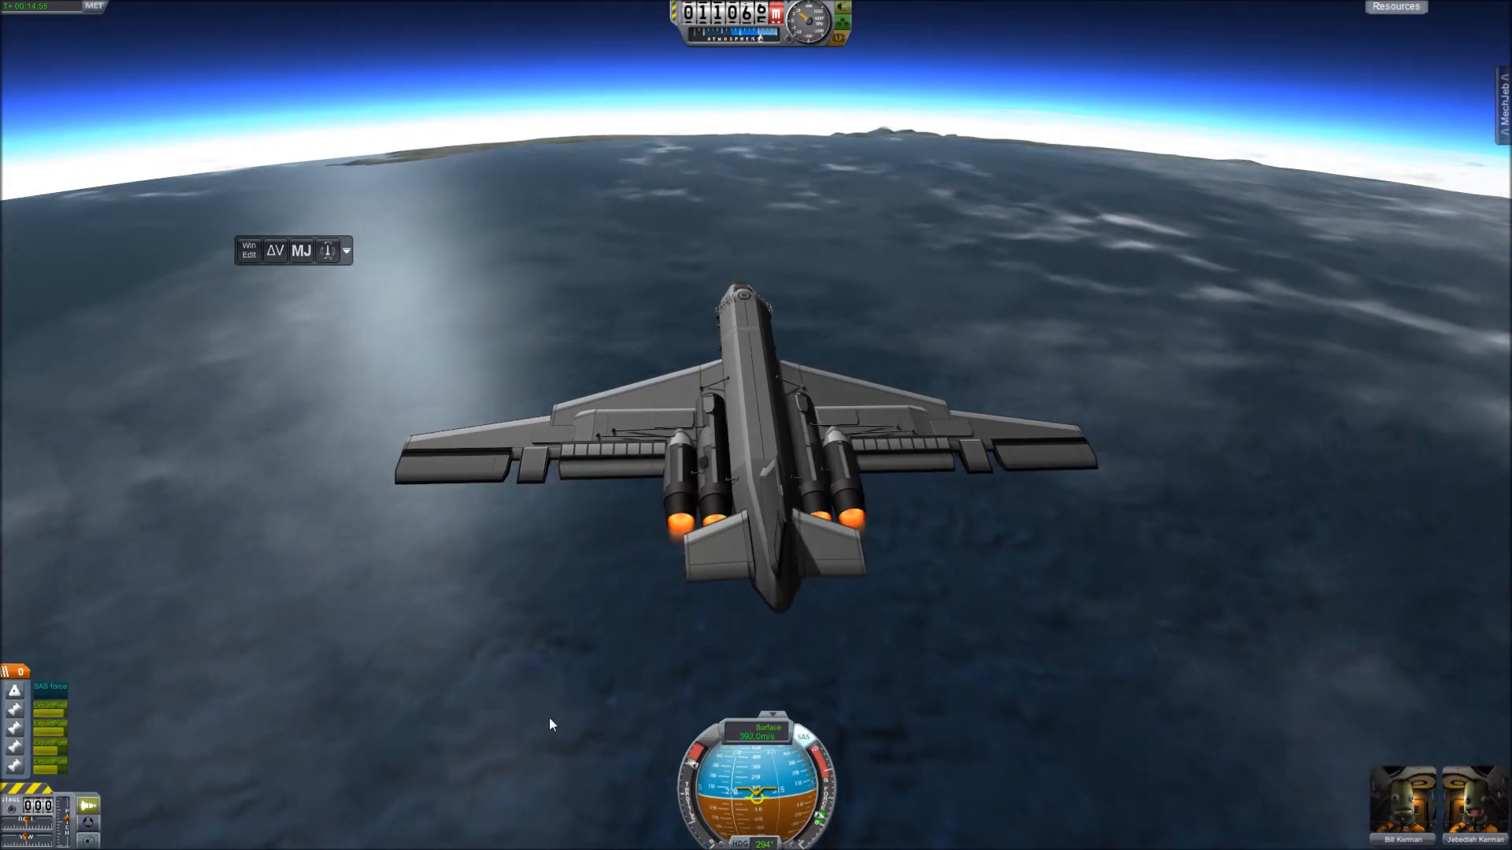
pyautogui.click(37, 12)
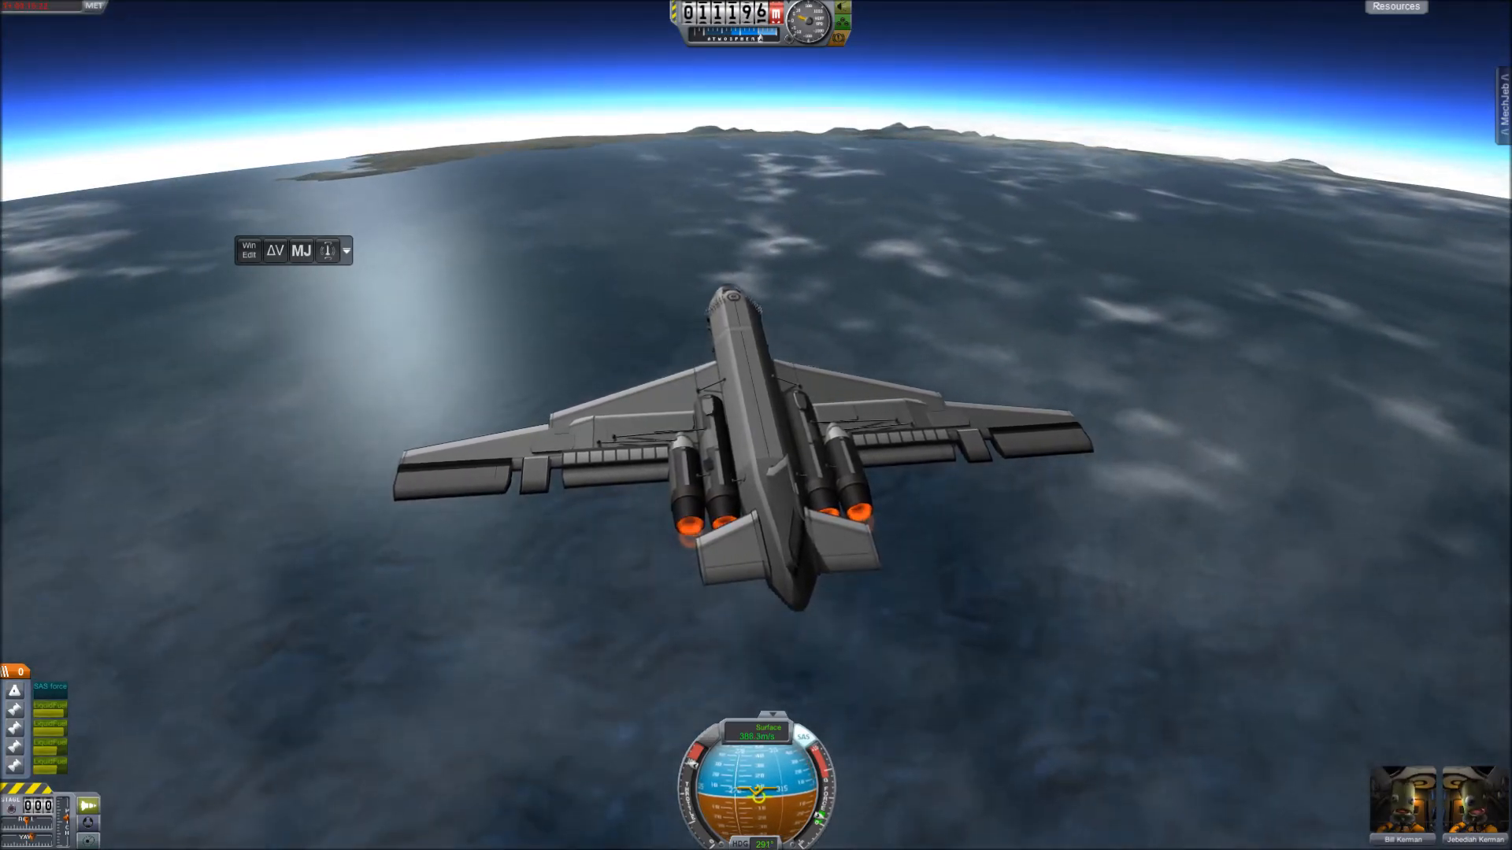
pyautogui.press('m')
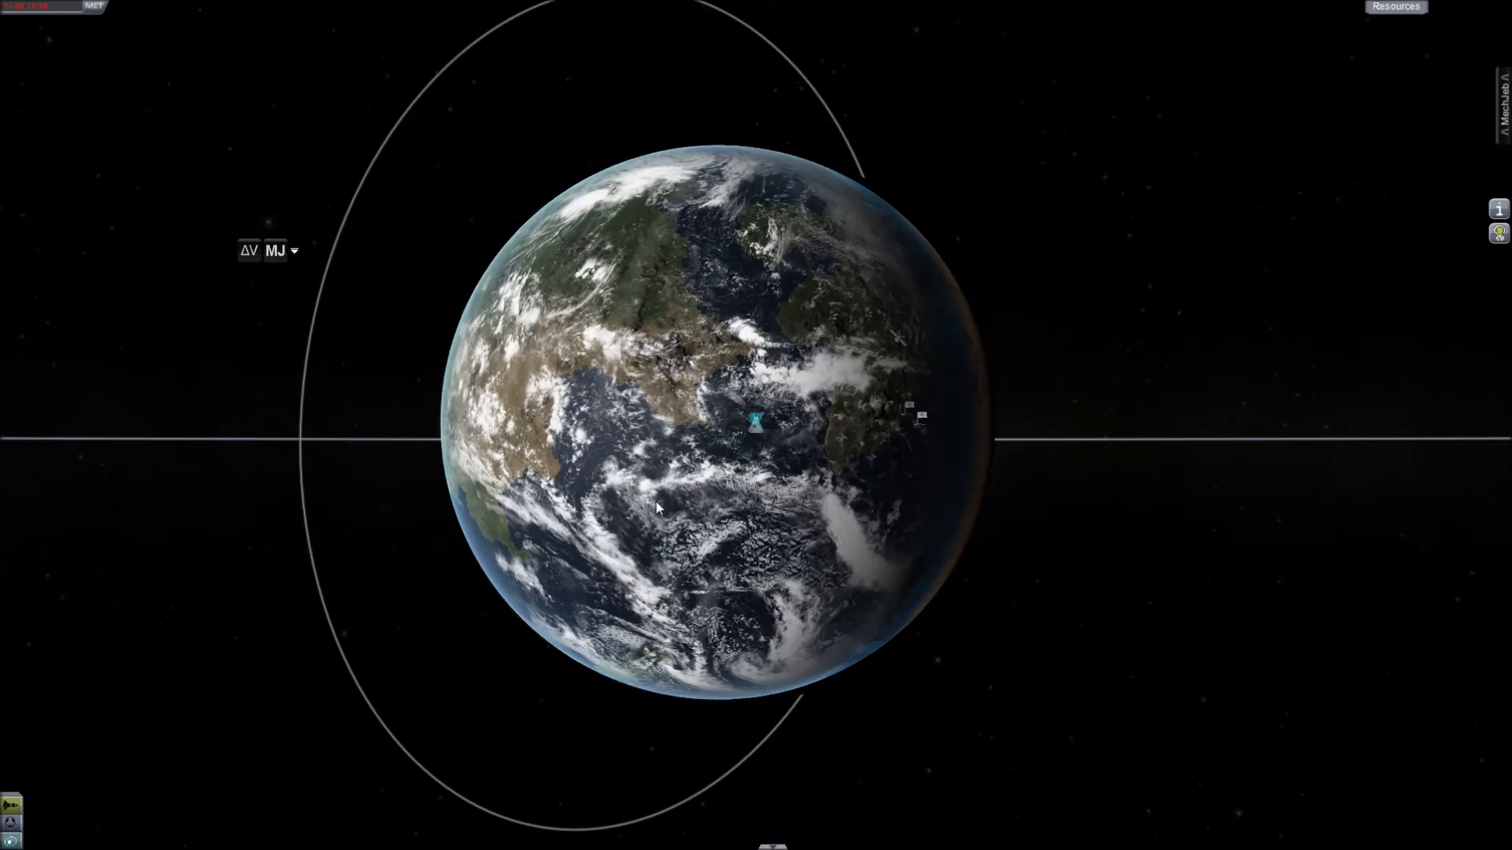